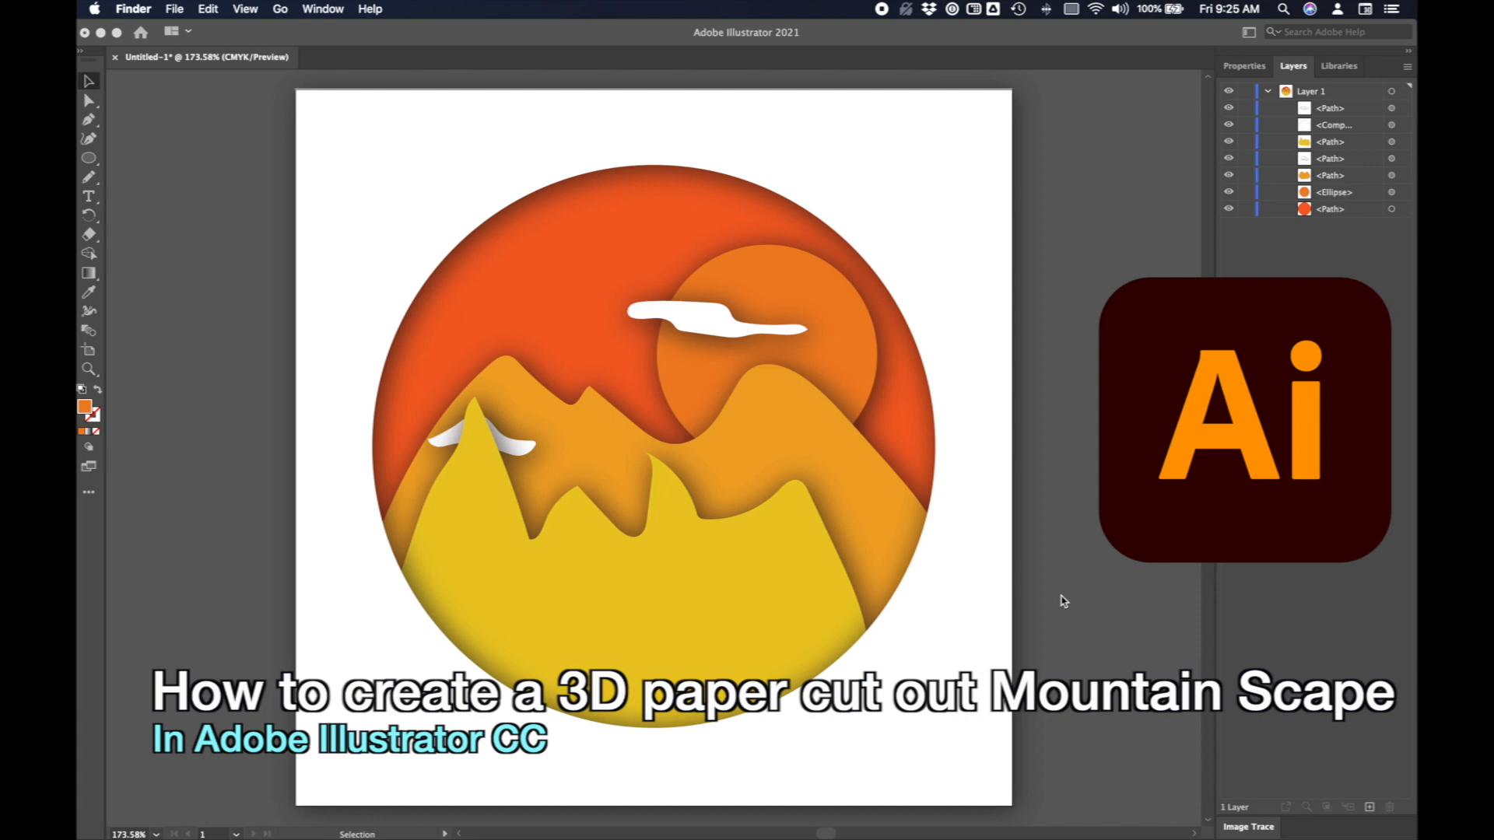
pyautogui.moveTo(1062, 600)
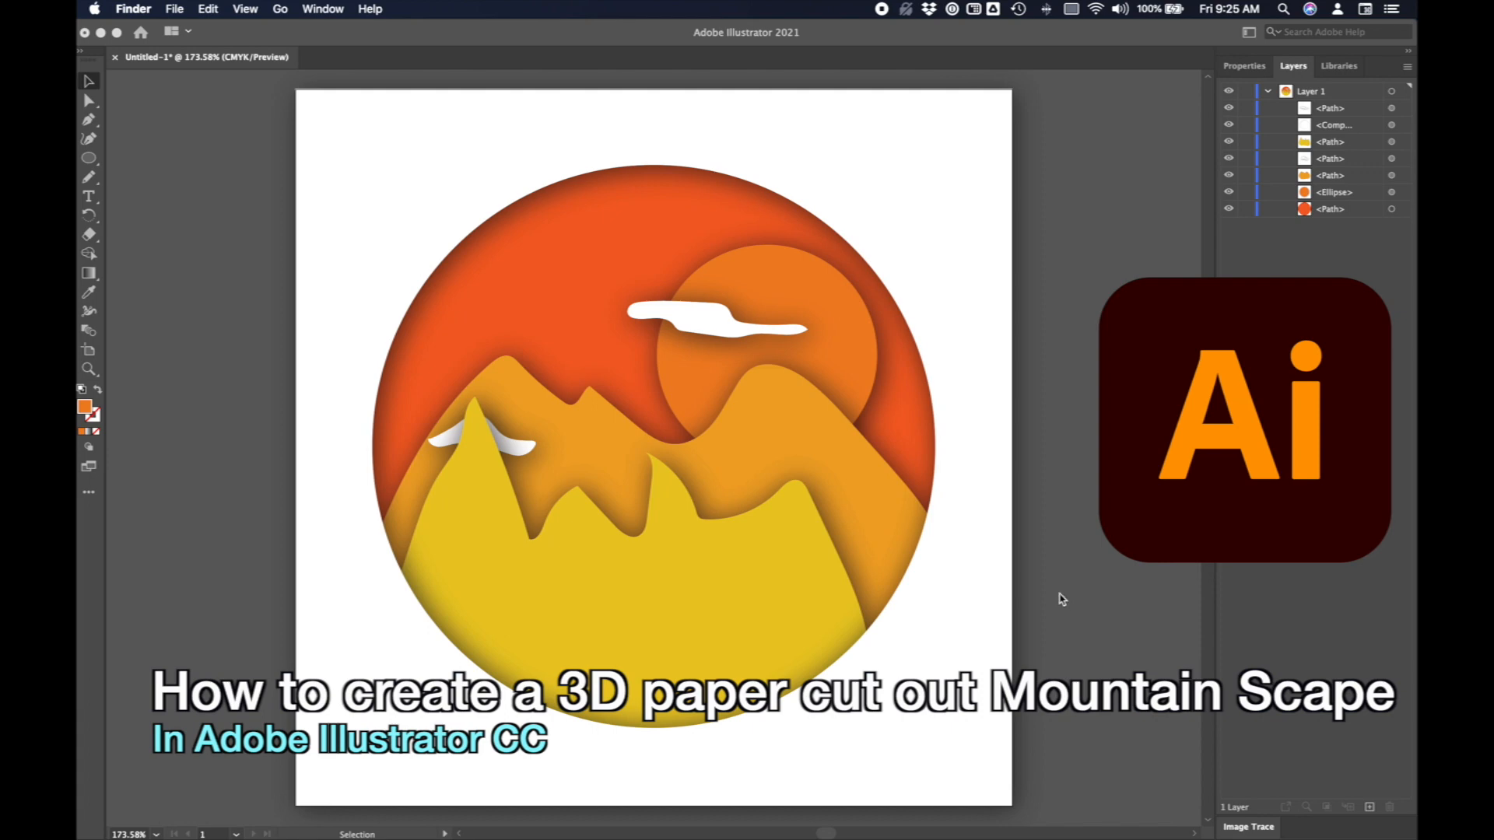
pyautogui.moveTo(1091, 443)
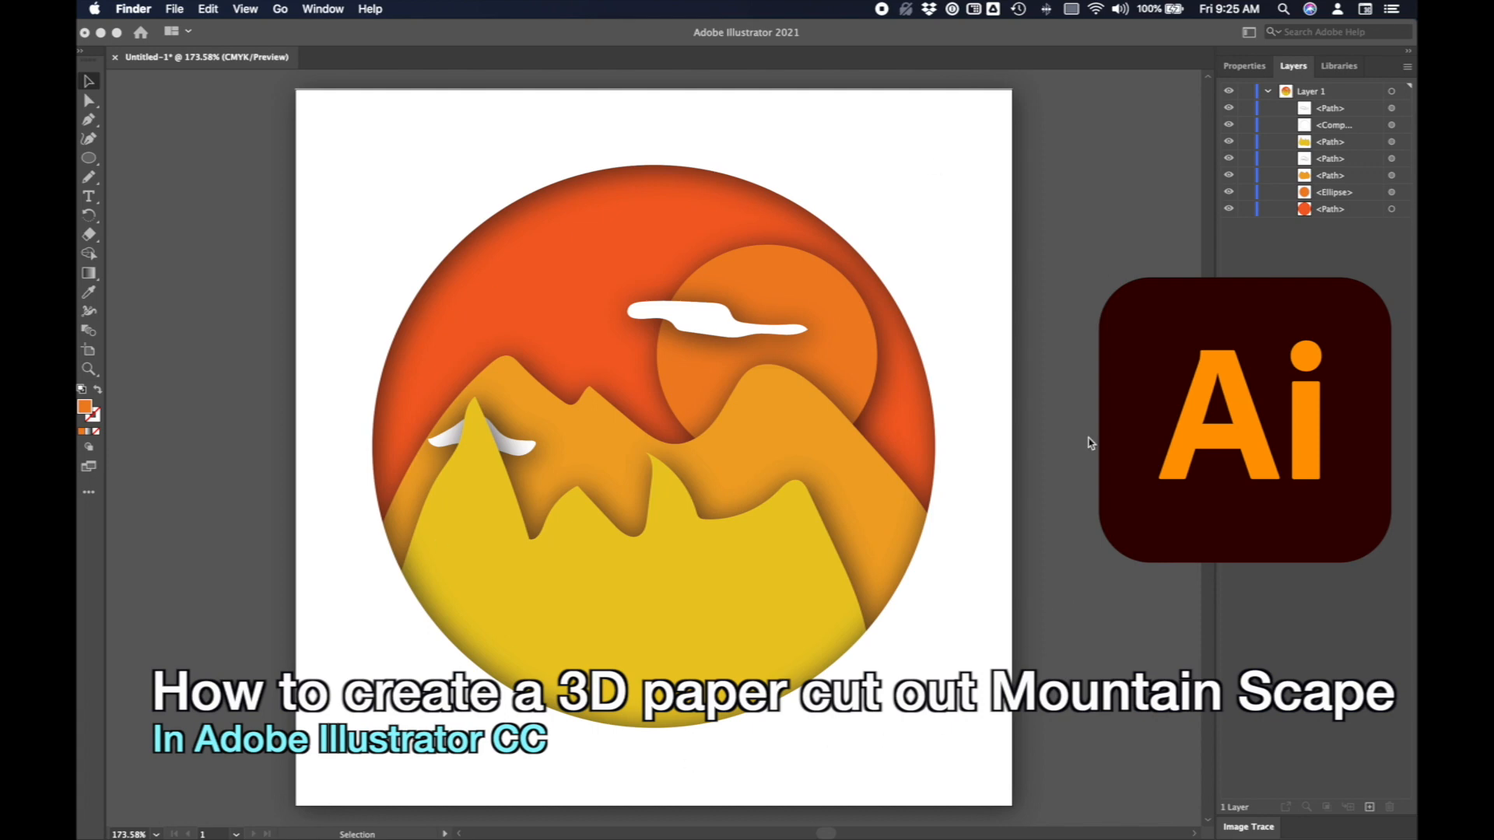
pyautogui.moveTo(153, 80)
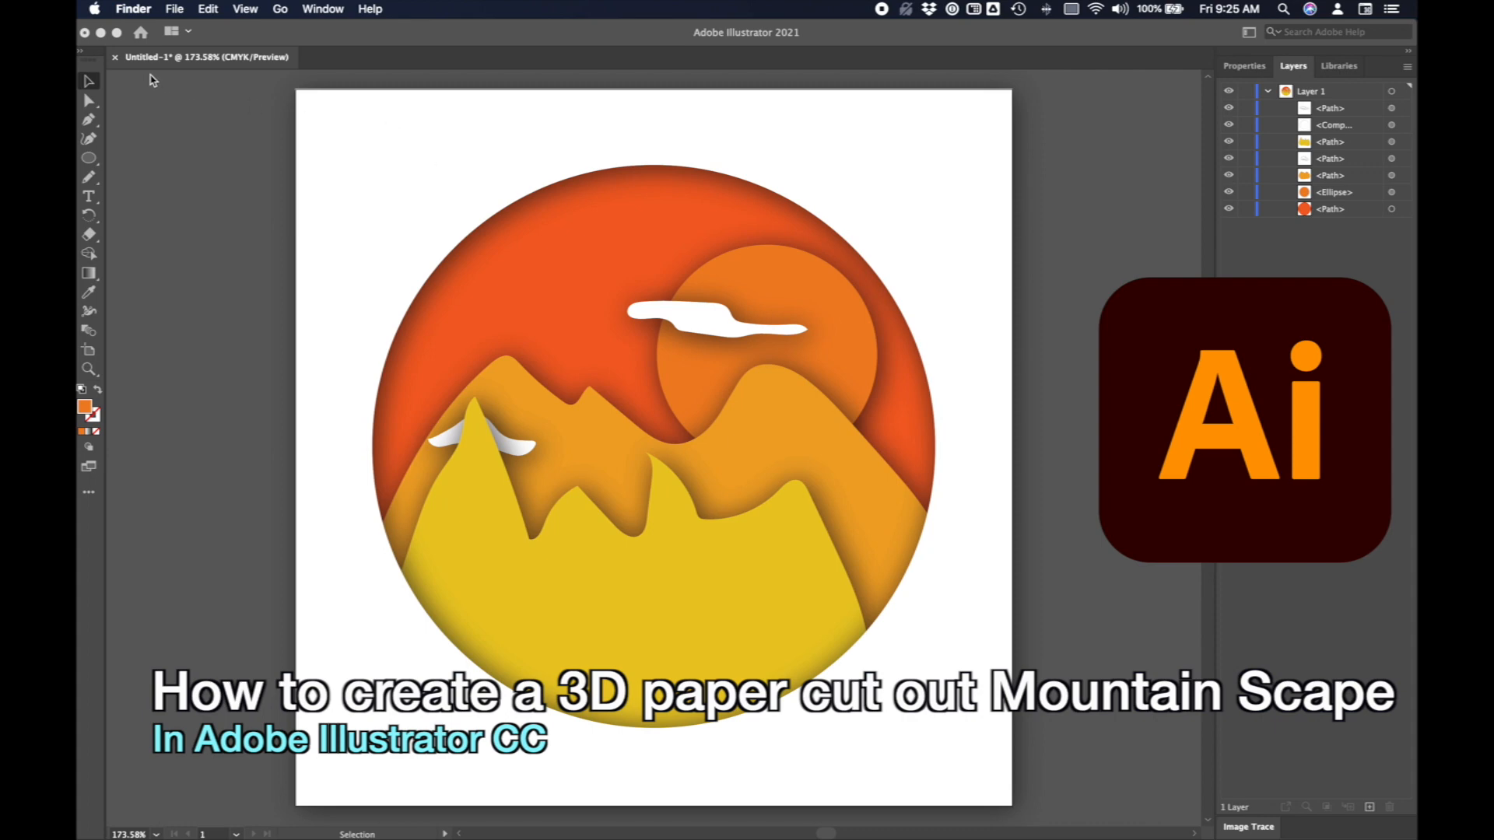
pyautogui.moveTo(238, 38)
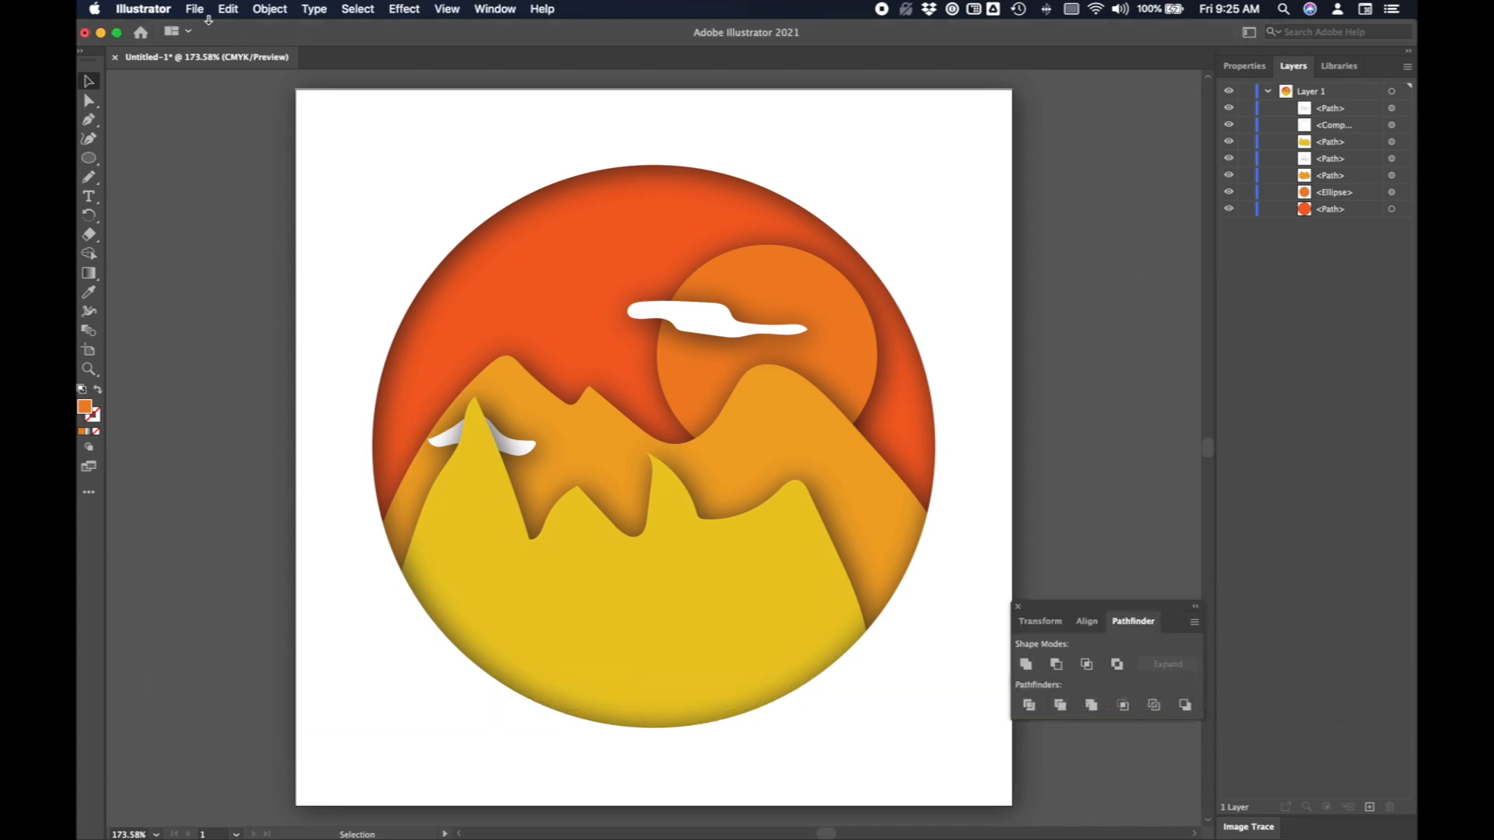
# Create a new 4 × 4 inch CMYK document from the custom preset.
pyautogui.click(194, 8)
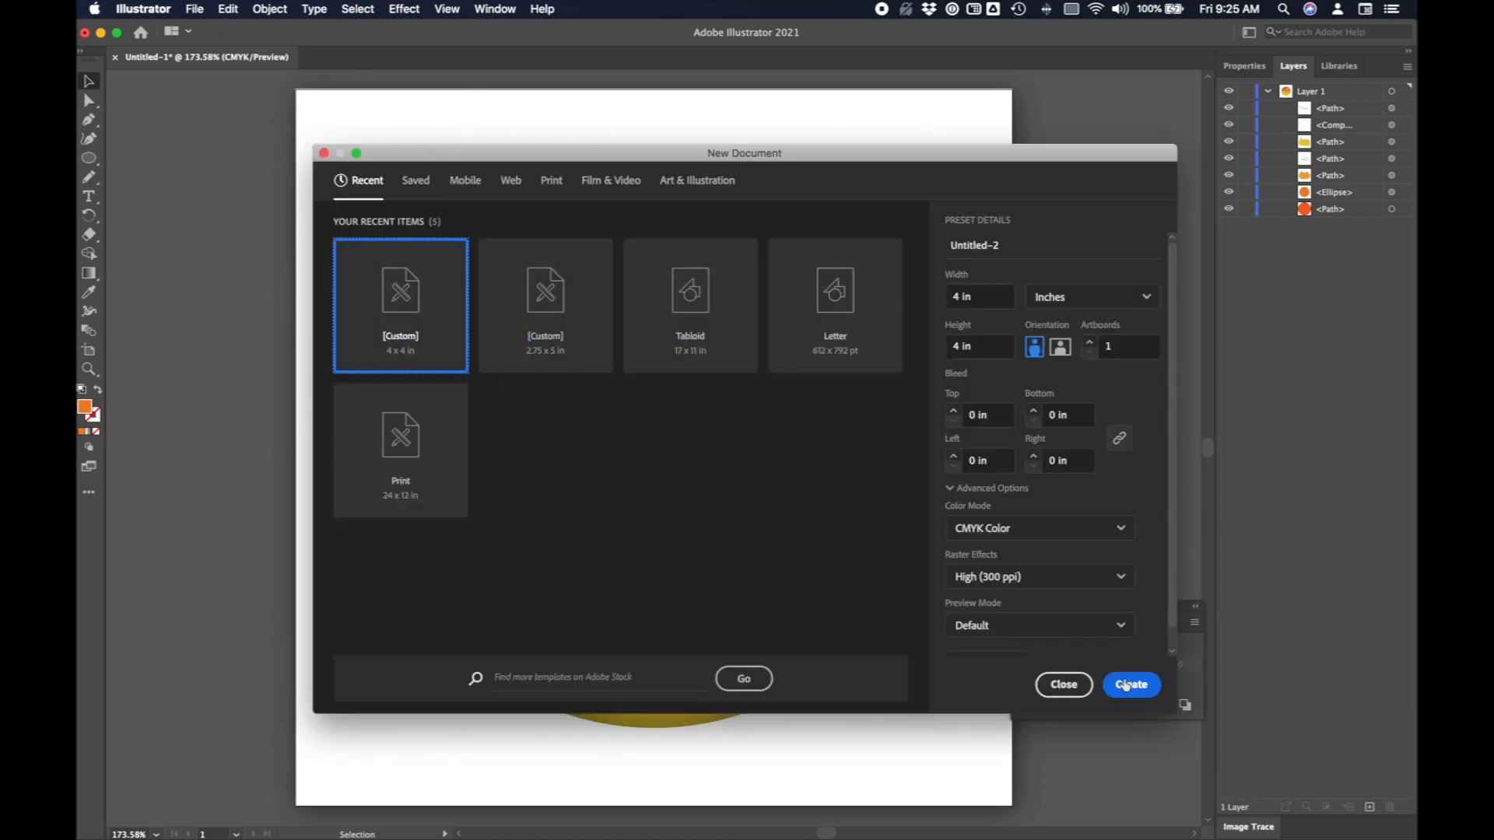
pyautogui.click(1131, 684)
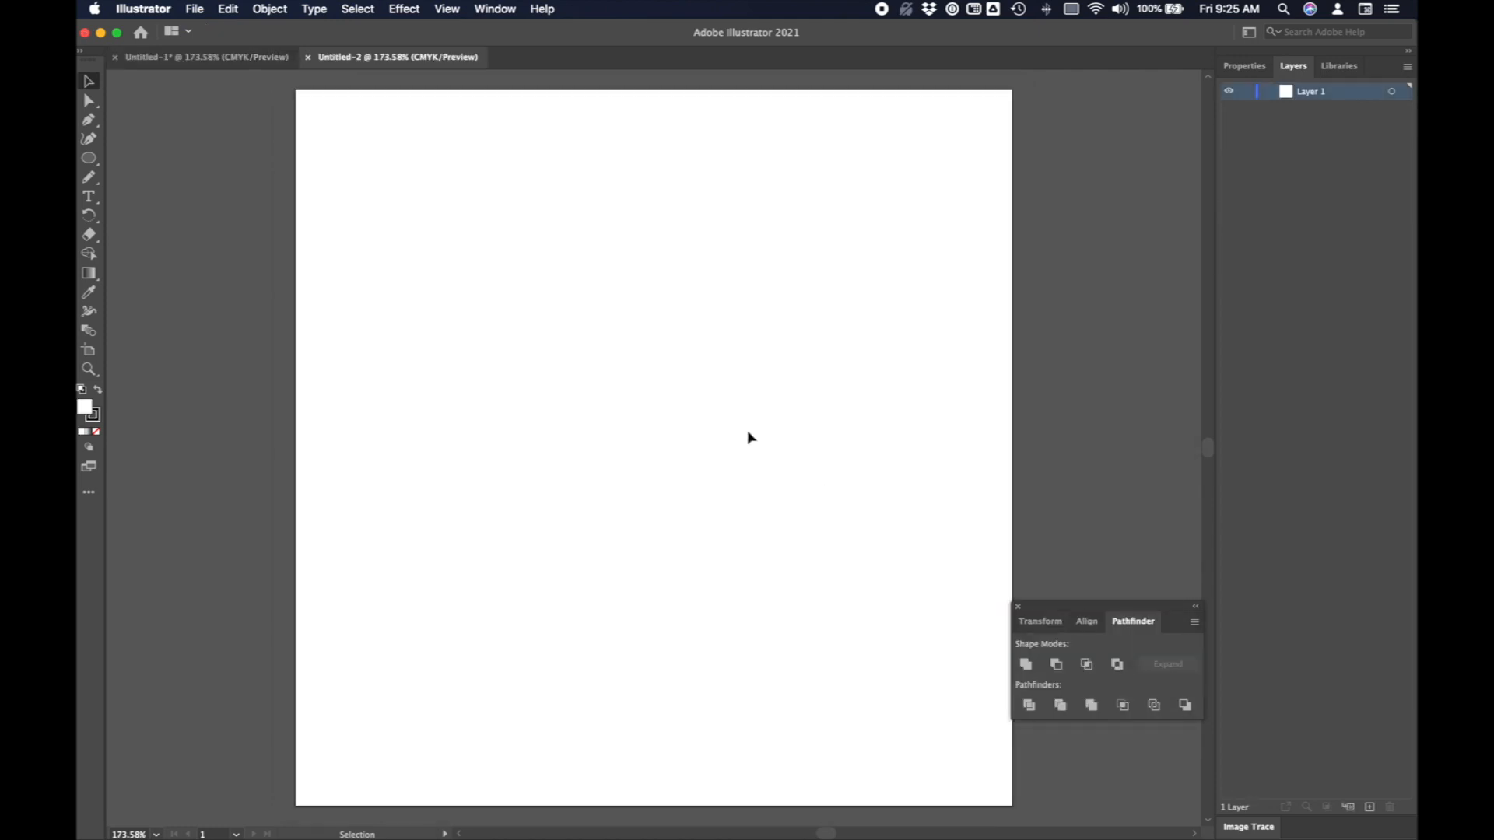
pyautogui.moveTo(88, 157)
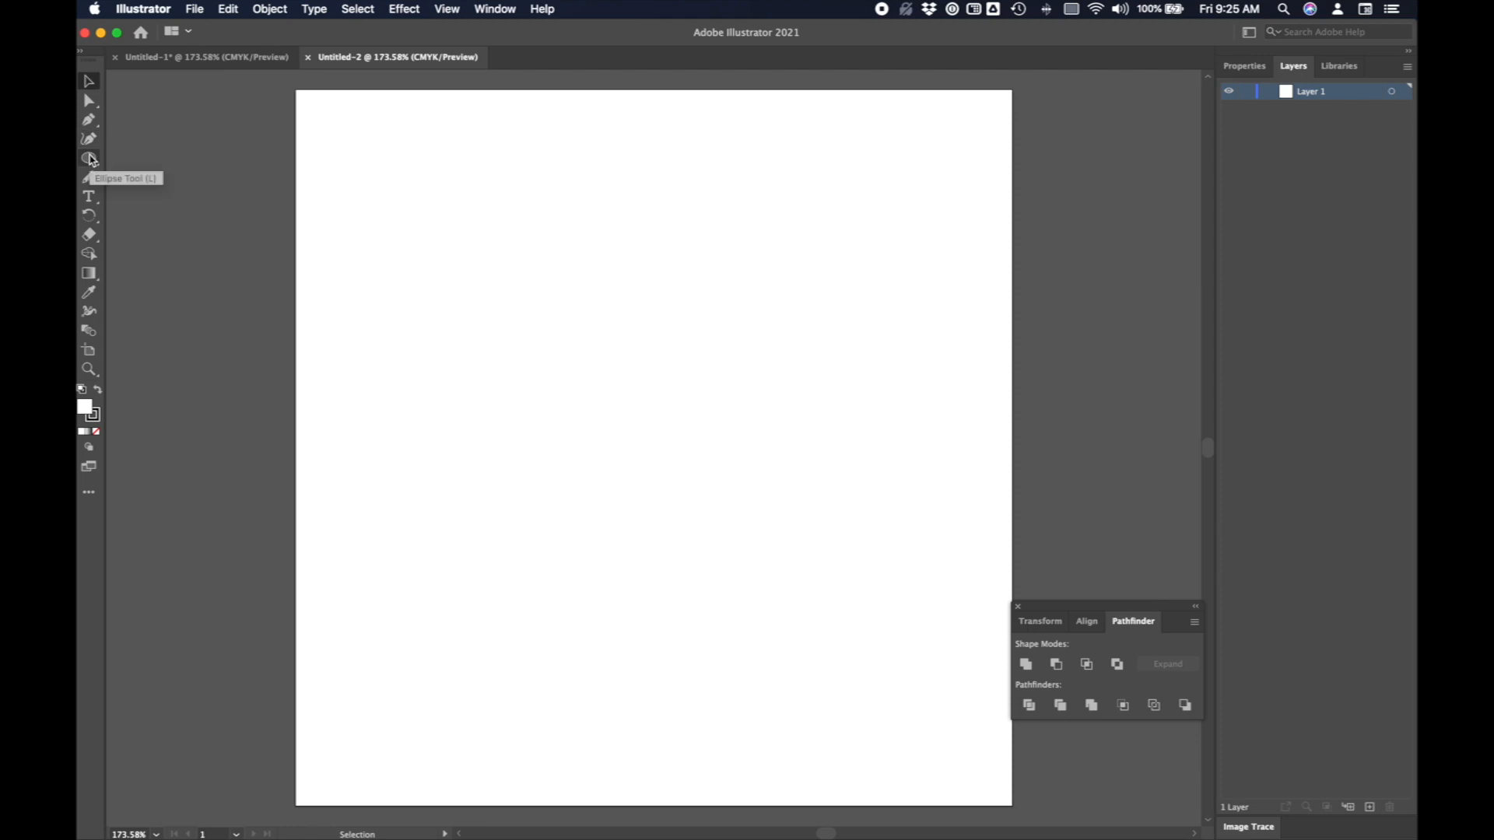
# Draw a circle on the artboard by entering its dimensions numerically.
pyautogui.click(90, 158)
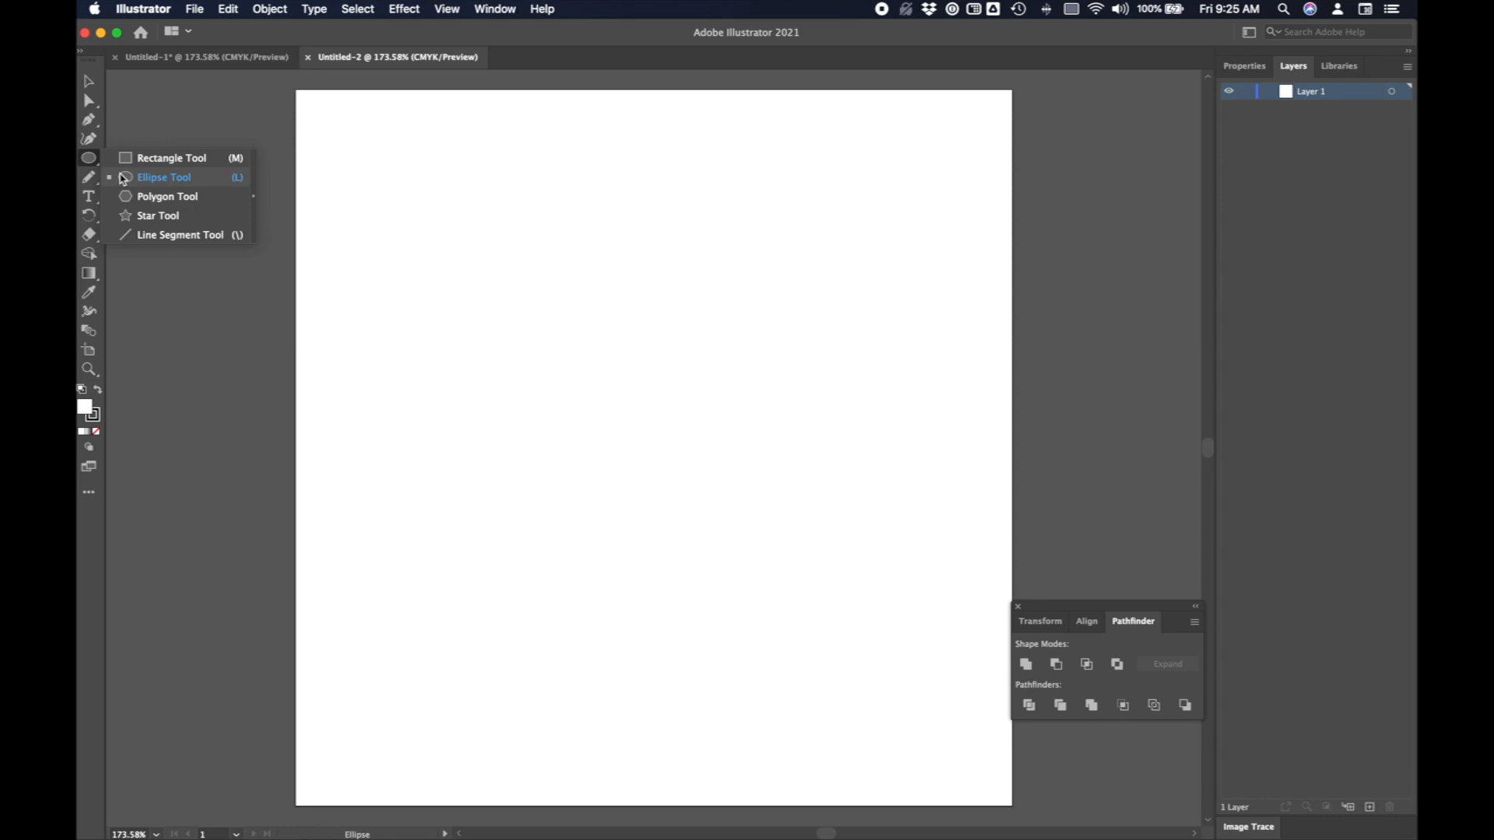
pyautogui.click(164, 177)
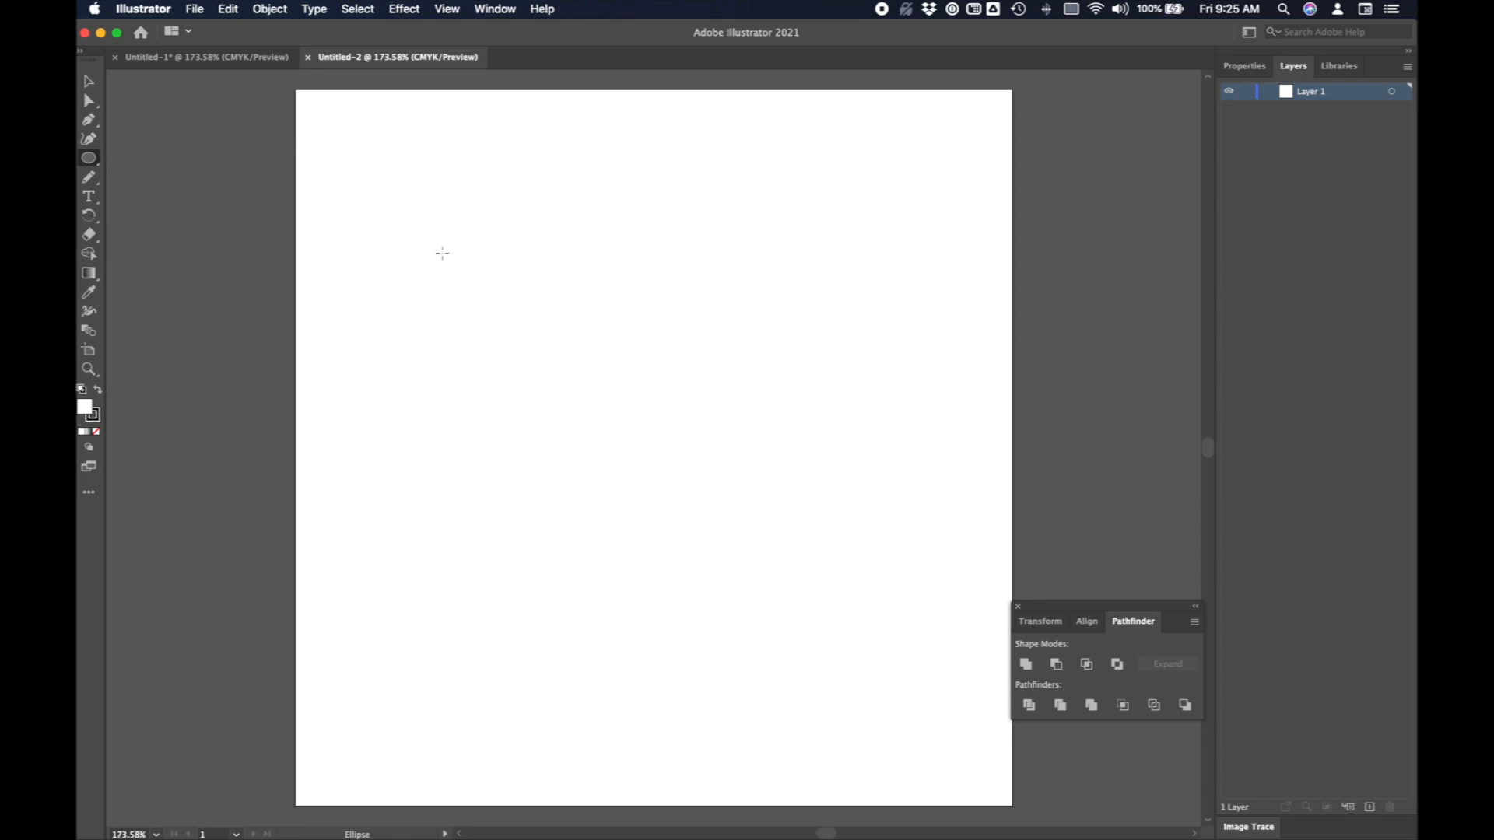
pyautogui.moveTo(273, 81)
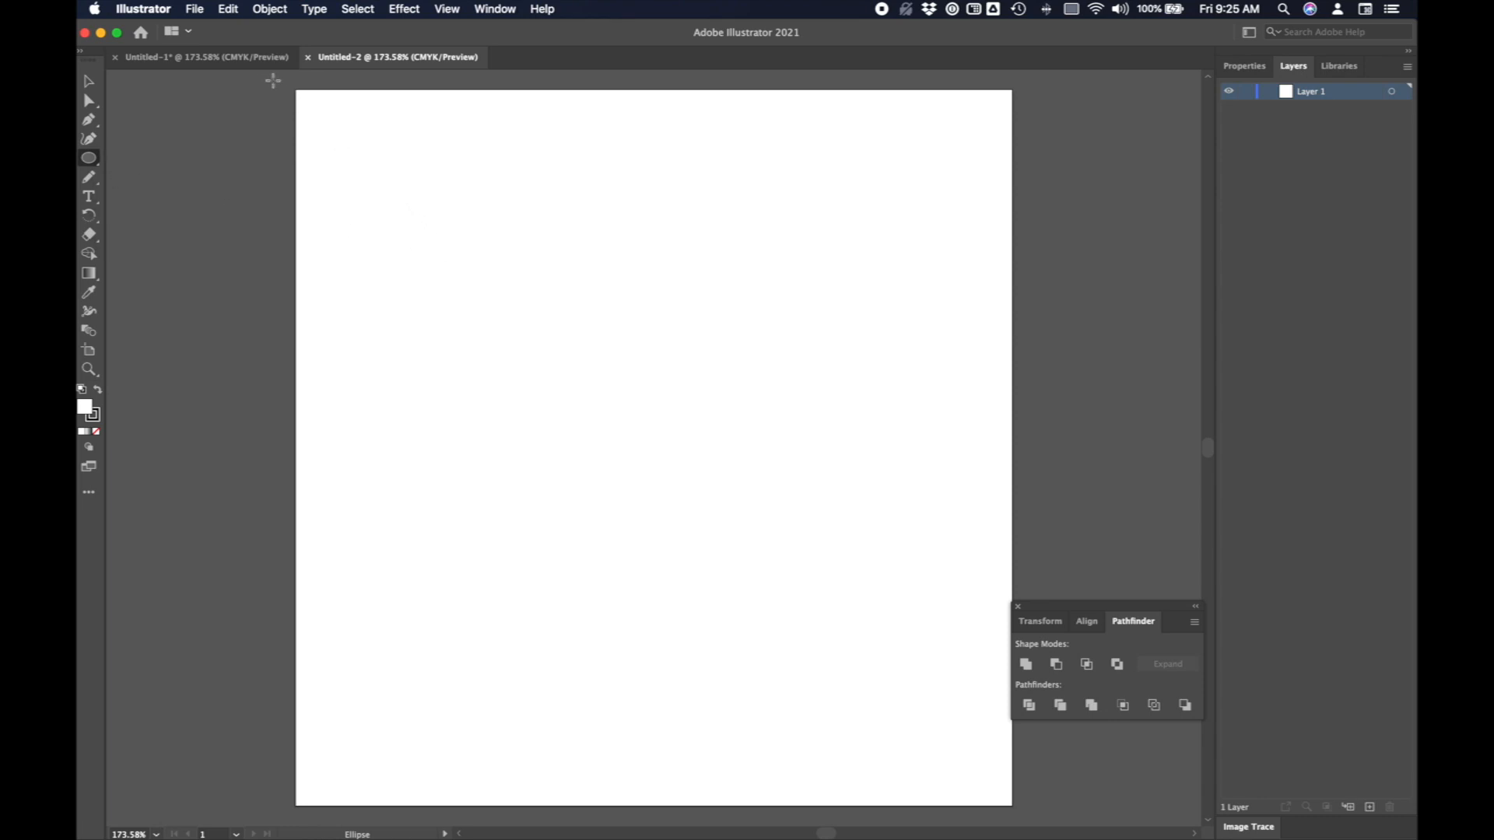
pyautogui.click(205, 56)
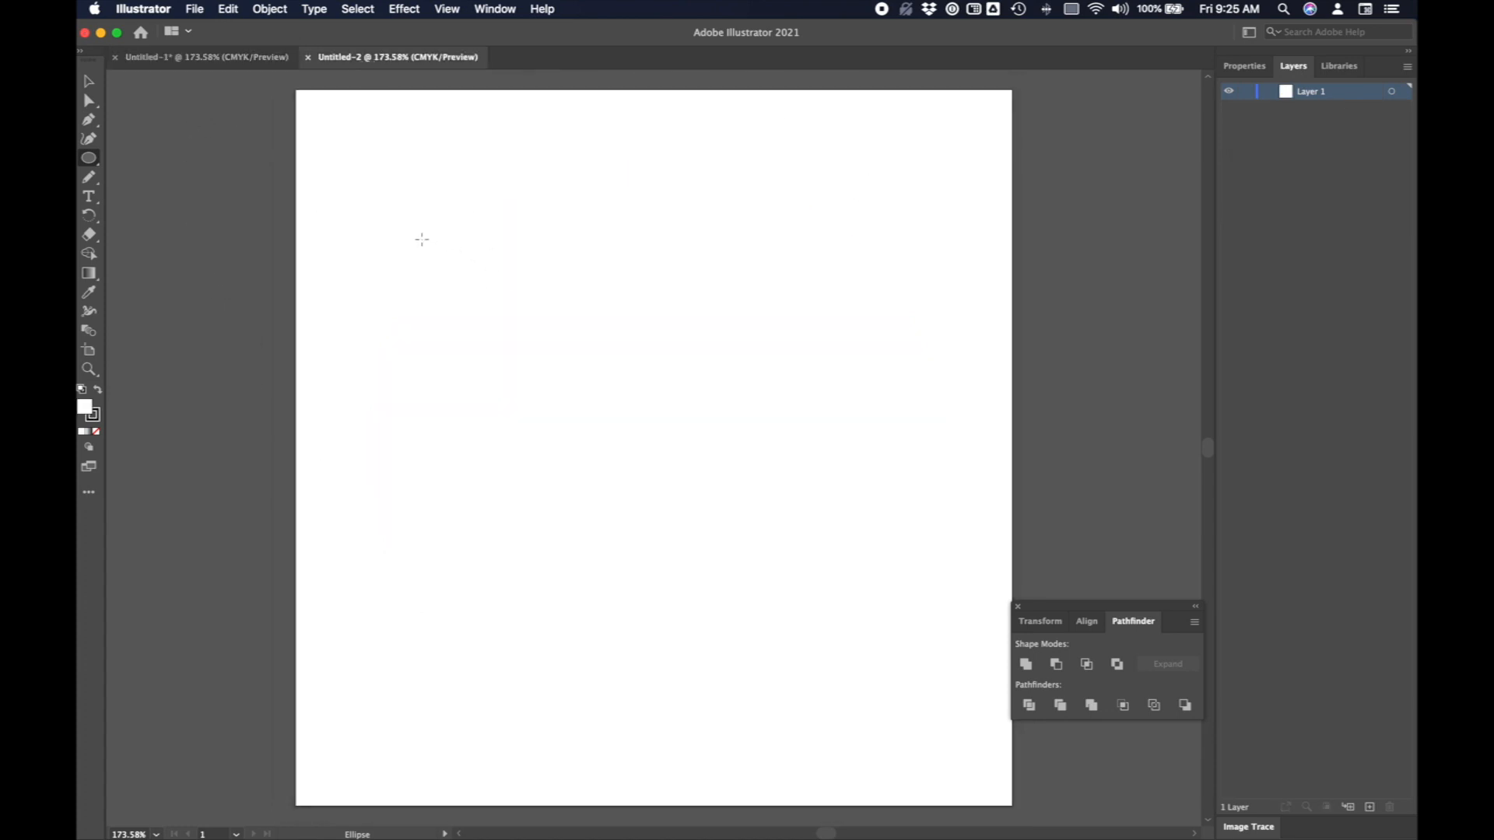
pyautogui.click(421, 238)
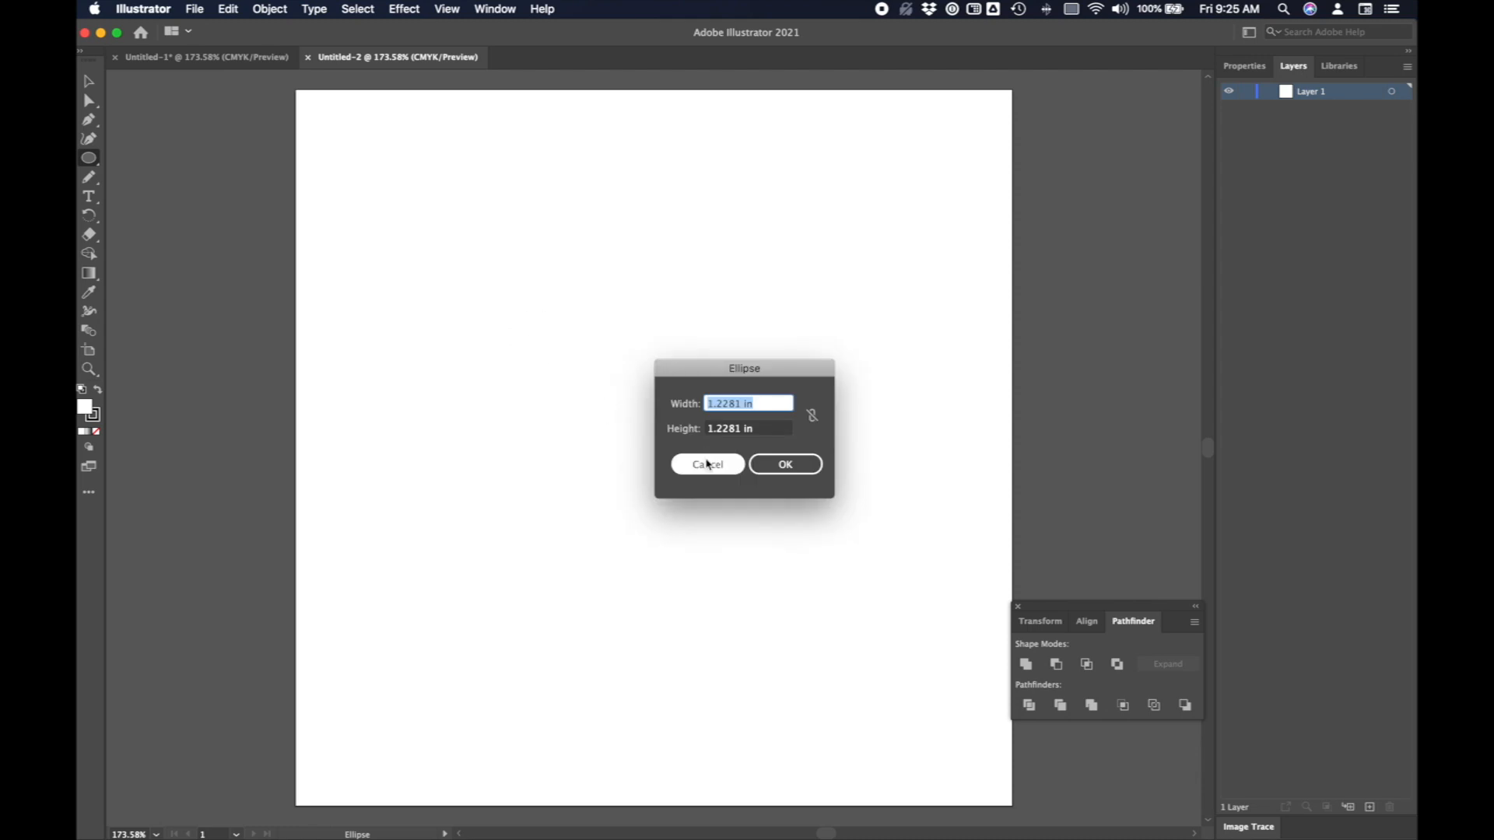
pyautogui.click(784, 463)
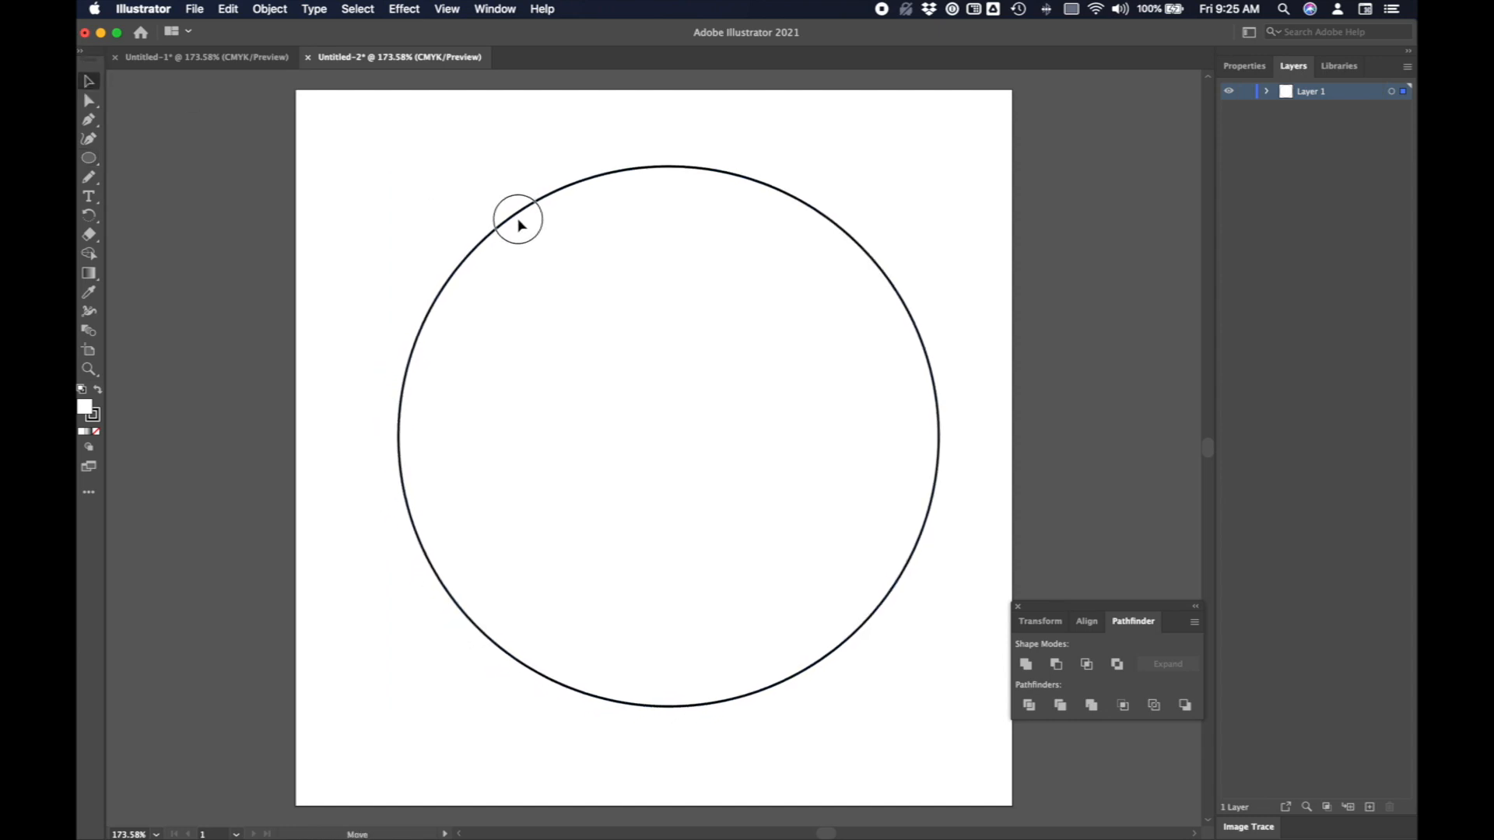
# Select the circle, show the grid, and expand Layer 1 to list the ellipse.
pyautogui.click(519, 221)
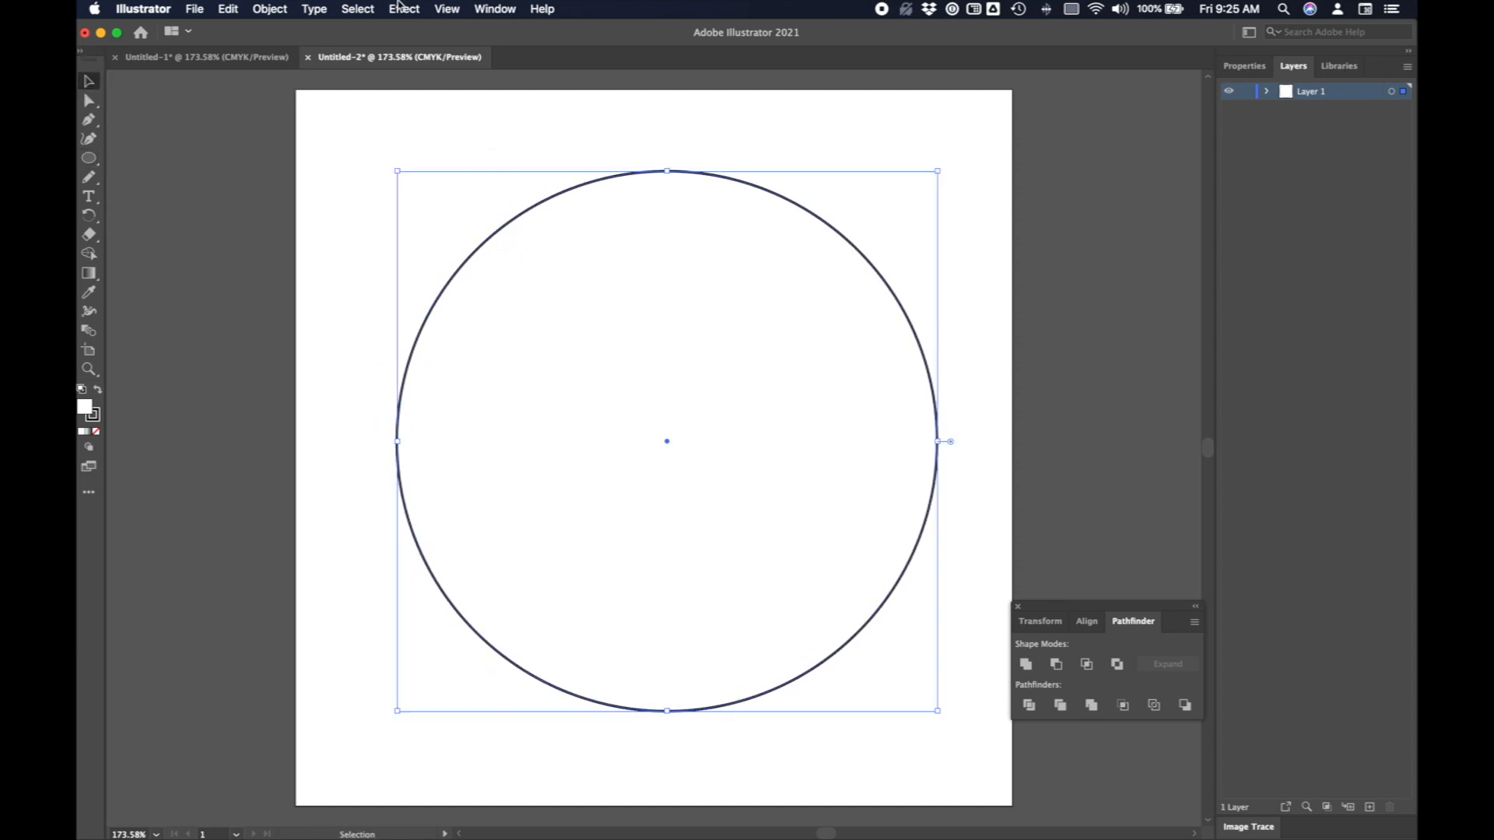
pyautogui.click(446, 9)
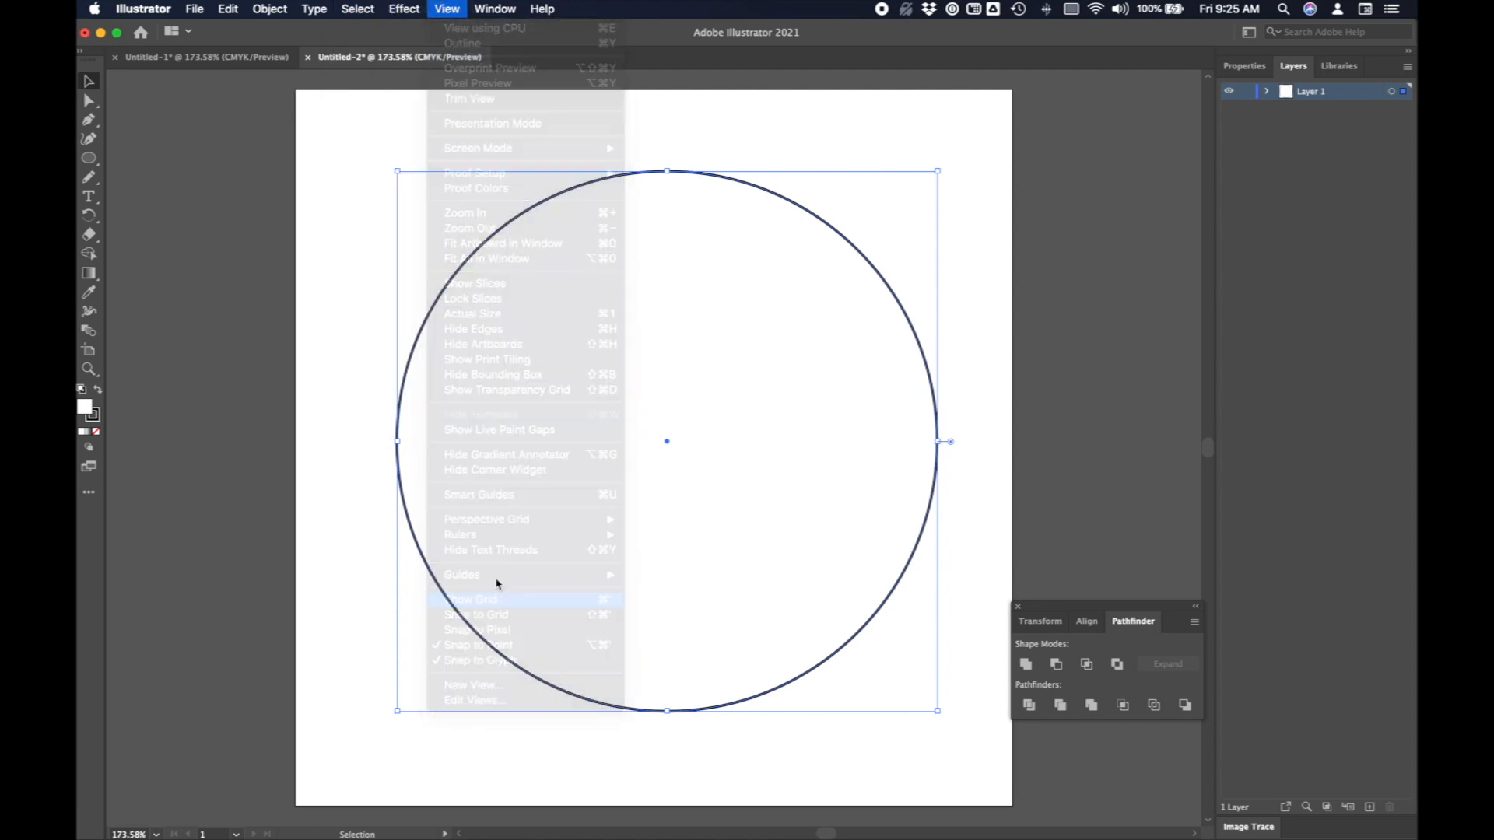
pyautogui.click(471, 598)
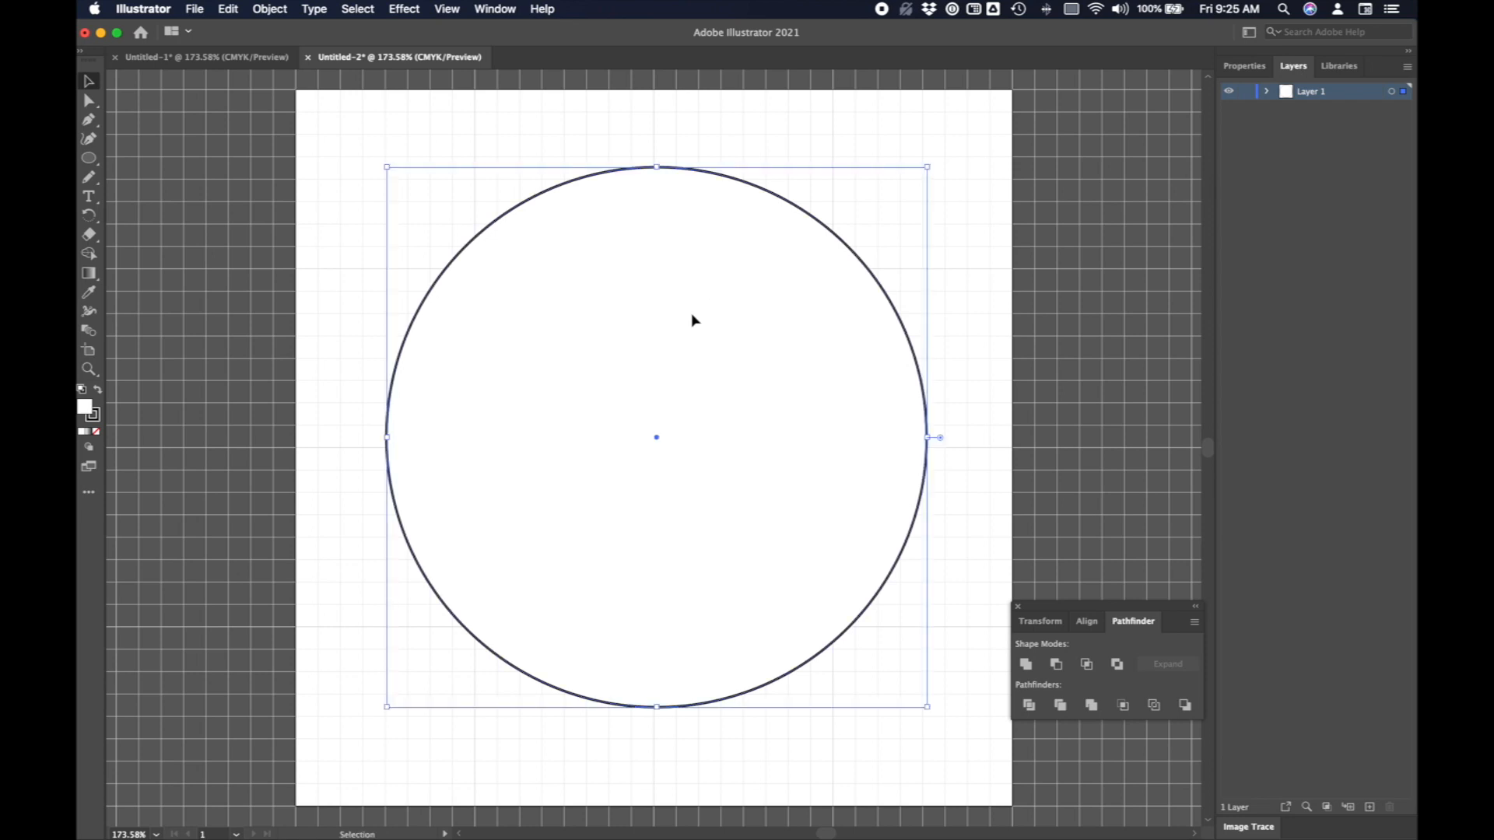
pyautogui.click(445, 8)
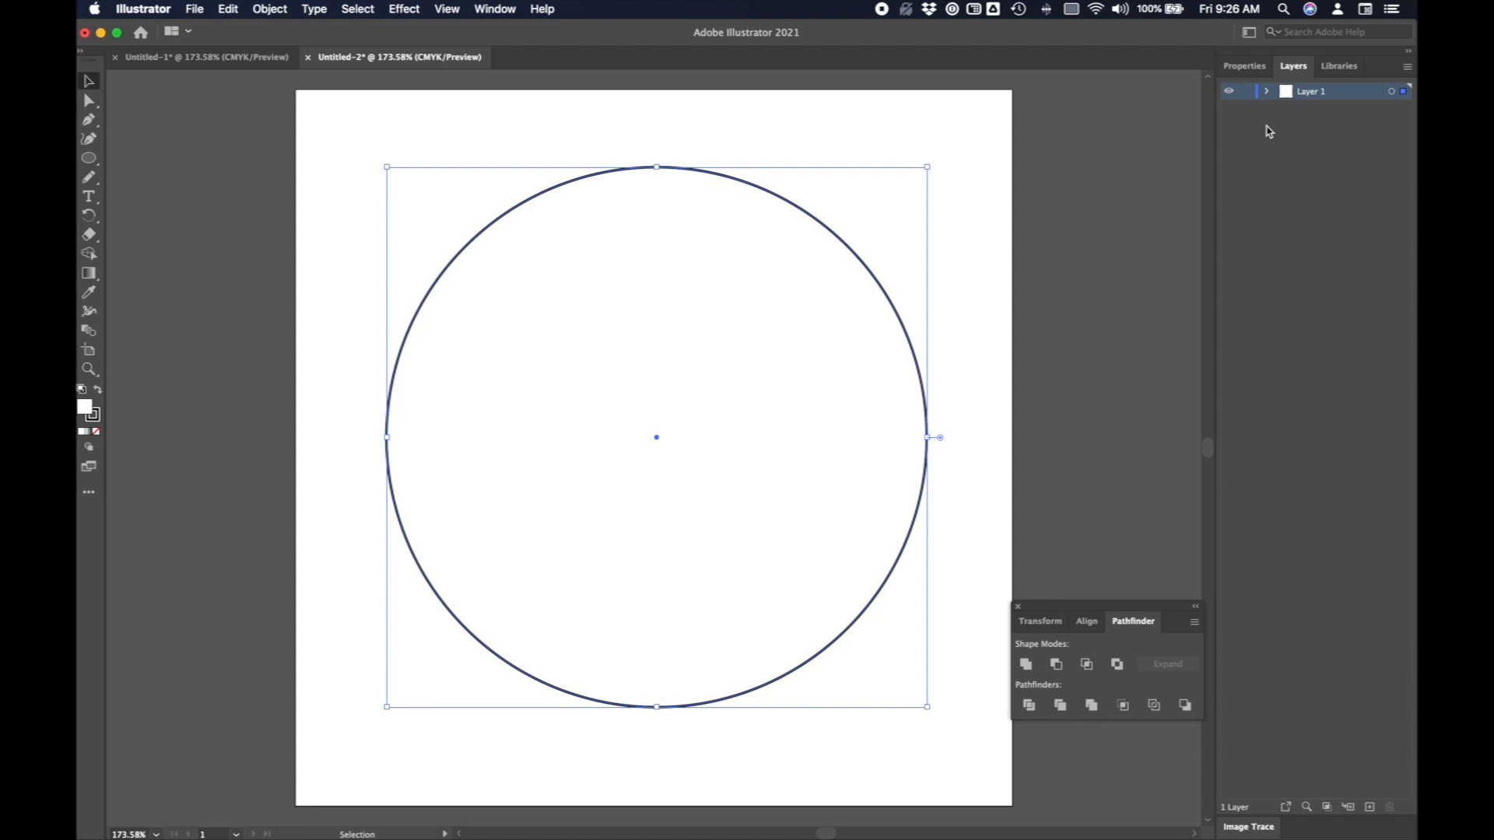
pyautogui.click(1266, 90)
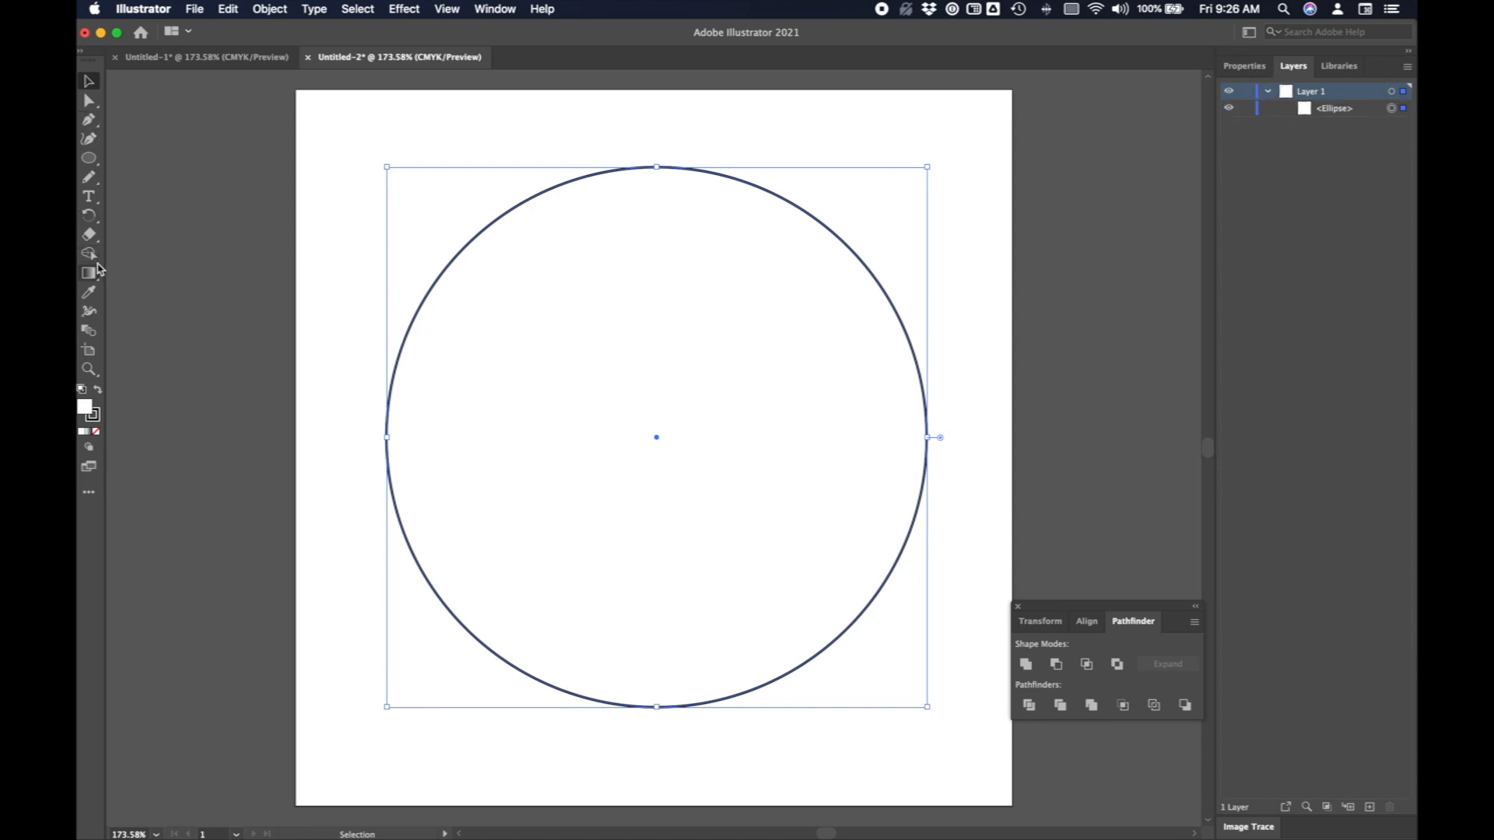
pyautogui.click(88, 158)
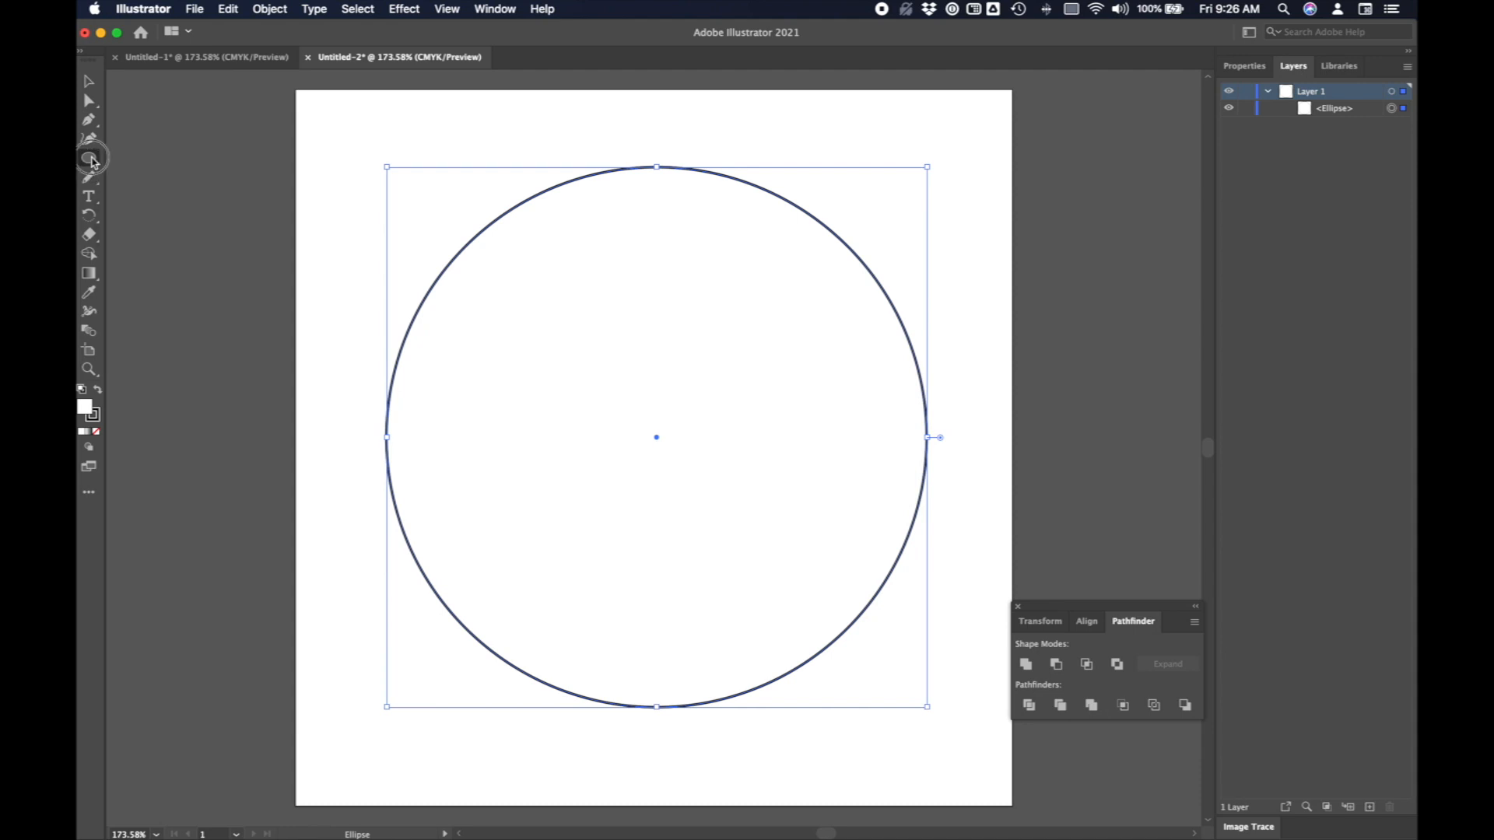
# Draw a 4 × 4 inch square from the artboard's top-left corner, stacked beneath the circle.
pyautogui.click(89, 158)
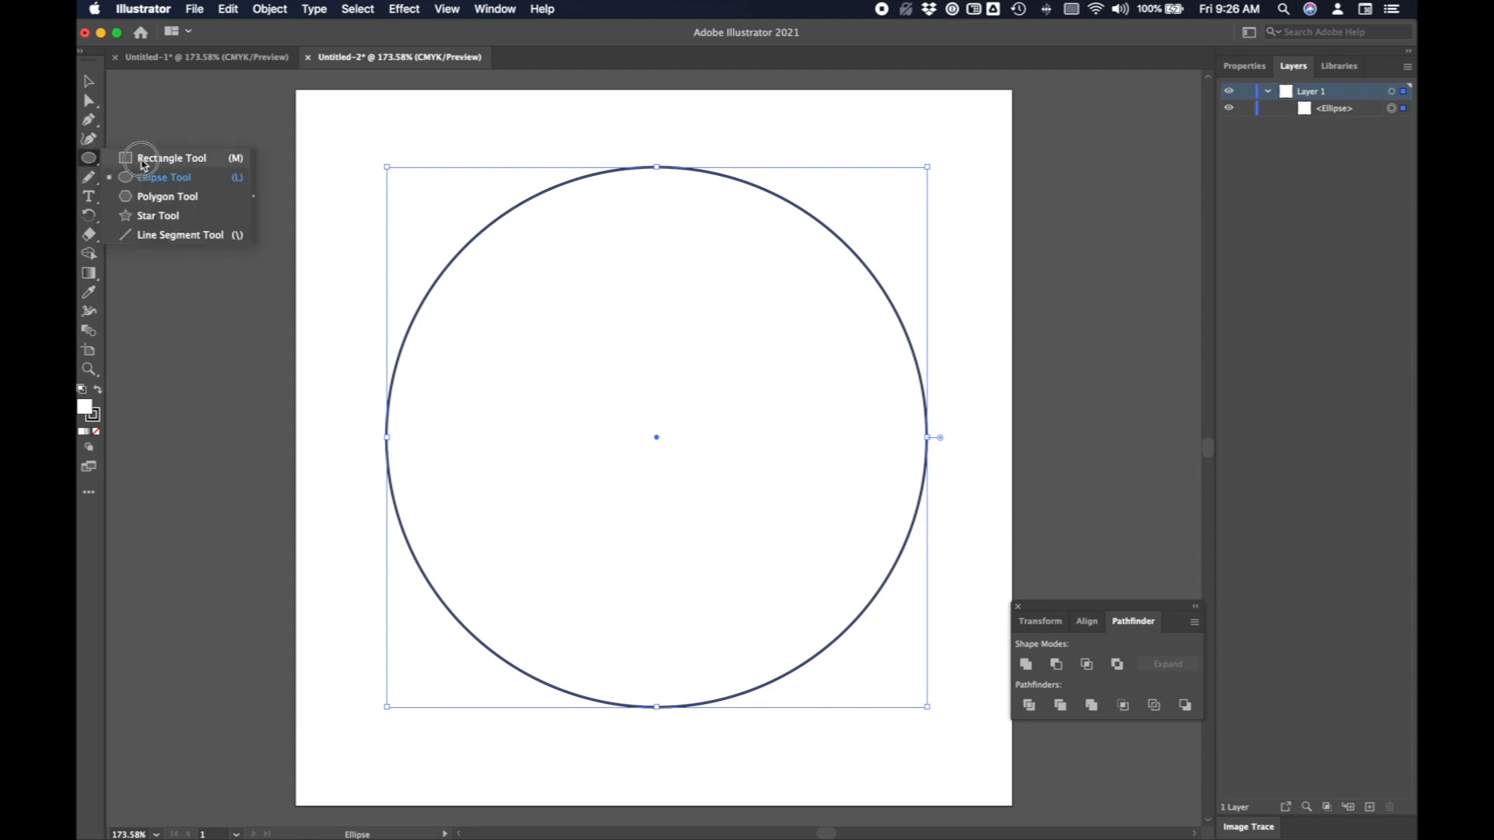
pyautogui.click(171, 158)
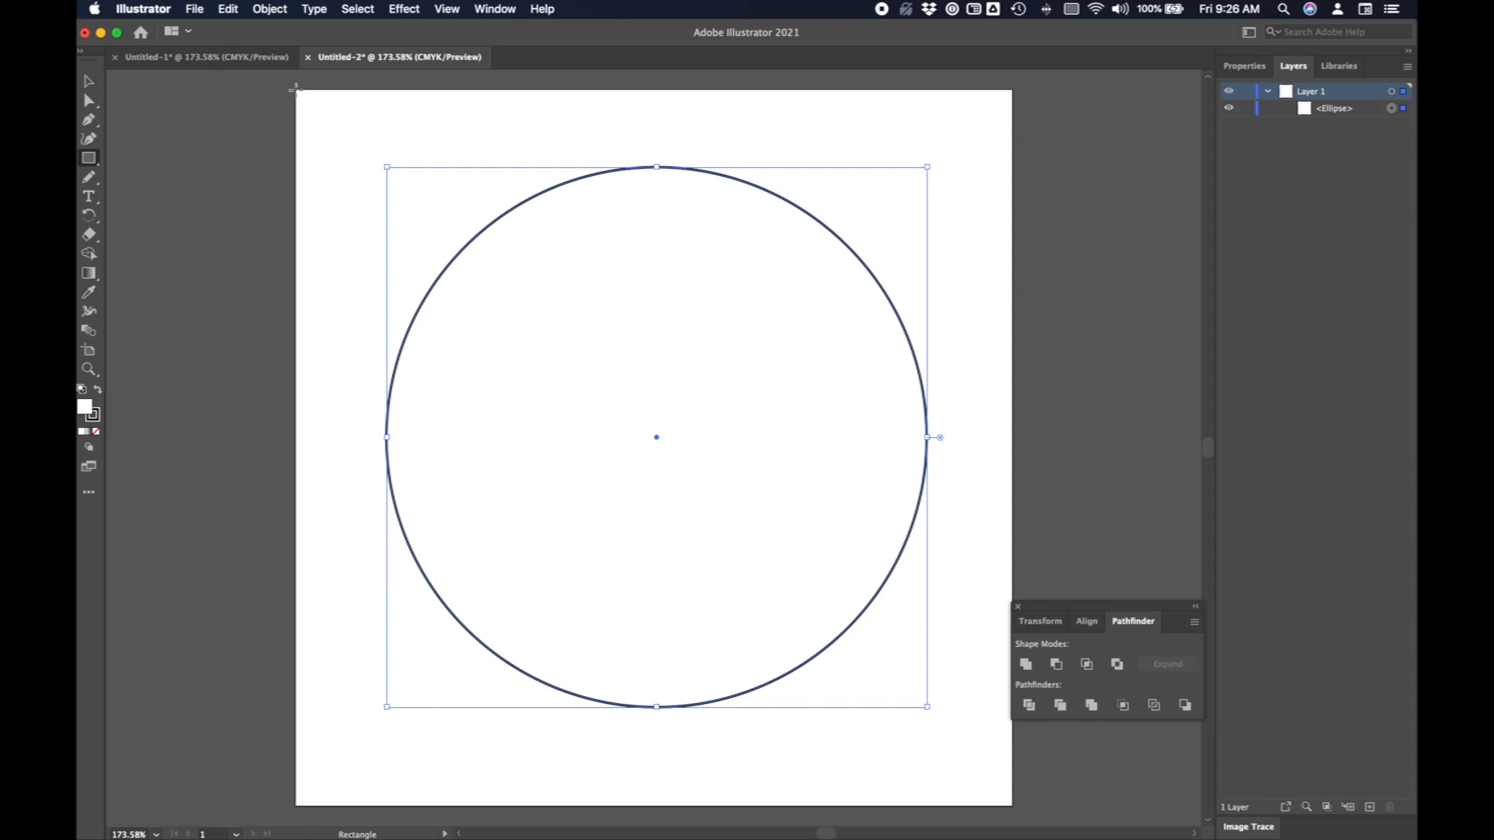
pyautogui.click(655, 437)
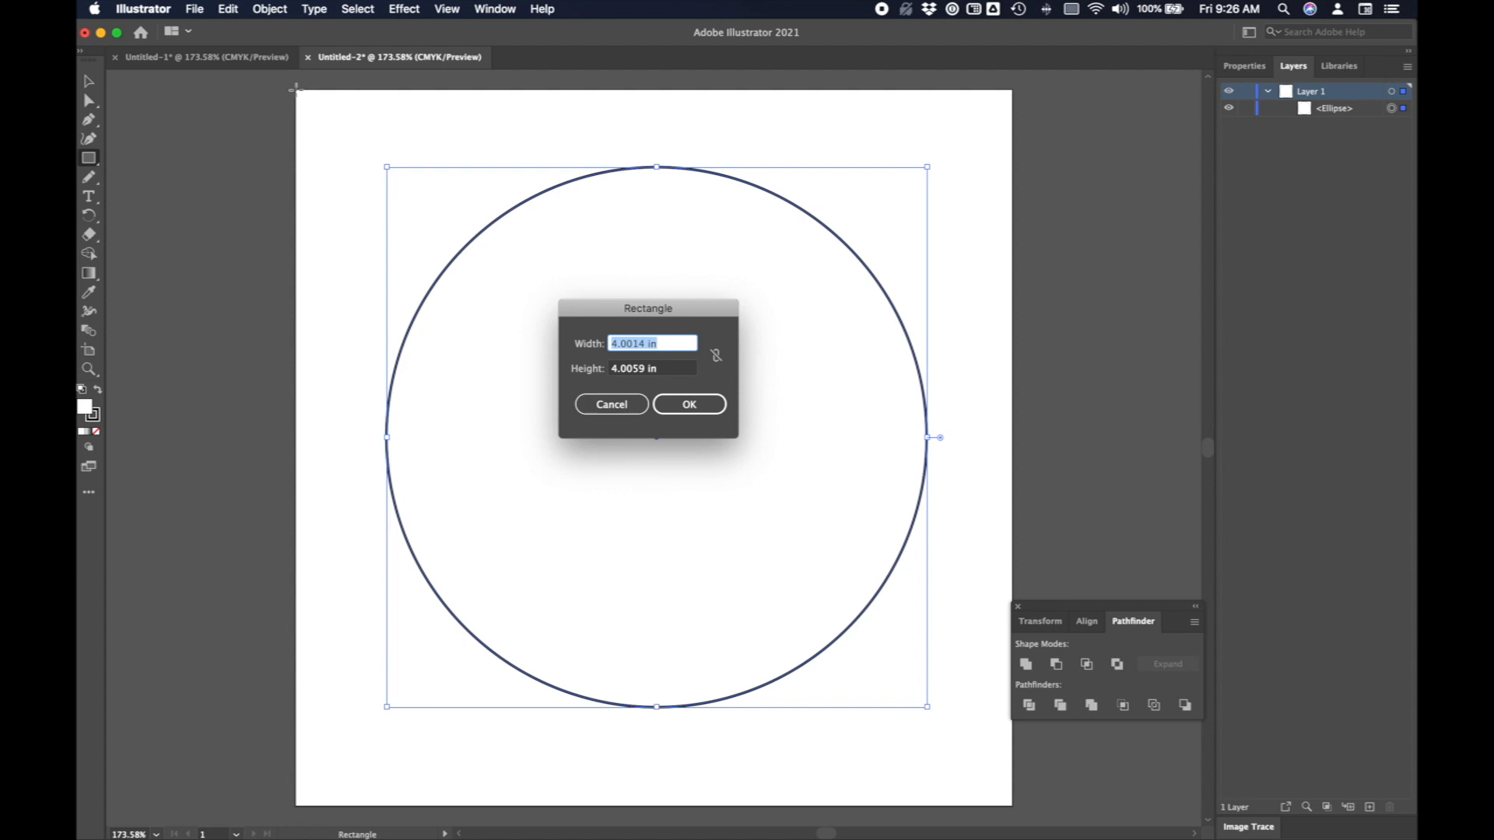
pyautogui.write('4')
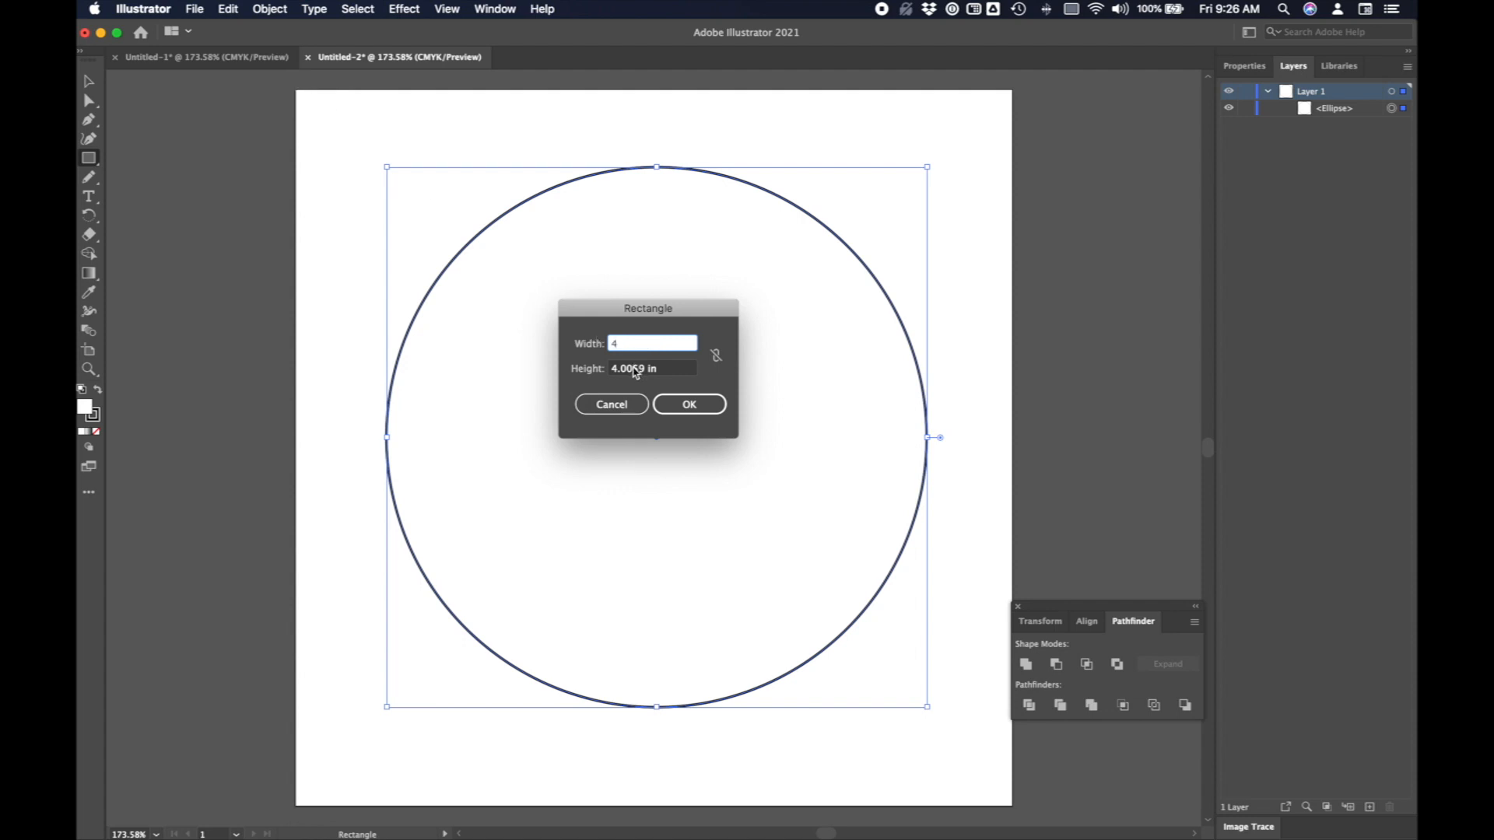
pyautogui.click(689, 404)
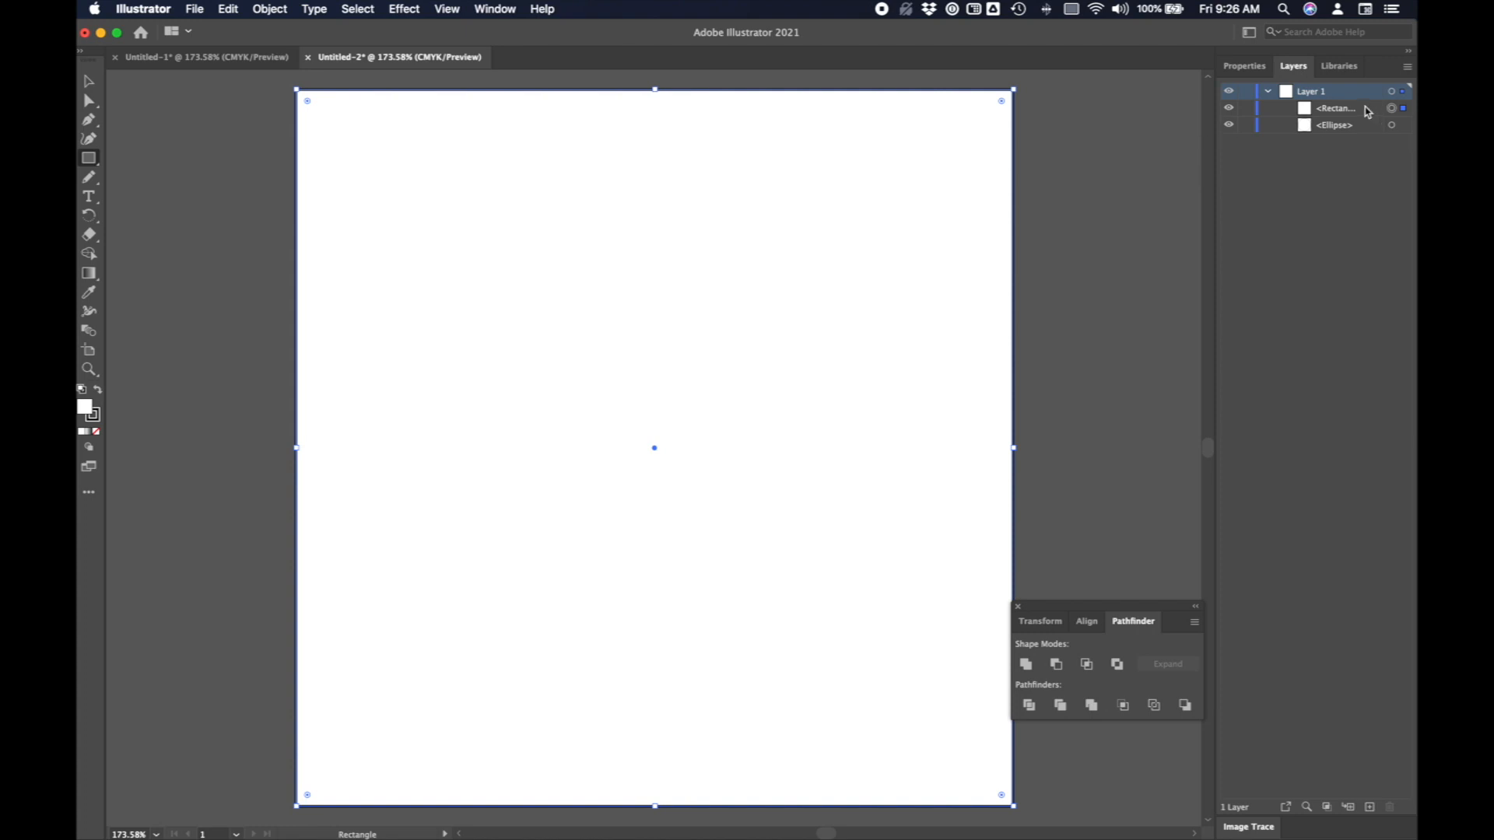
pyautogui.click(1334, 124)
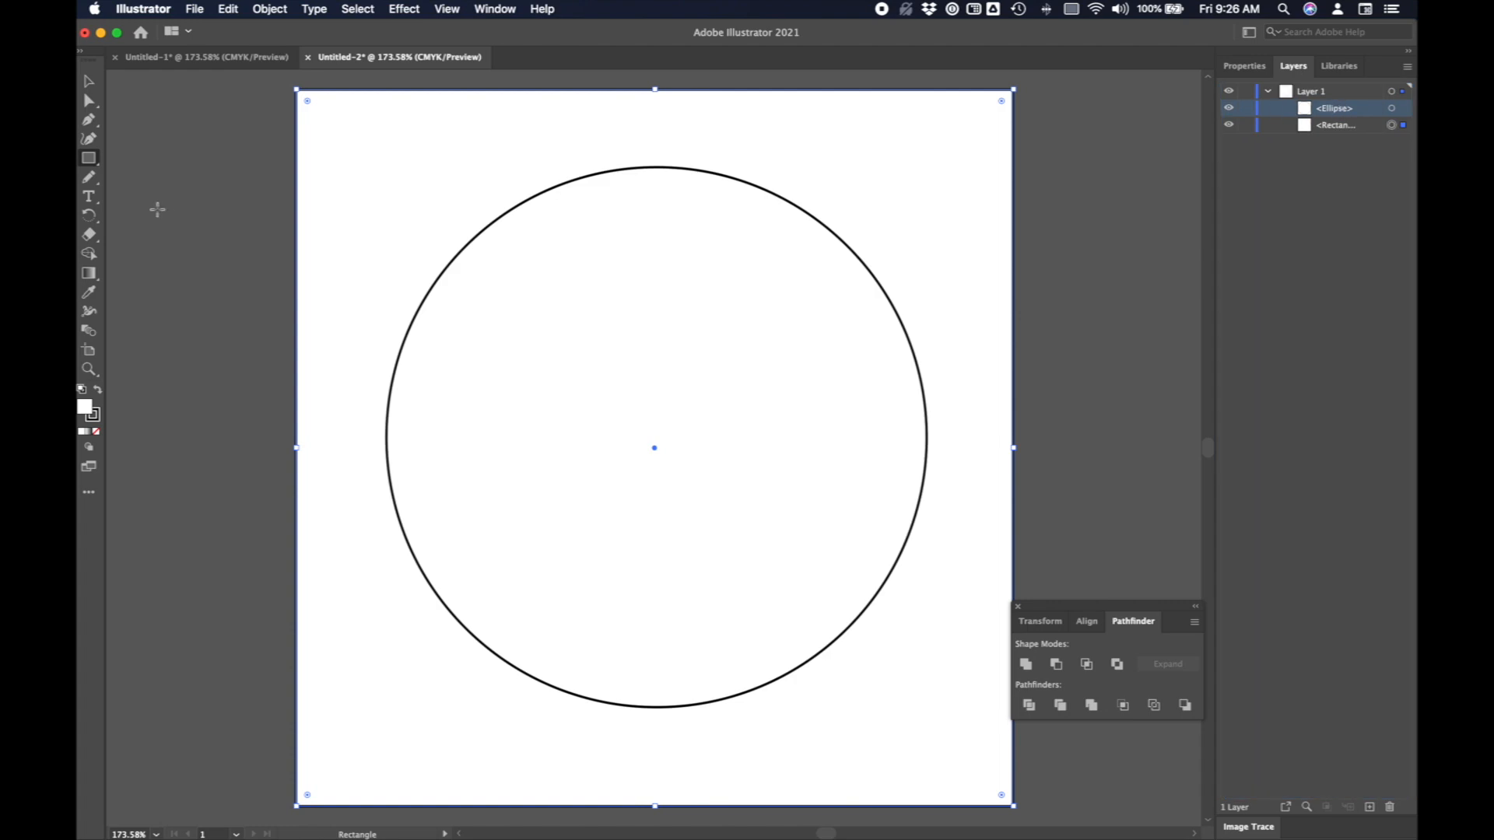
# Cut the circle and square apart with Divide from the Pathfinder panel.
pyautogui.click(89, 81)
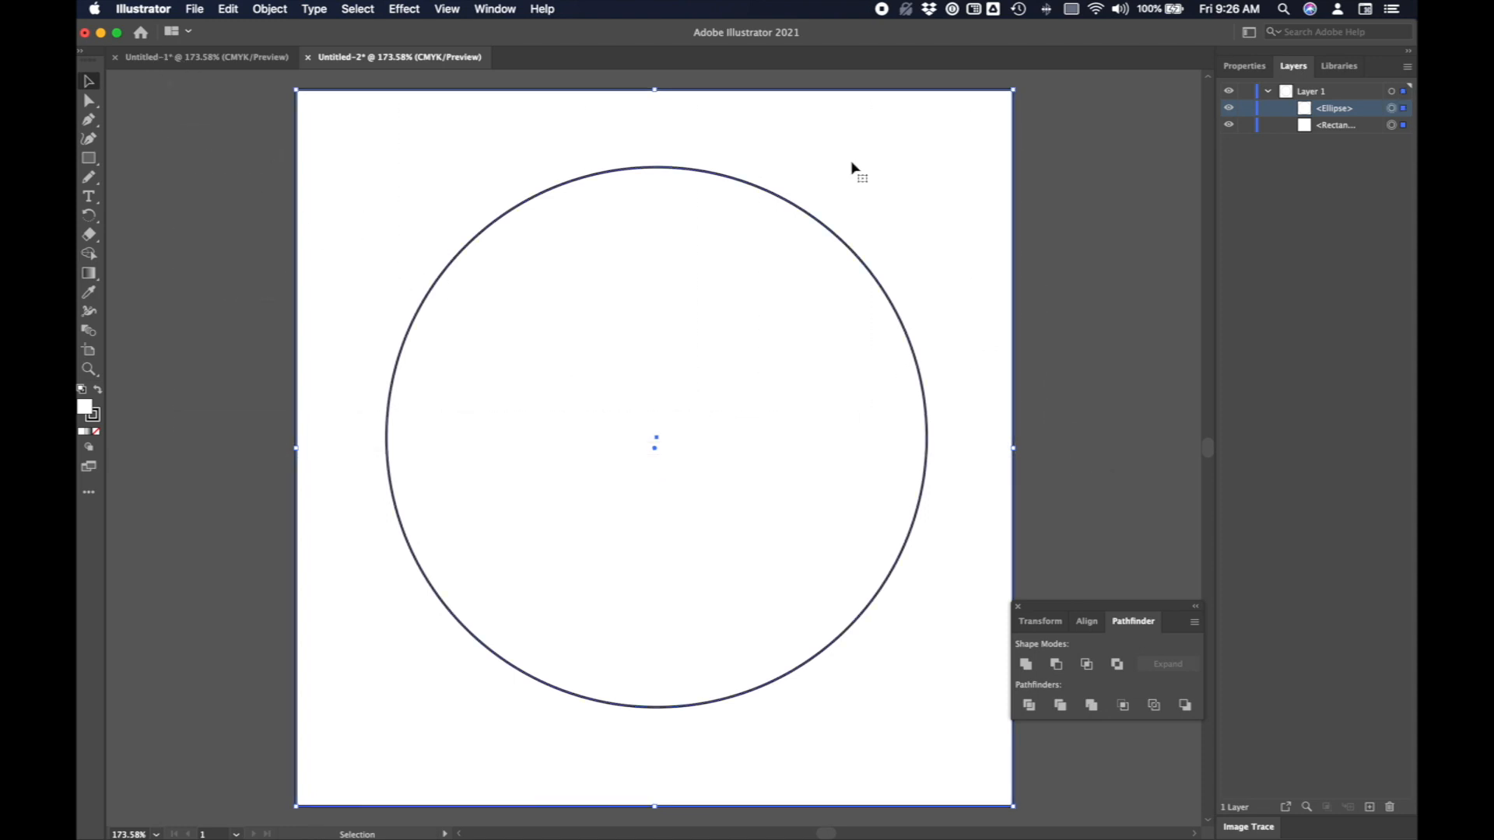
pyautogui.click(494, 9)
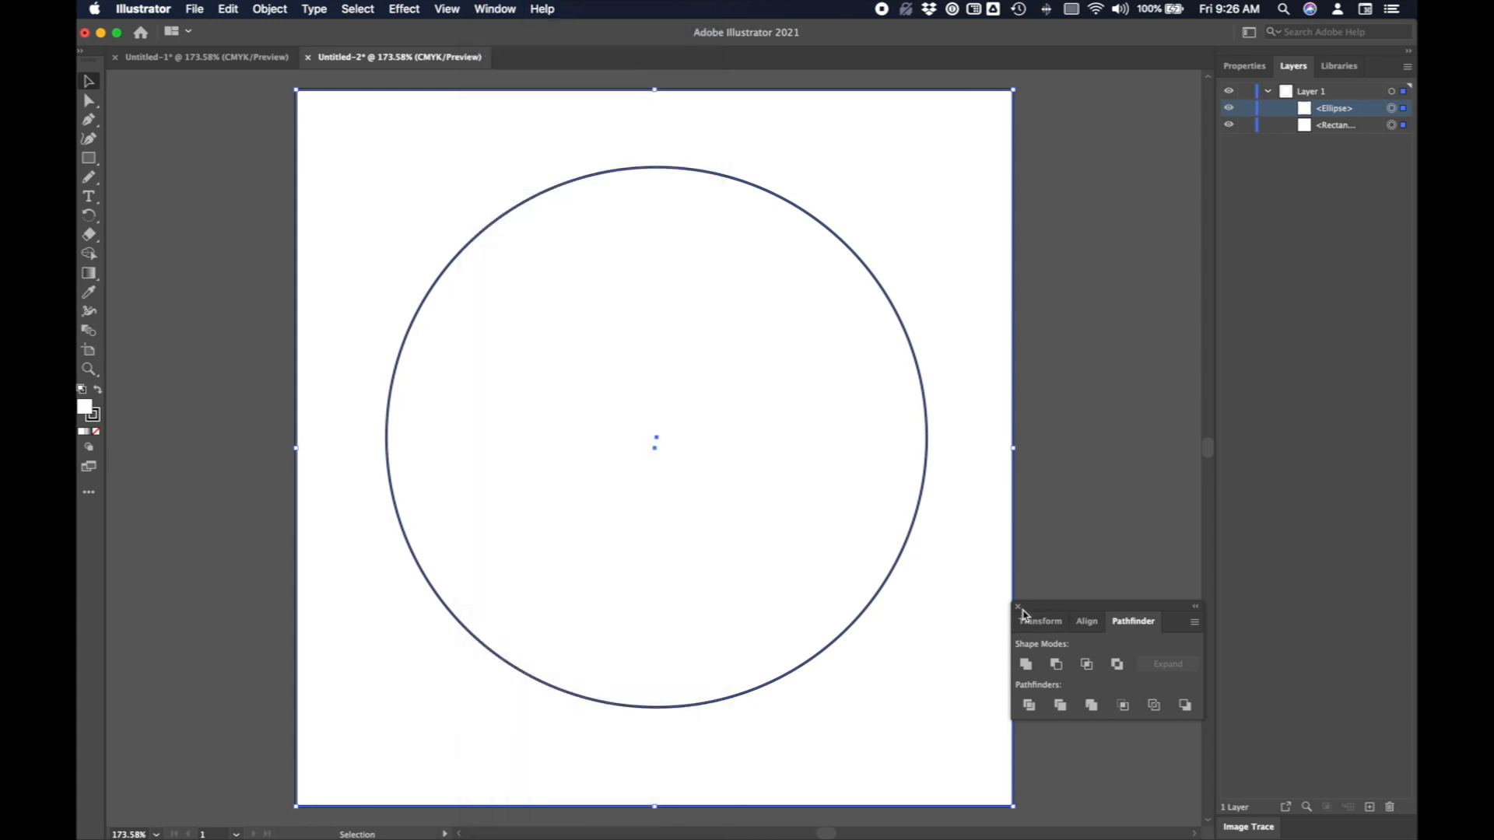
pyautogui.click(495, 9)
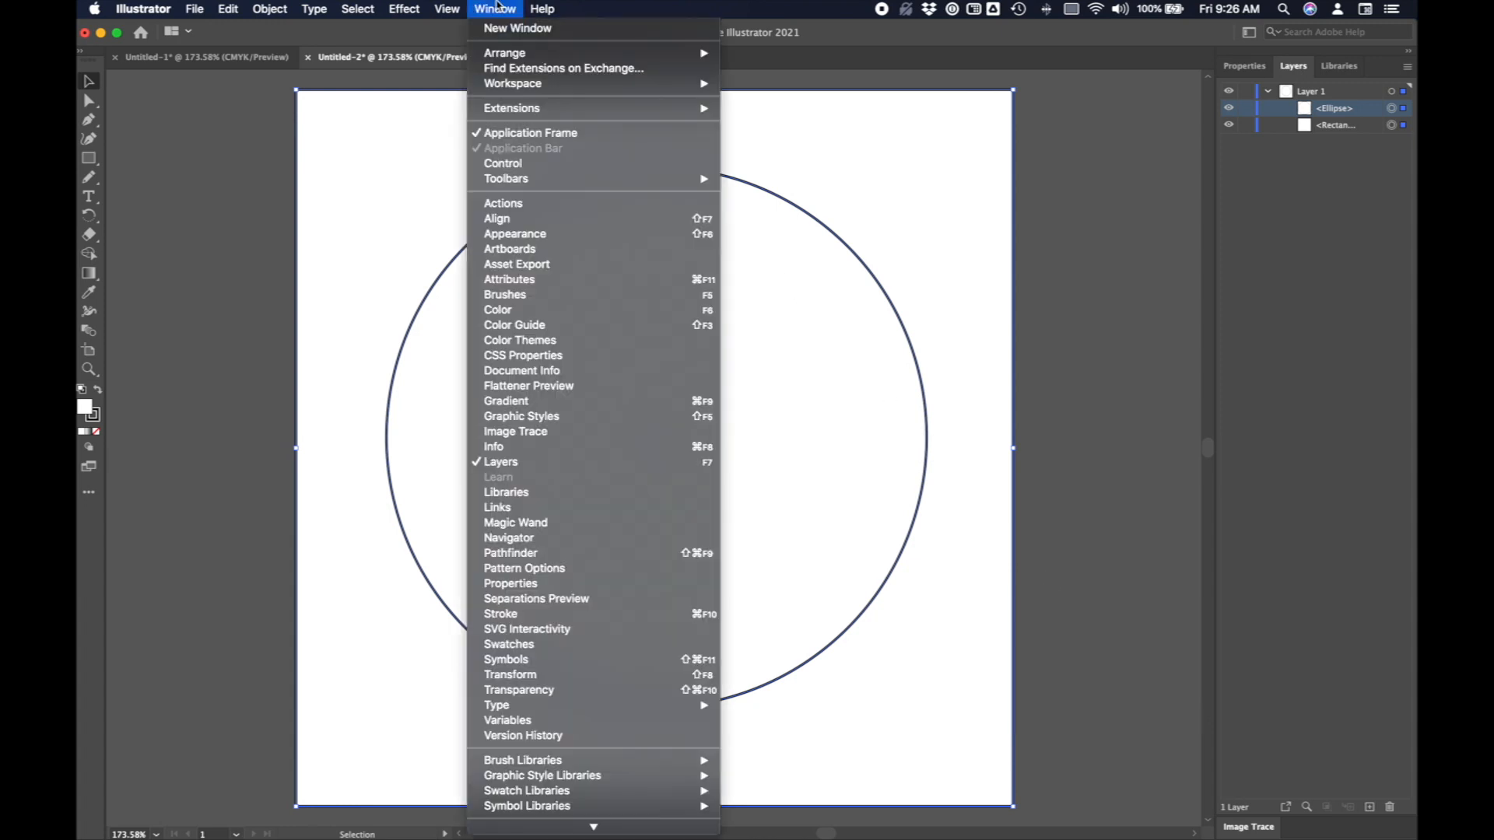
pyautogui.moveTo(508, 538)
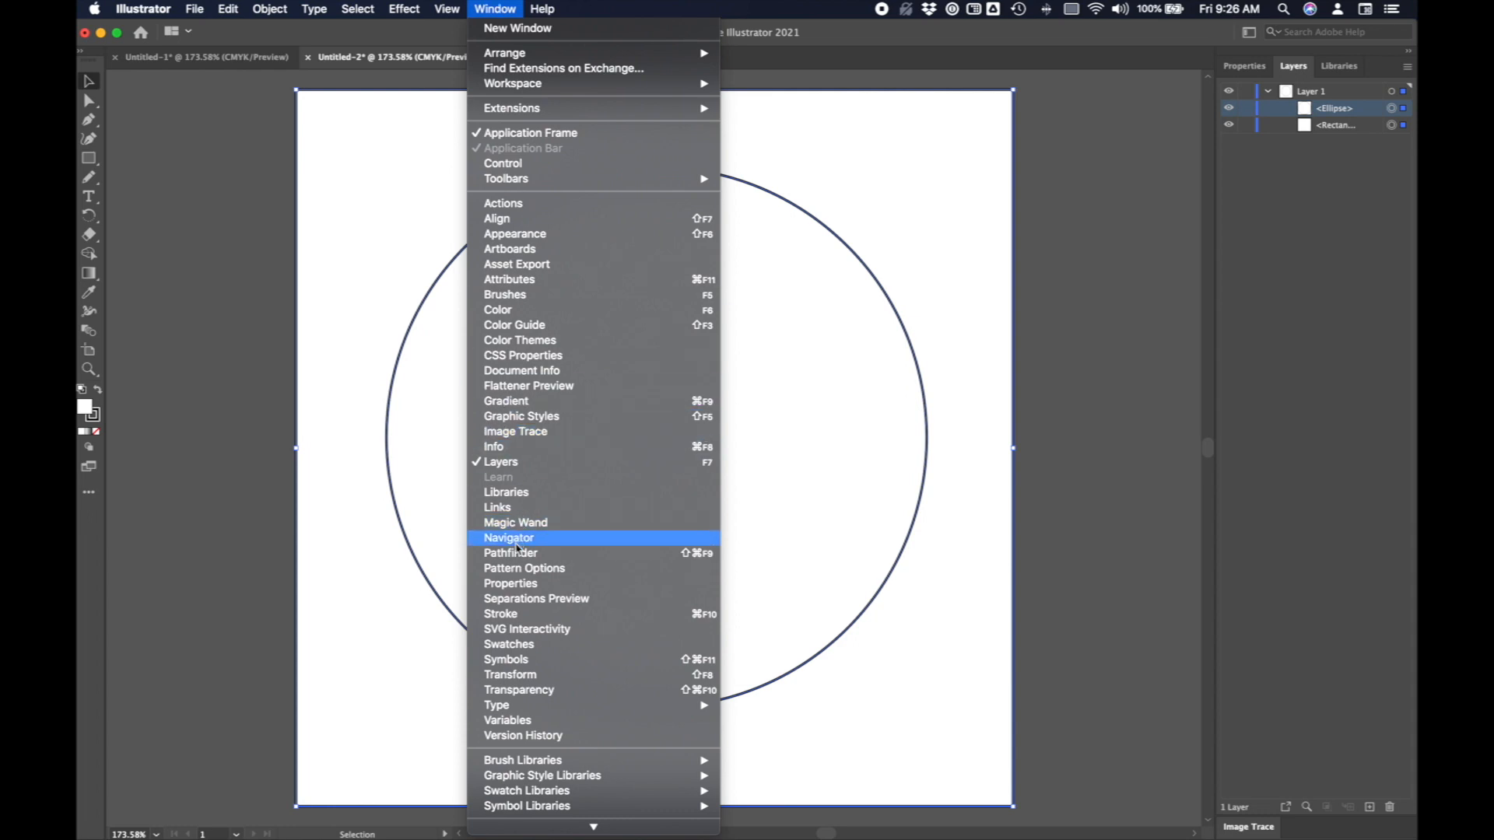
pyautogui.click(509, 553)
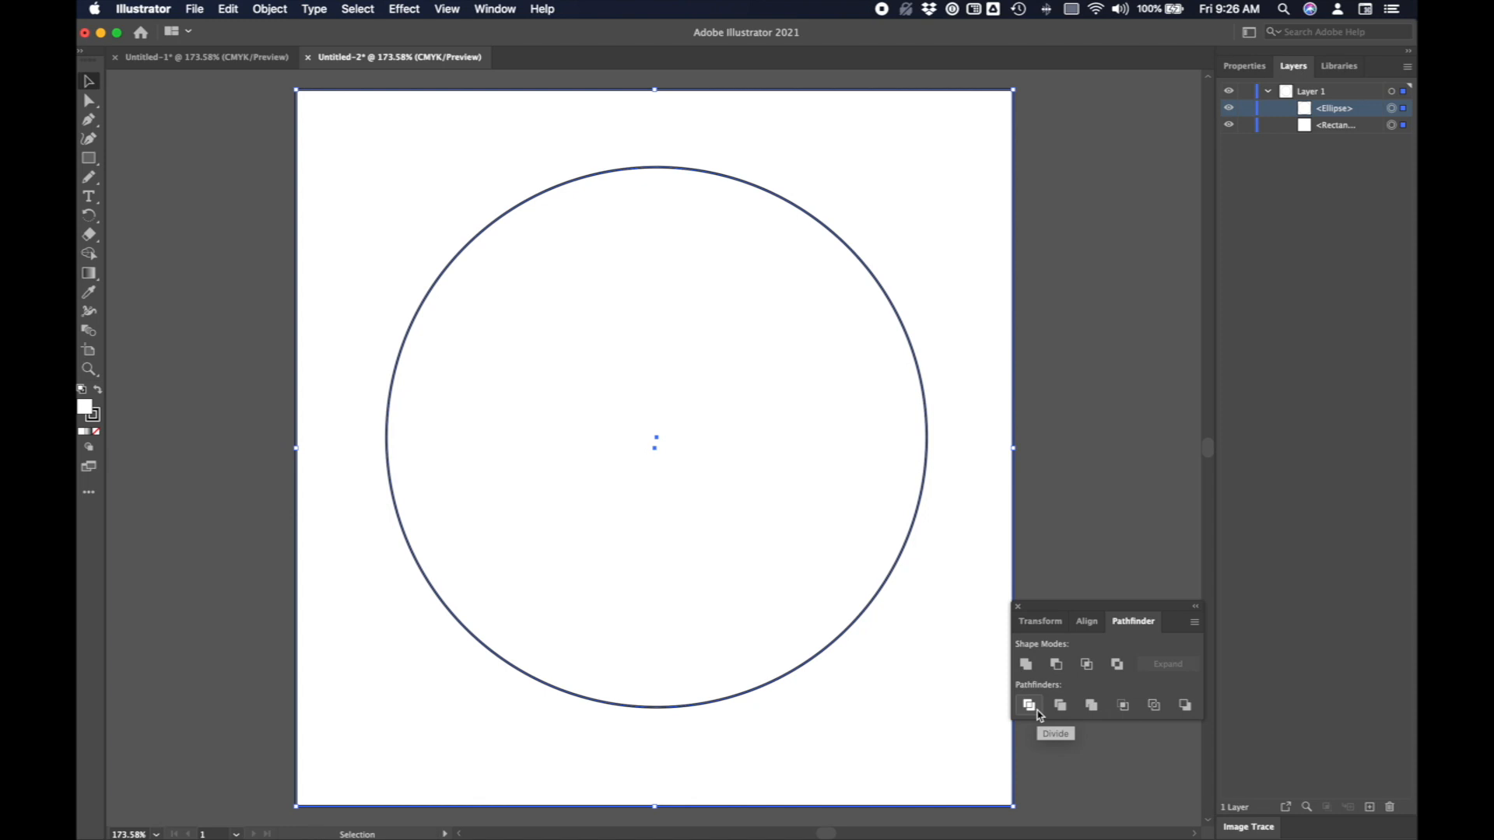
pyautogui.click(1028, 705)
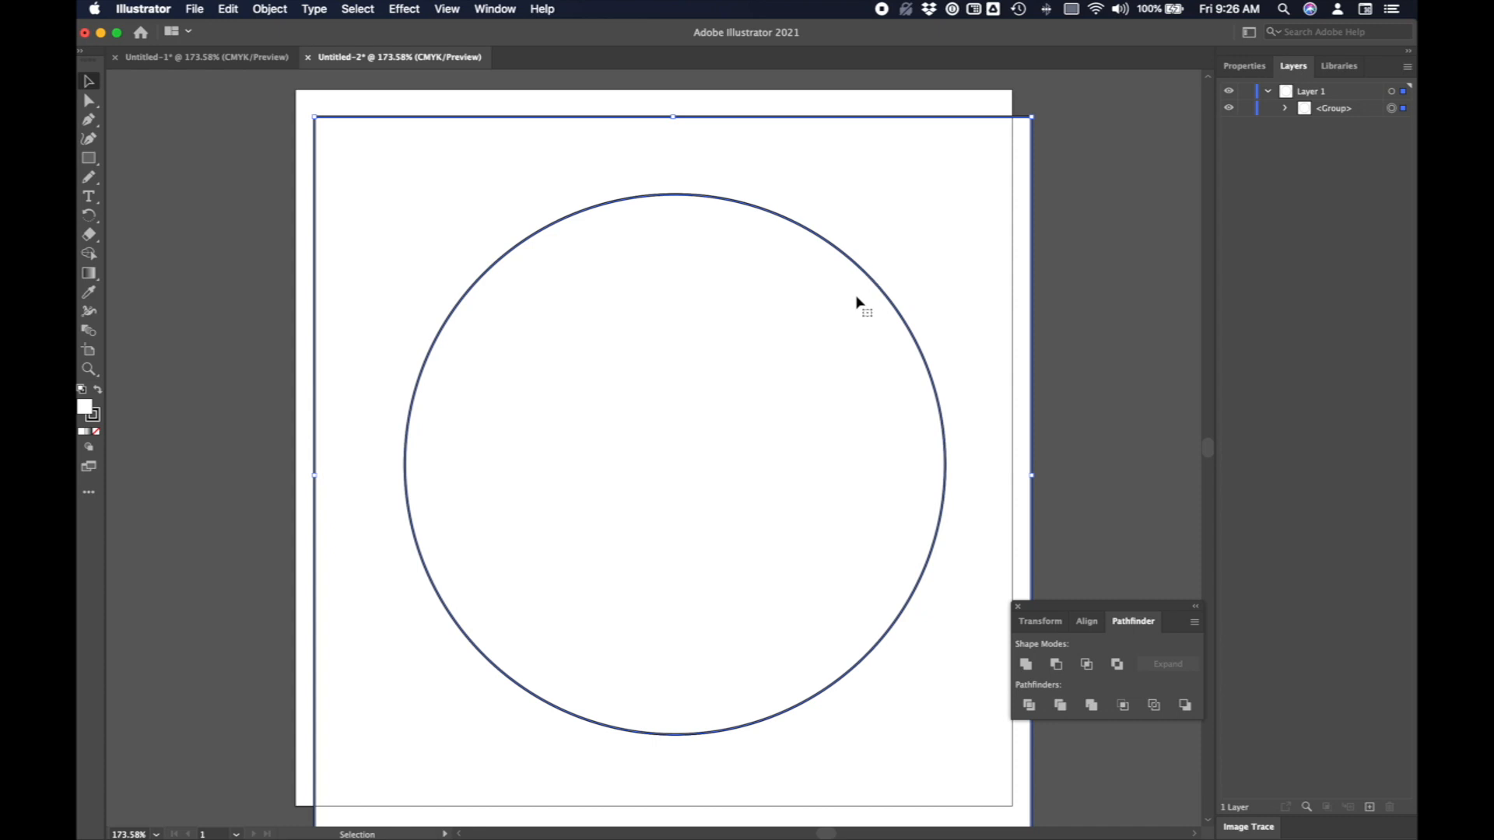
# Ungroup the divided pieces and inspect the selected path in the Properties panel.
pyautogui.click(270, 9)
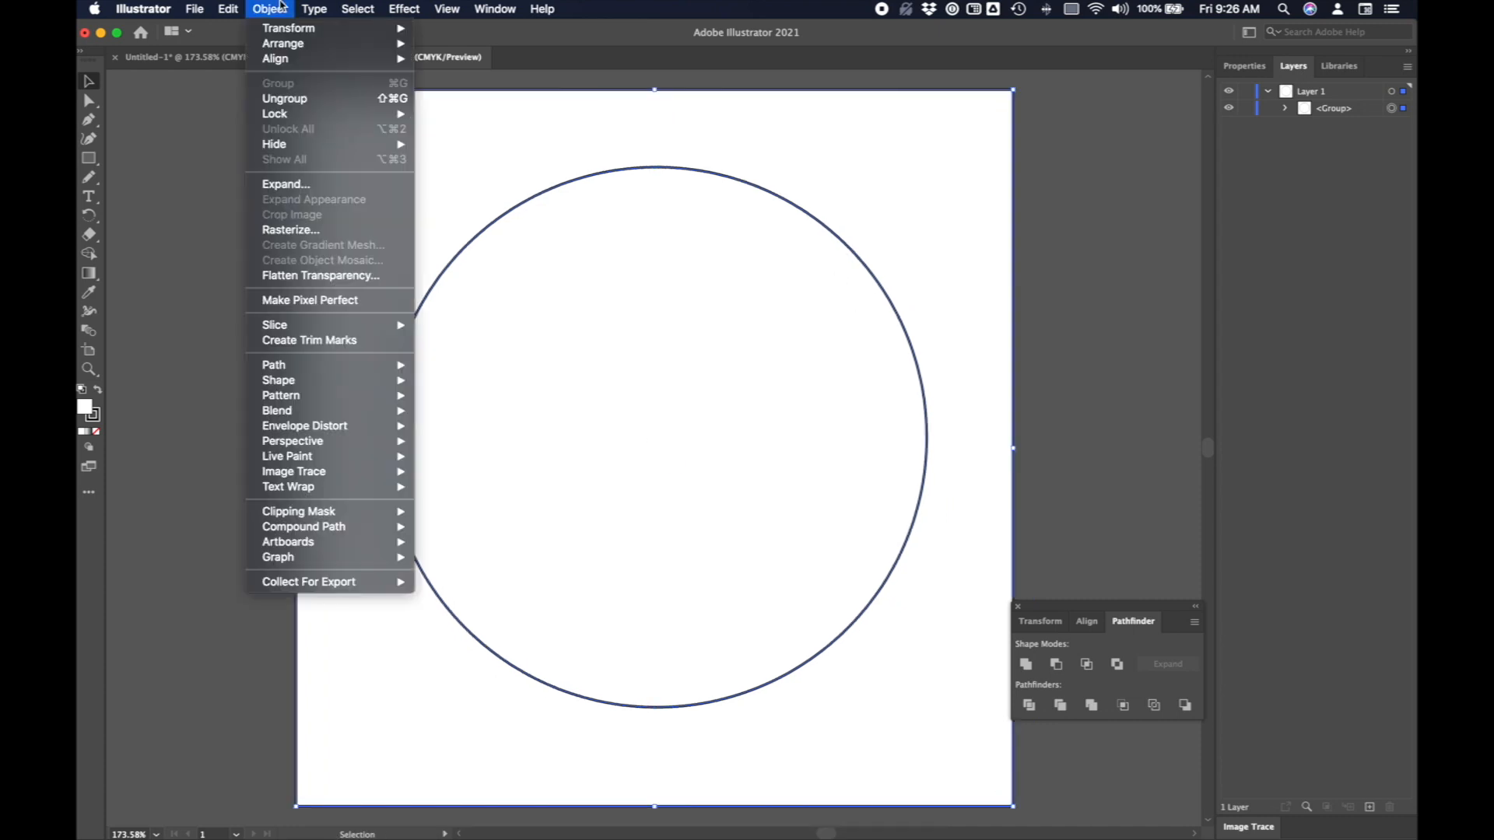
pyautogui.moveTo(291, 98)
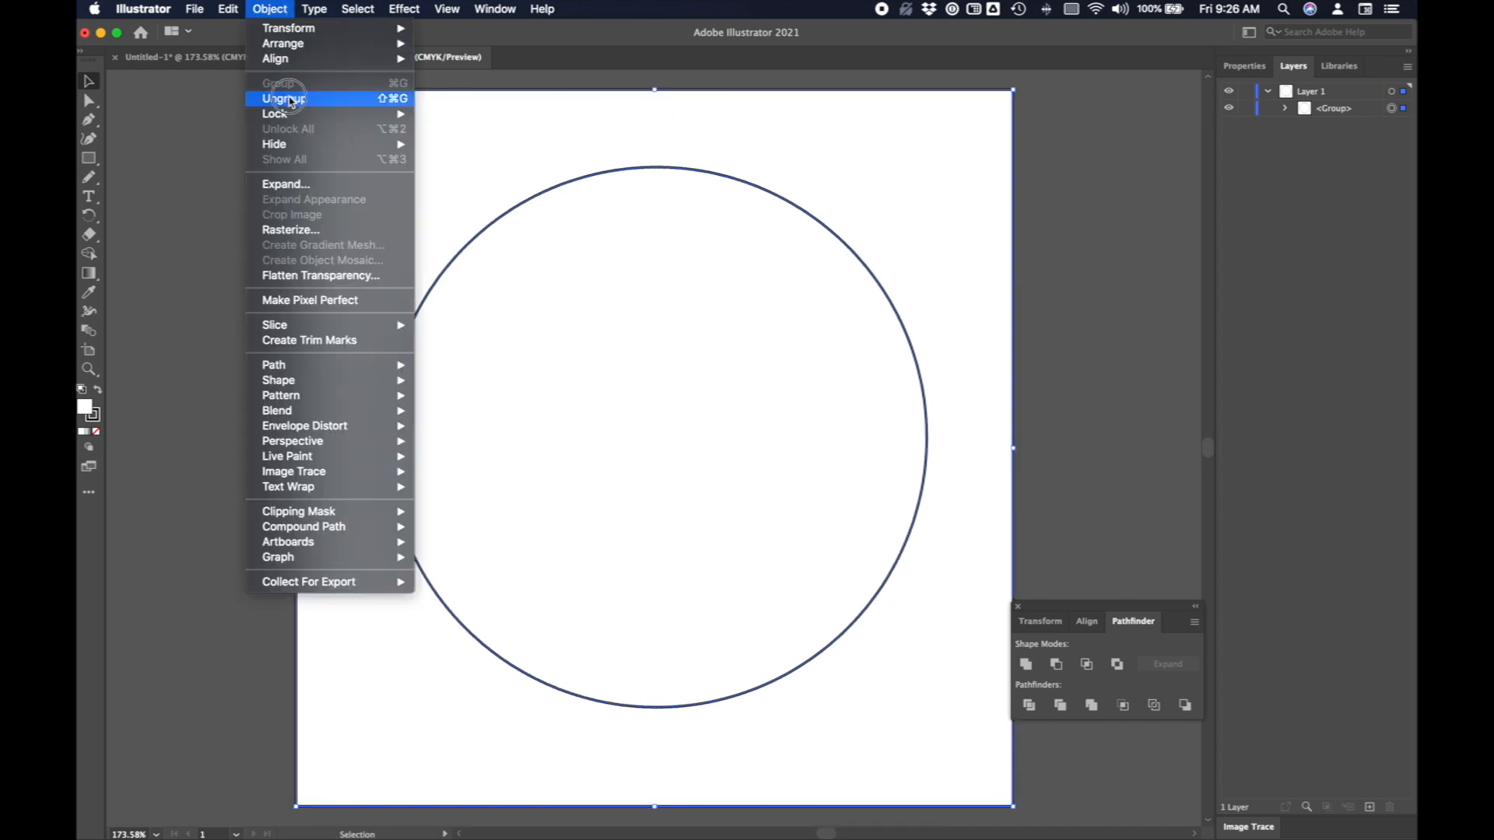
pyautogui.click(283, 98)
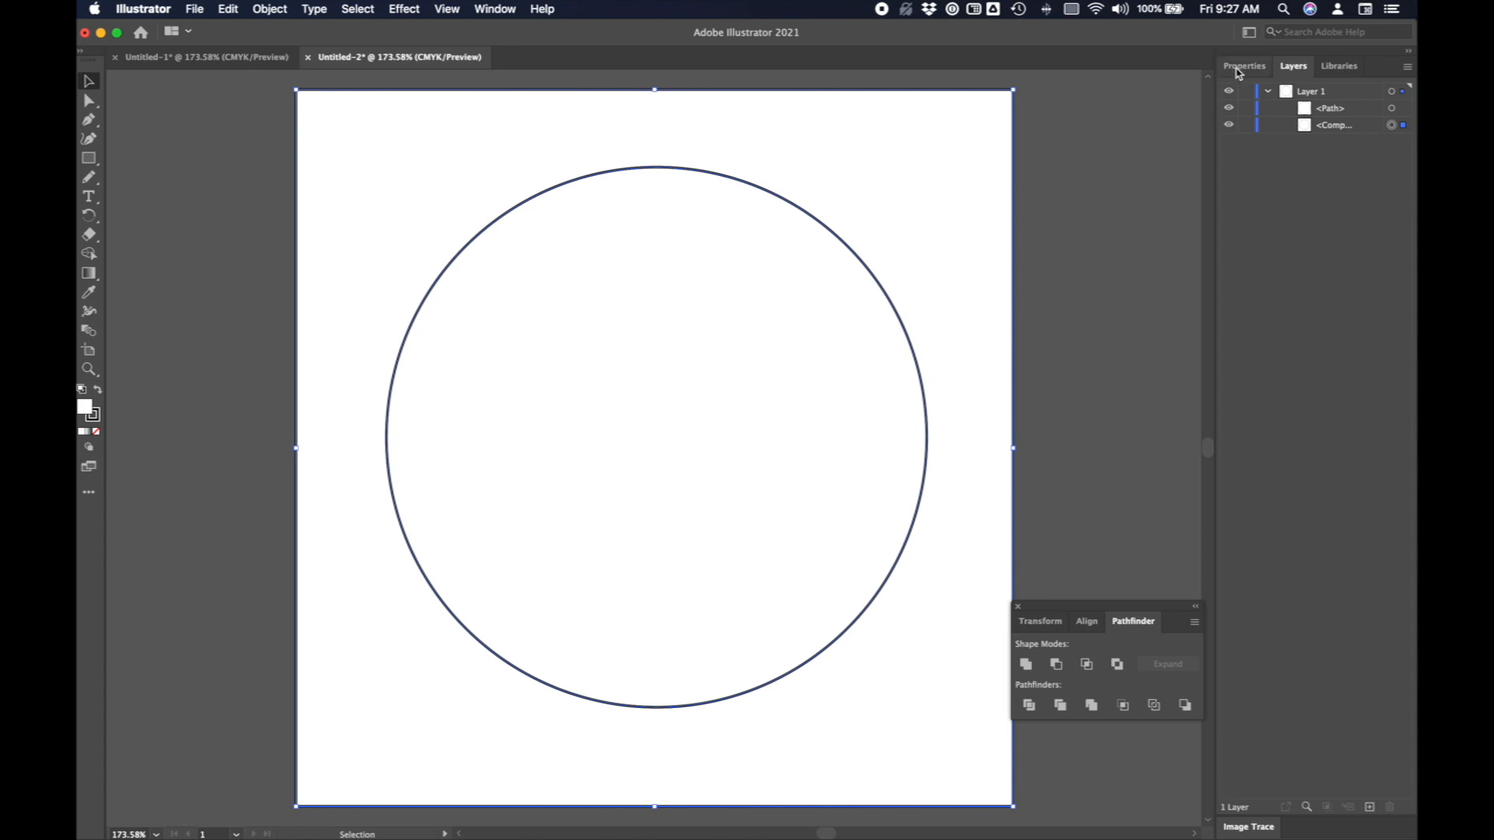
pyautogui.click(1244, 64)
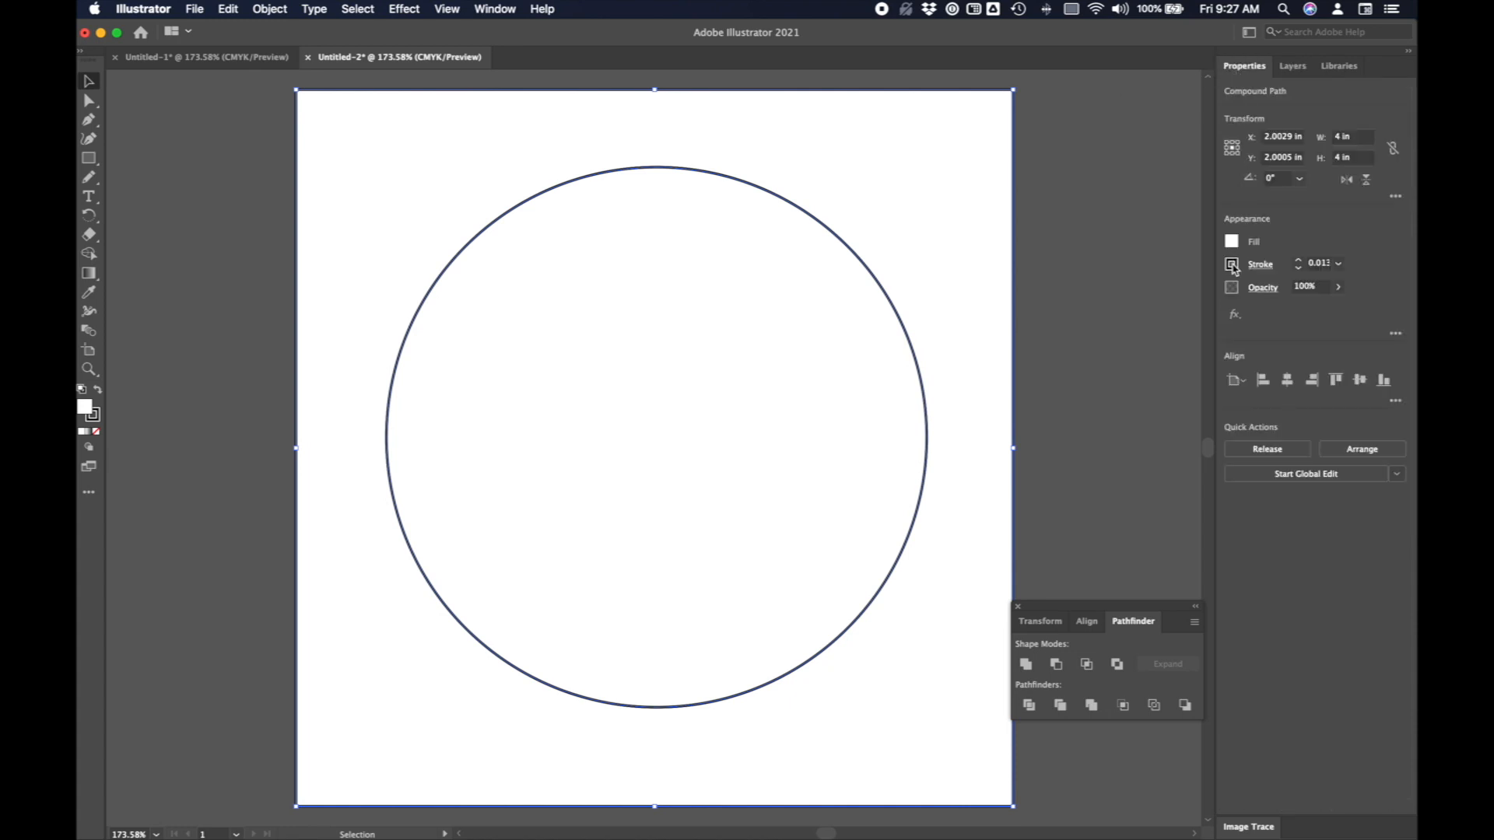
pyautogui.click(1231, 264)
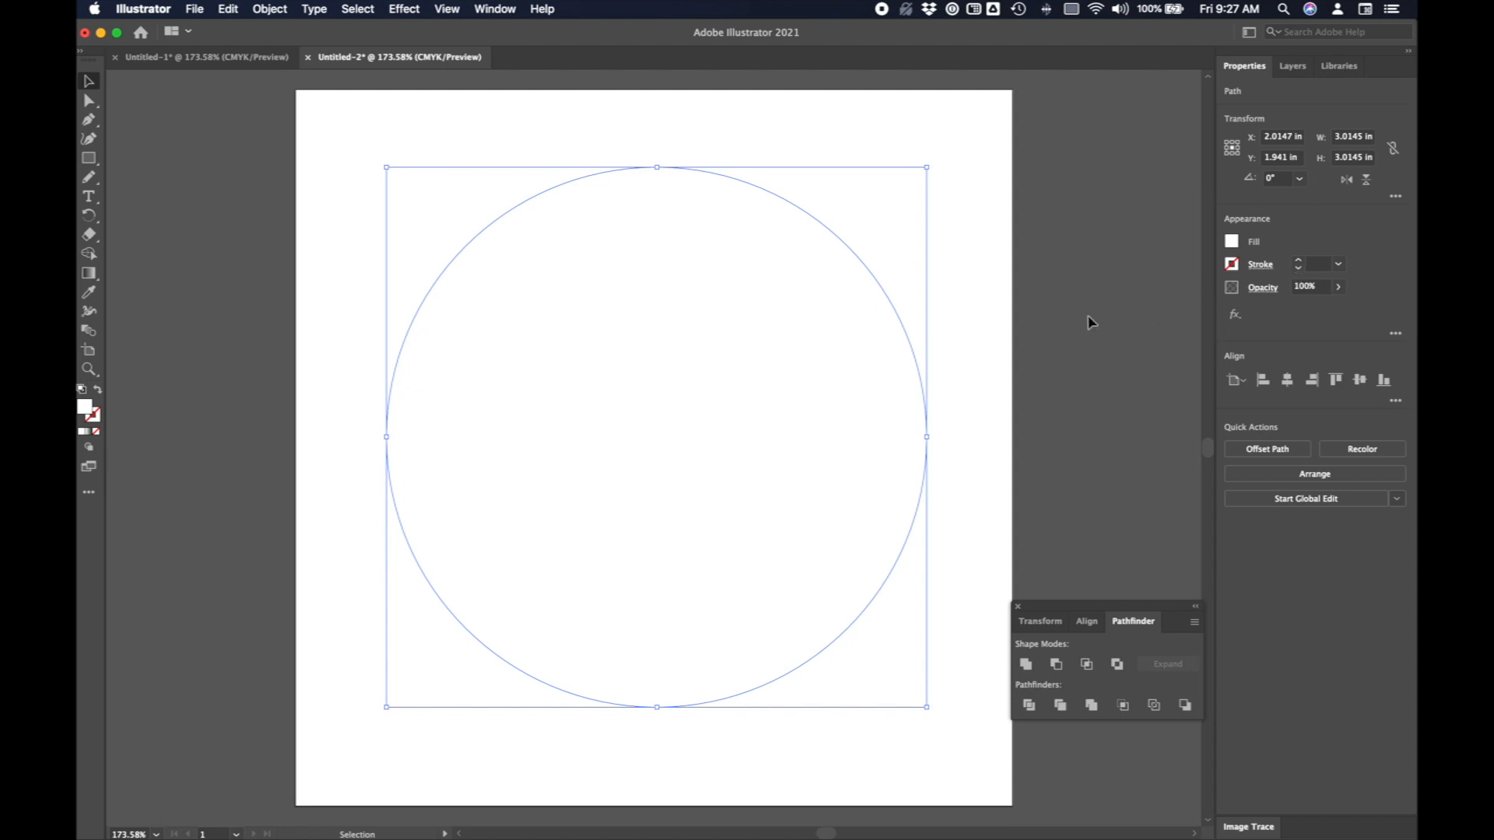
pyautogui.moveTo(470, 360)
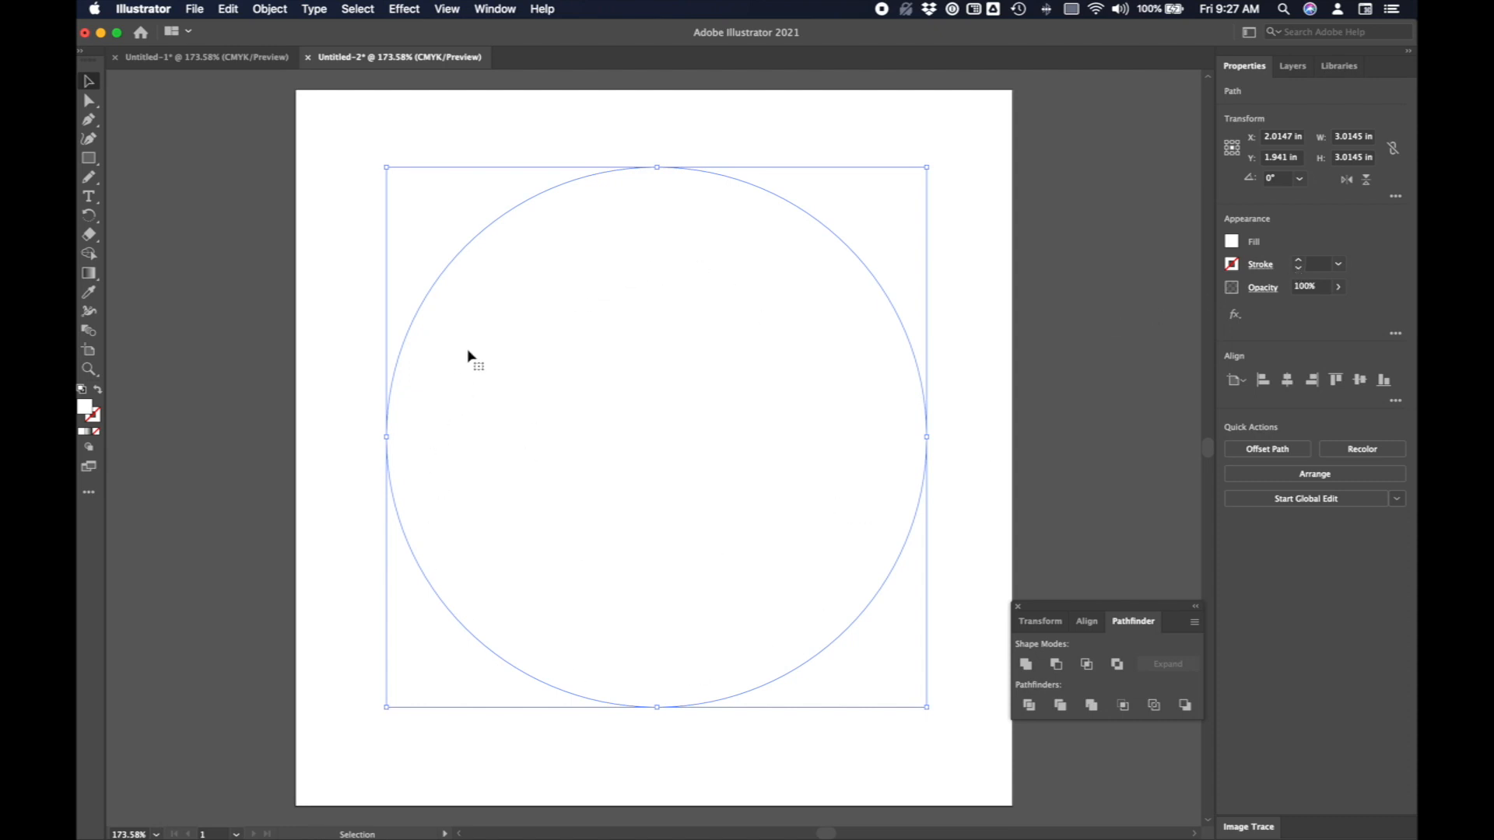
pyautogui.moveTo(677, 300)
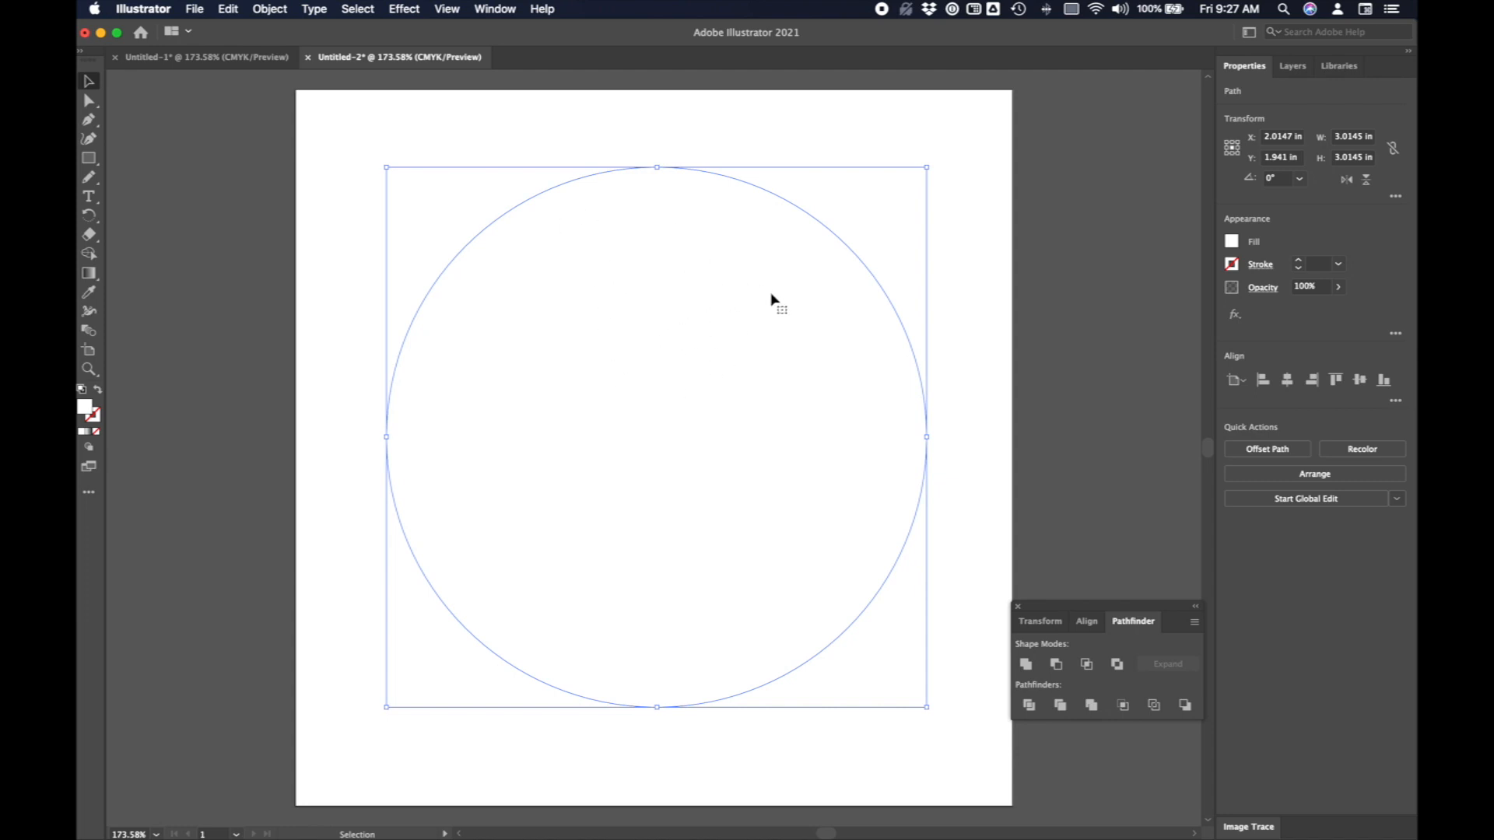
# Give the circle an orange fill, then shift its hue toward red in the Color Picker.
pyautogui.click(1231, 241)
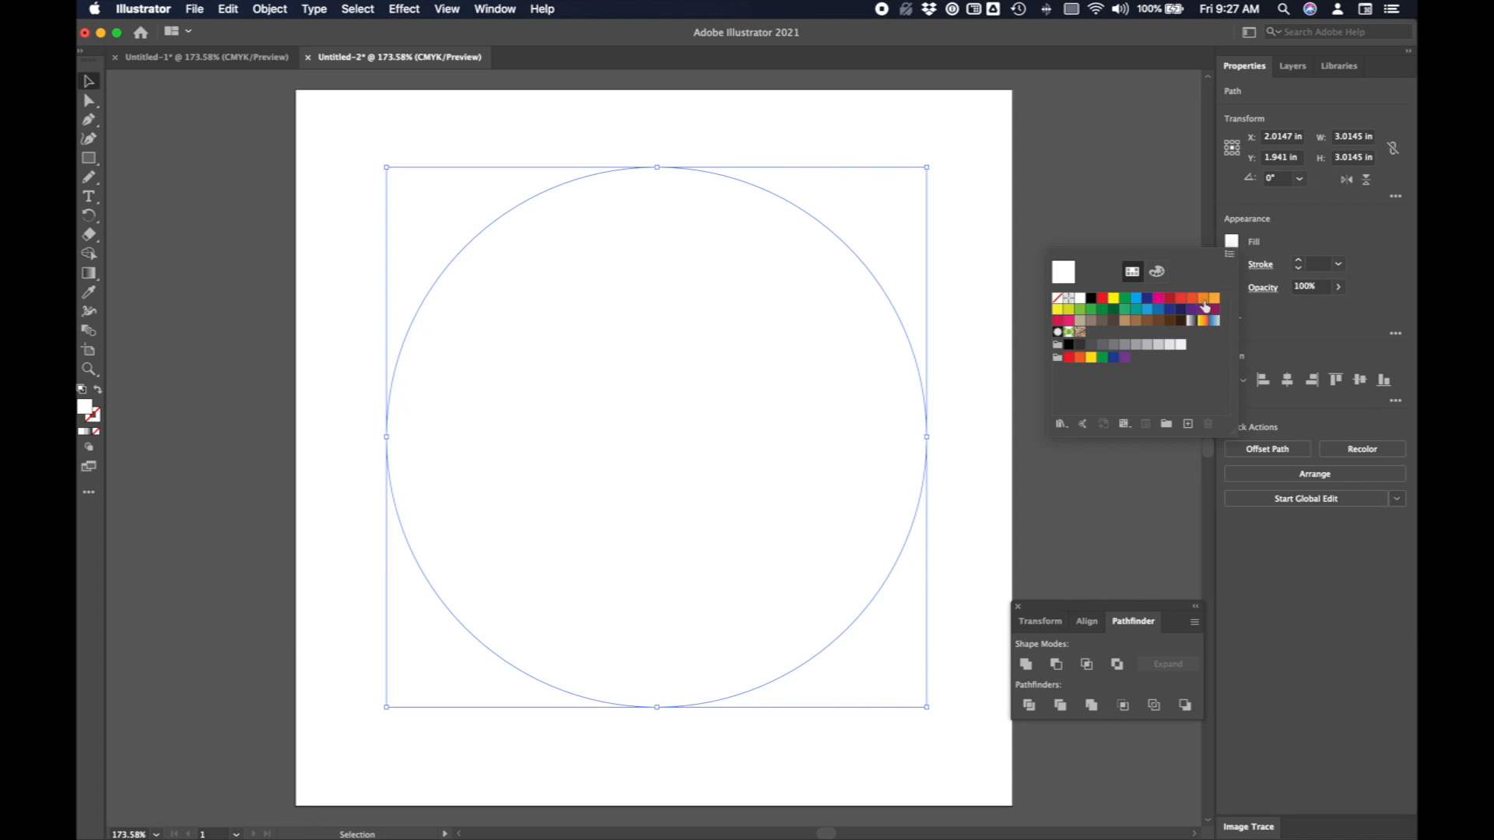
pyautogui.click(1203, 307)
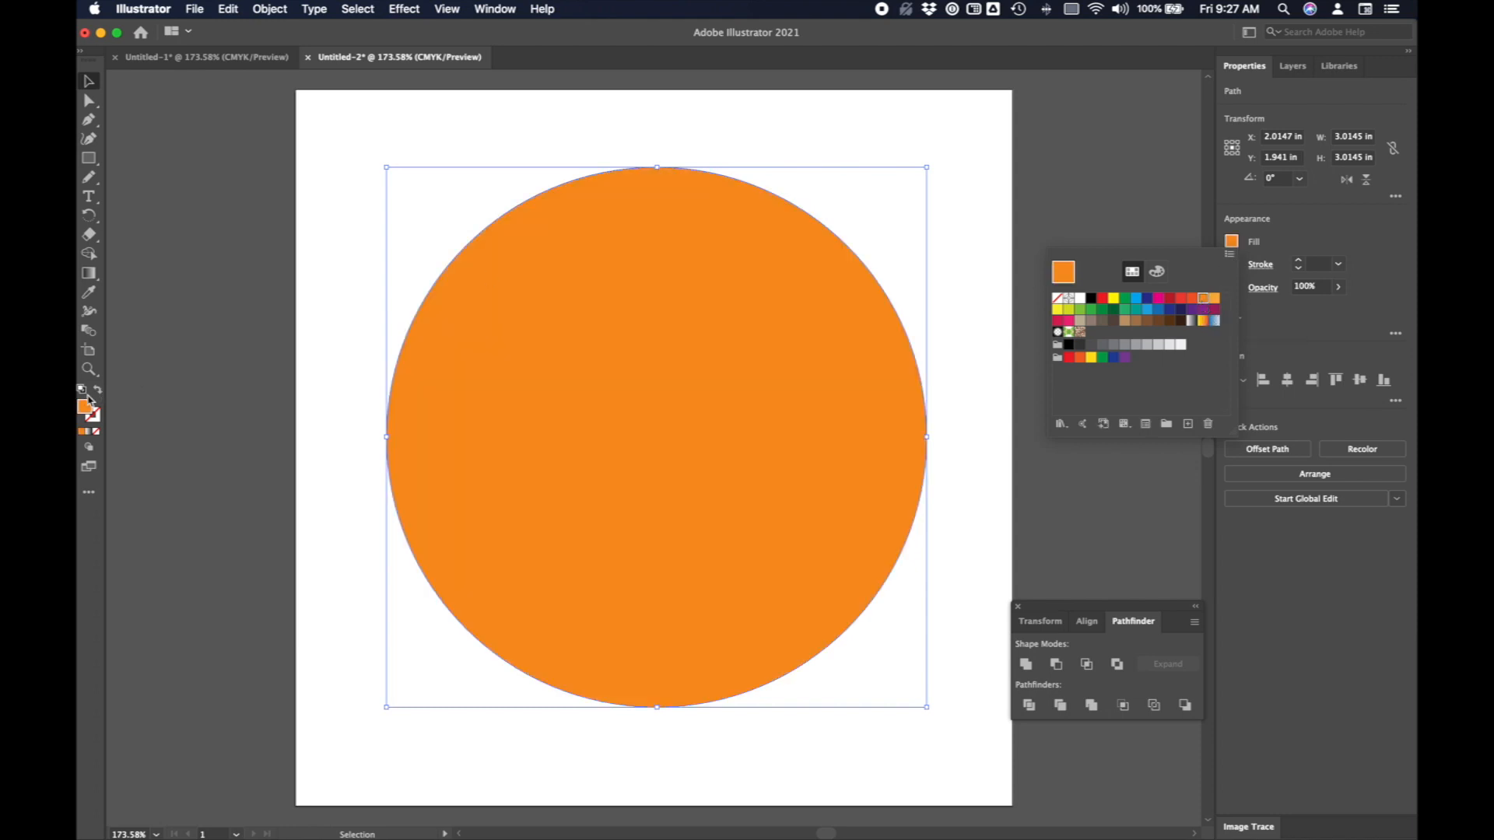
pyautogui.click(95, 406)
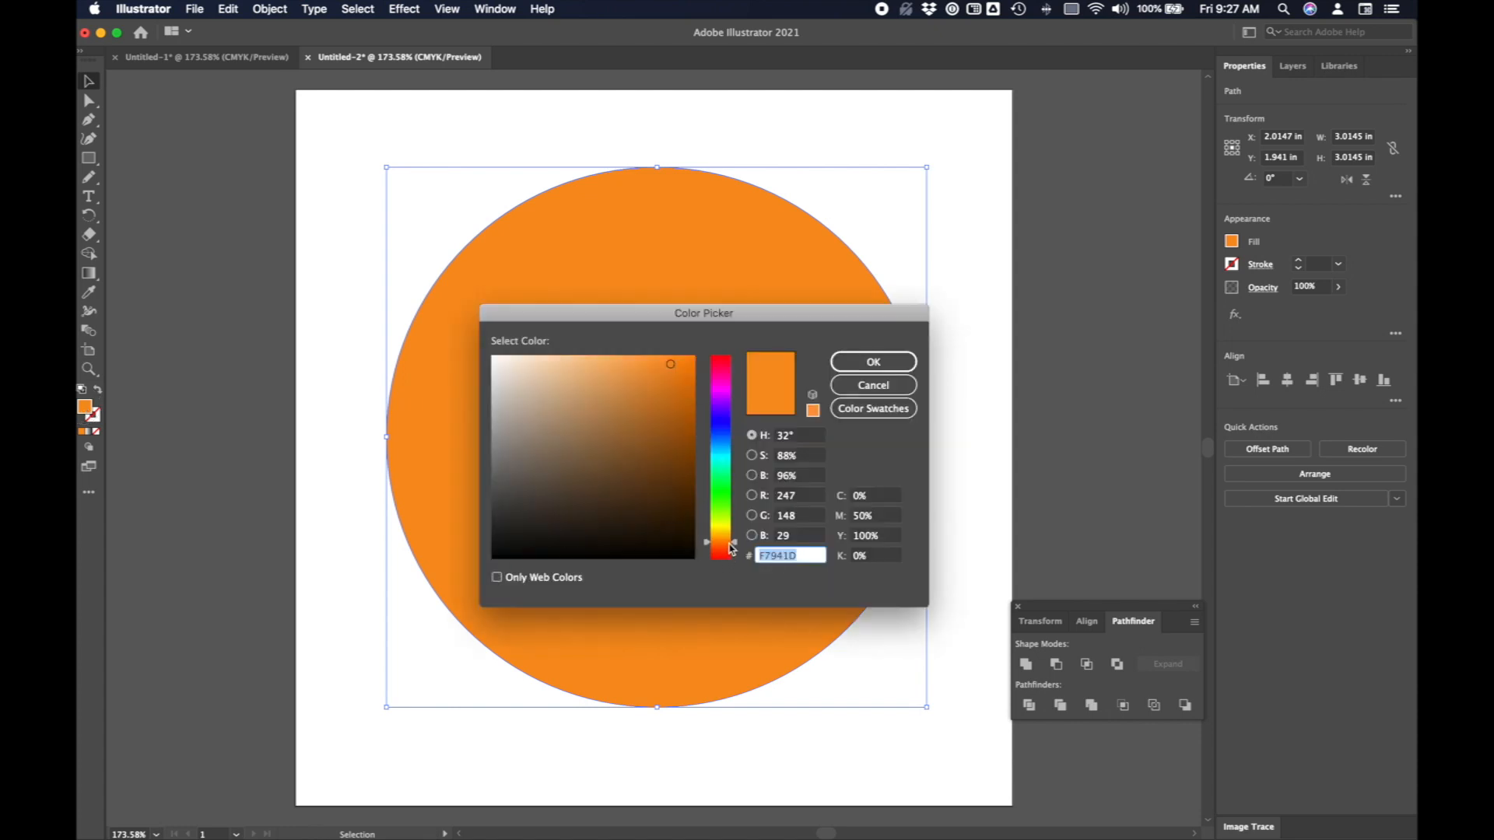
pyautogui.click(734, 543)
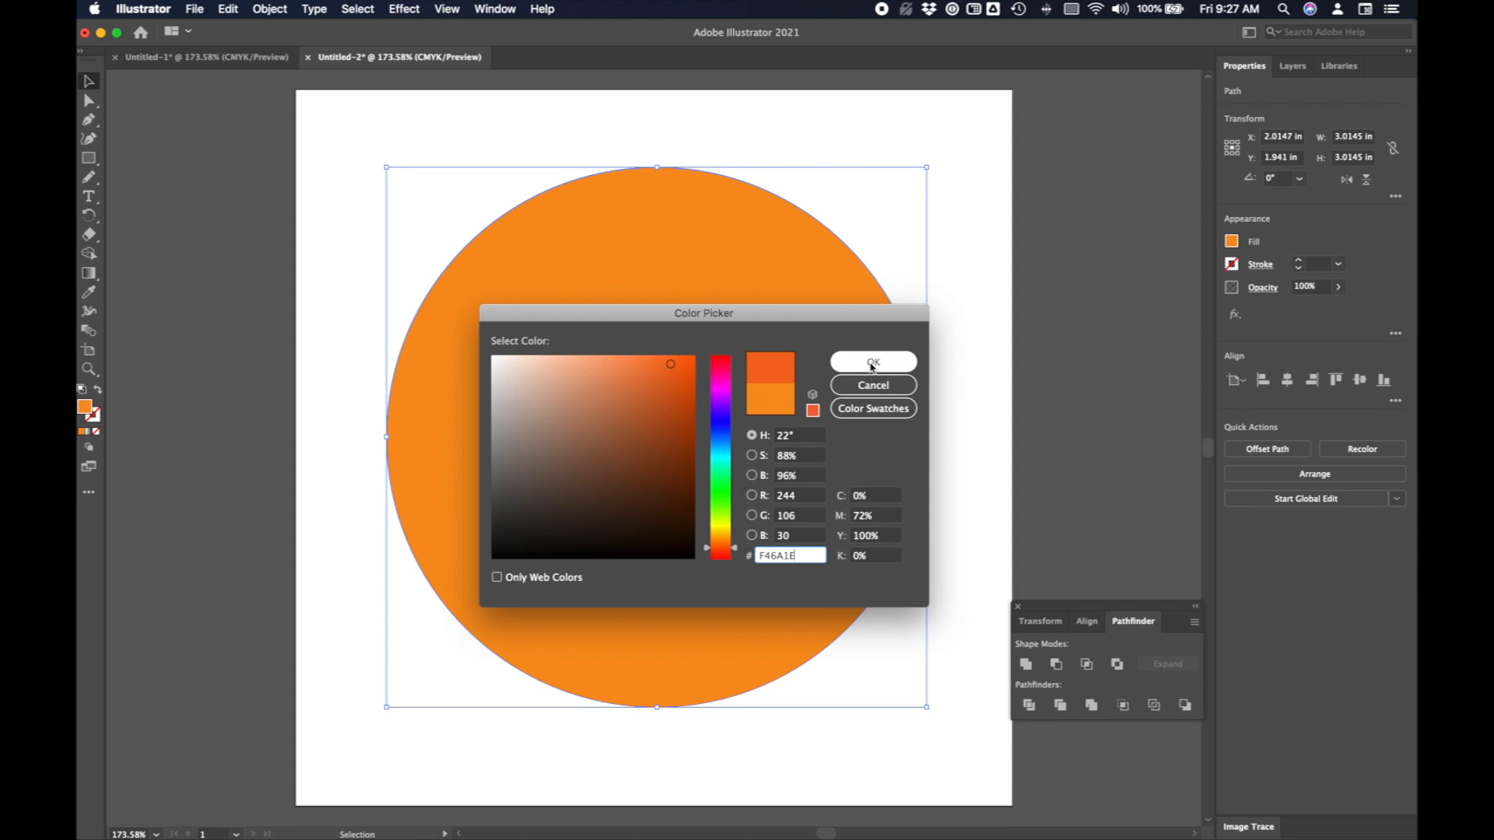
pyautogui.click(871, 361)
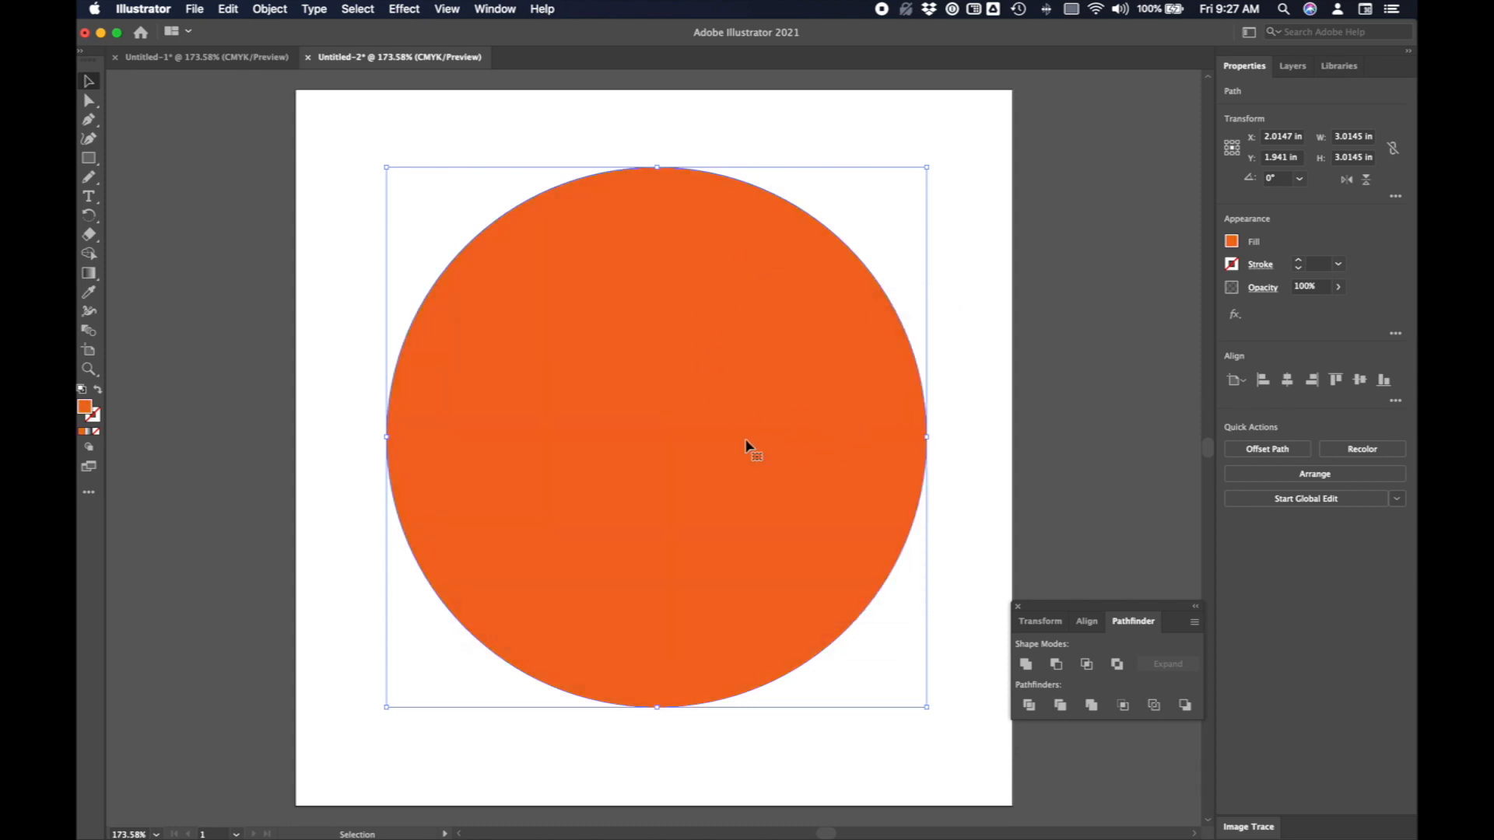
pyautogui.moveTo(88, 158)
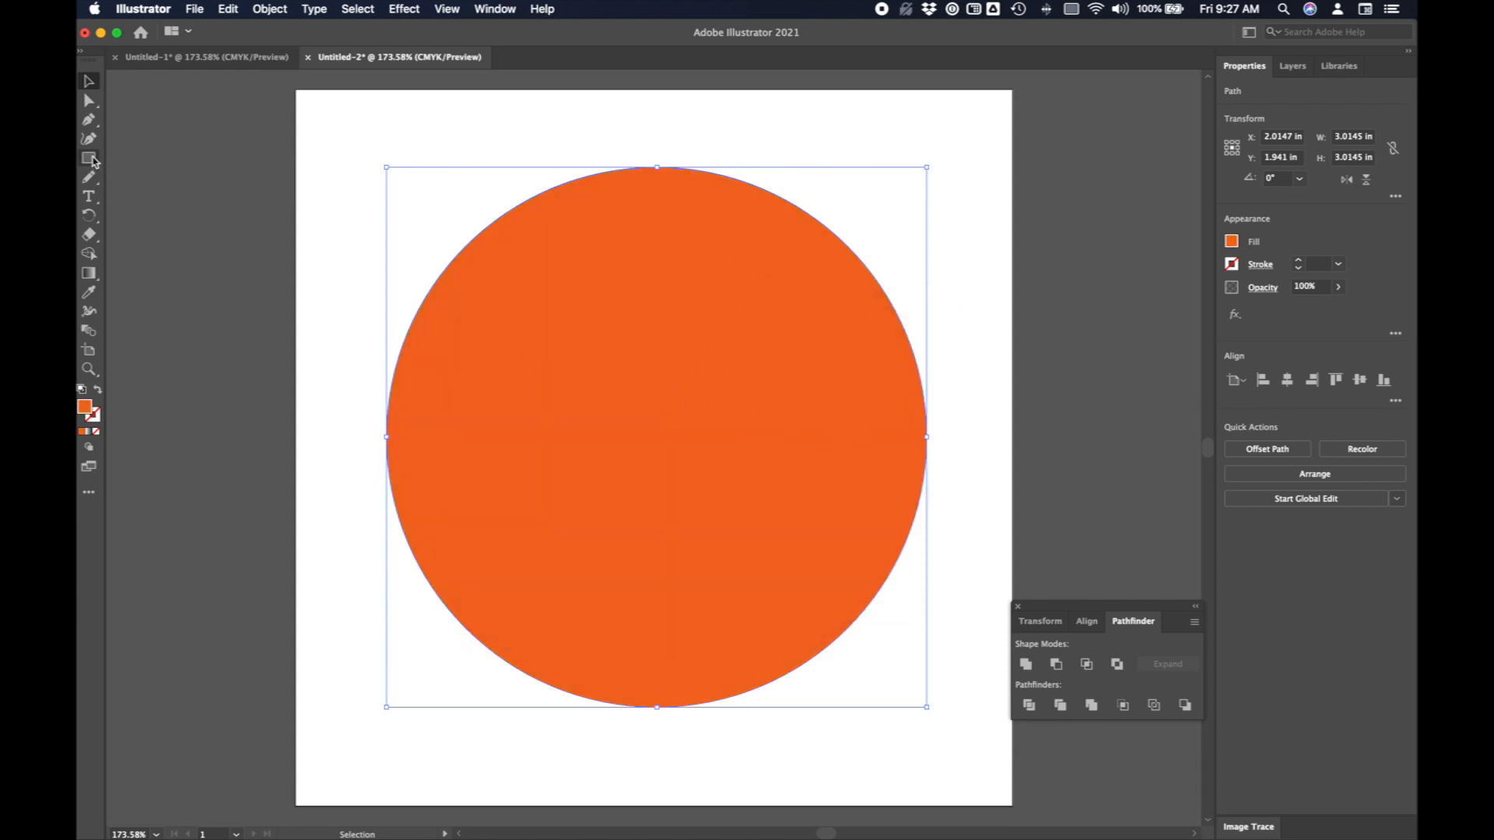
# Draw a small sun circle in the big circle's upper right with a lighter amber-orange fill.
pyautogui.click(88, 158)
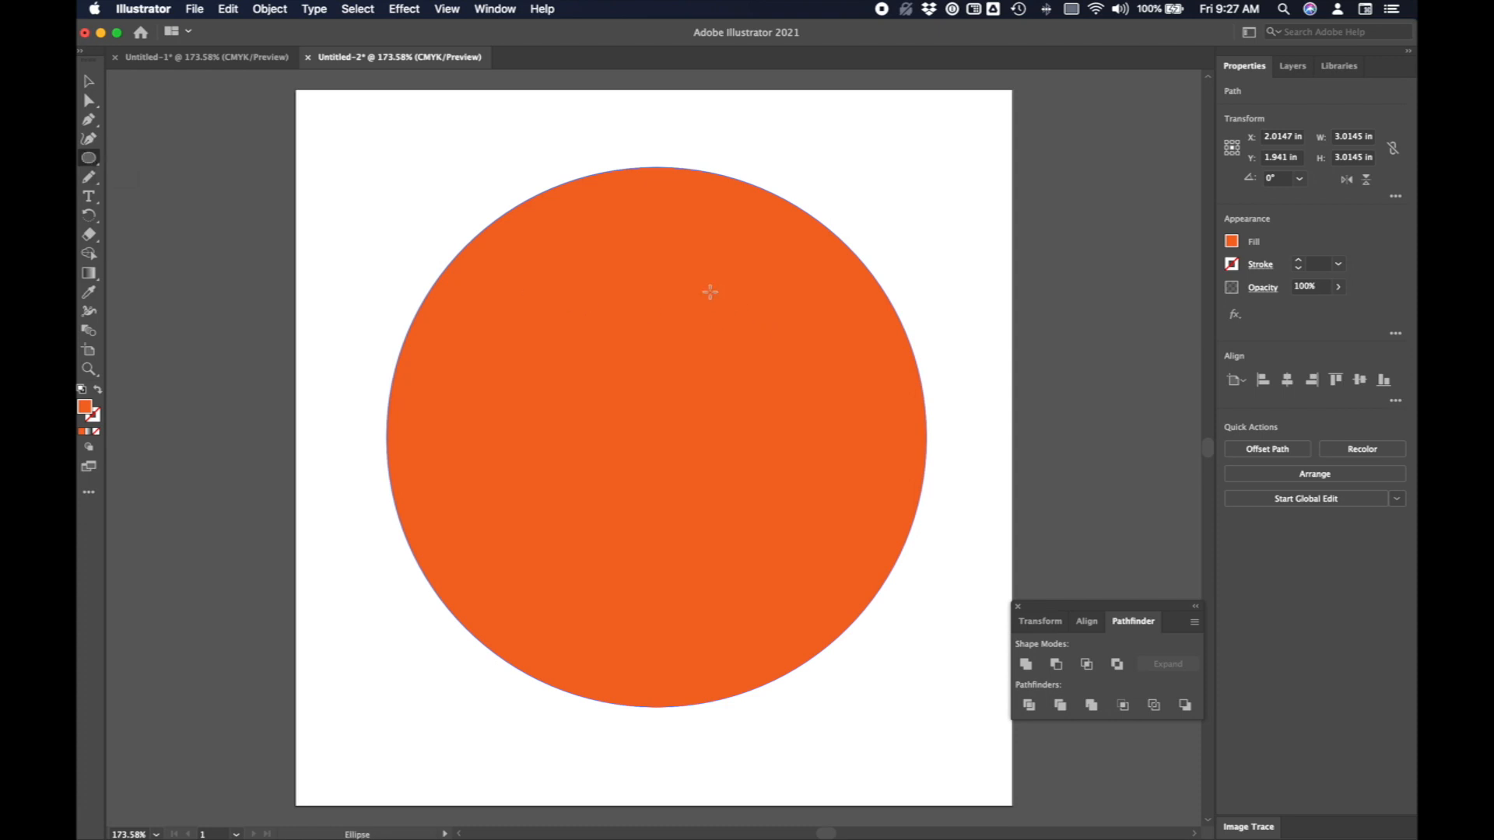
pyautogui.moveTo(768, 358); pyautogui.dragTo(853, 424)
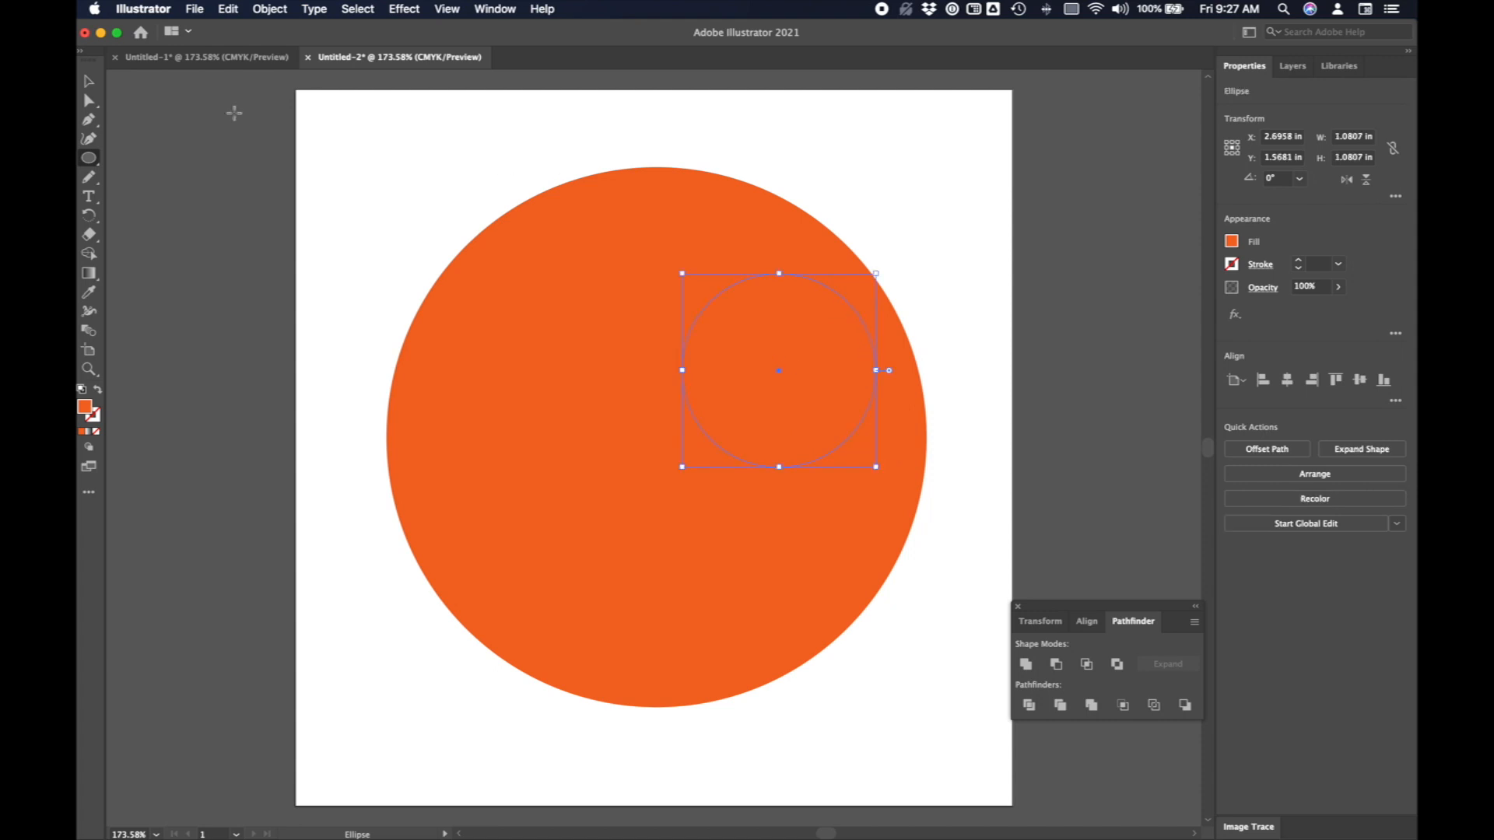
pyautogui.click(89, 81)
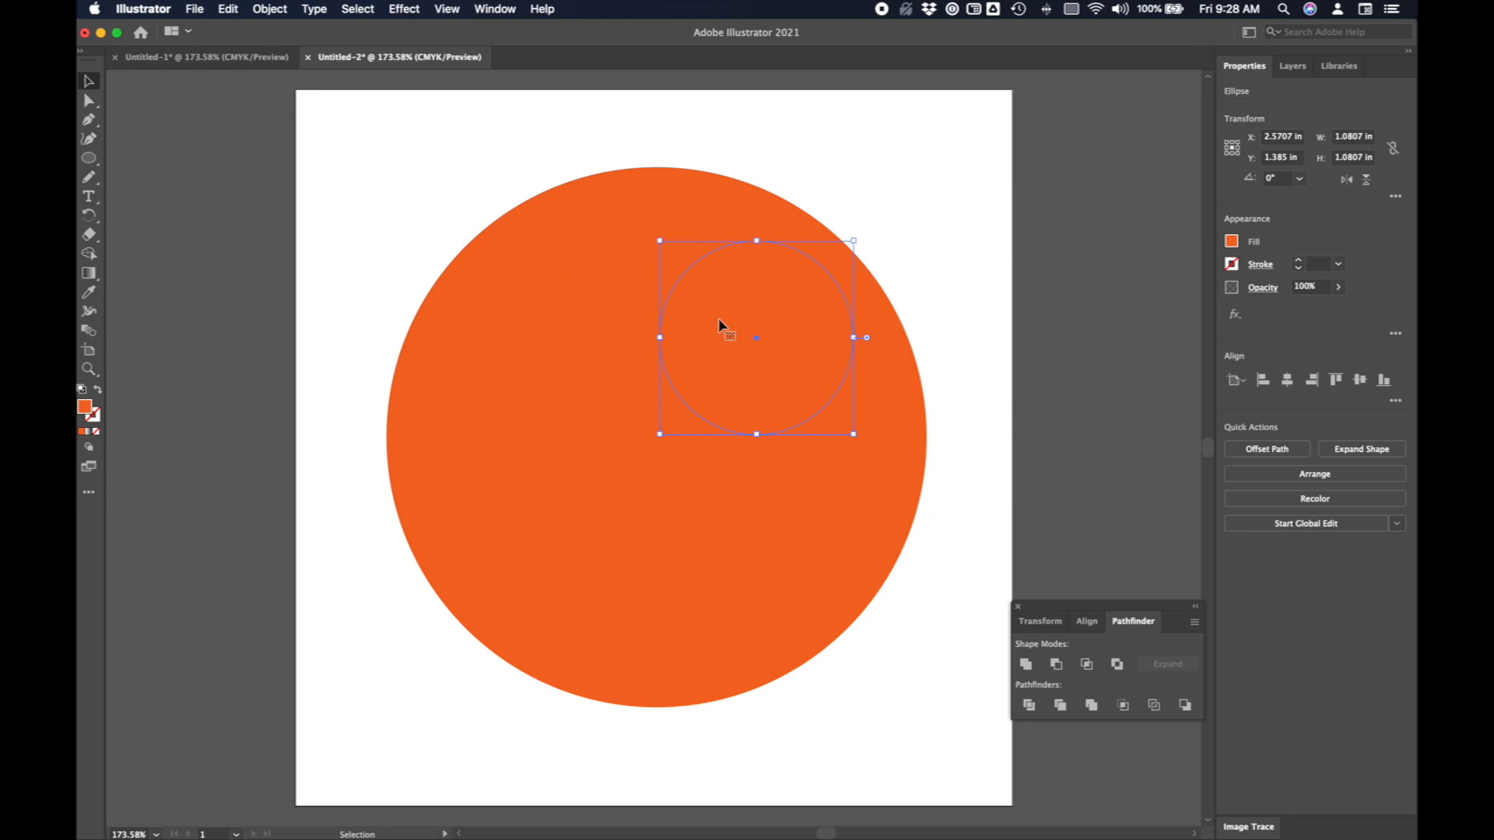
pyautogui.moveTo(170, 425)
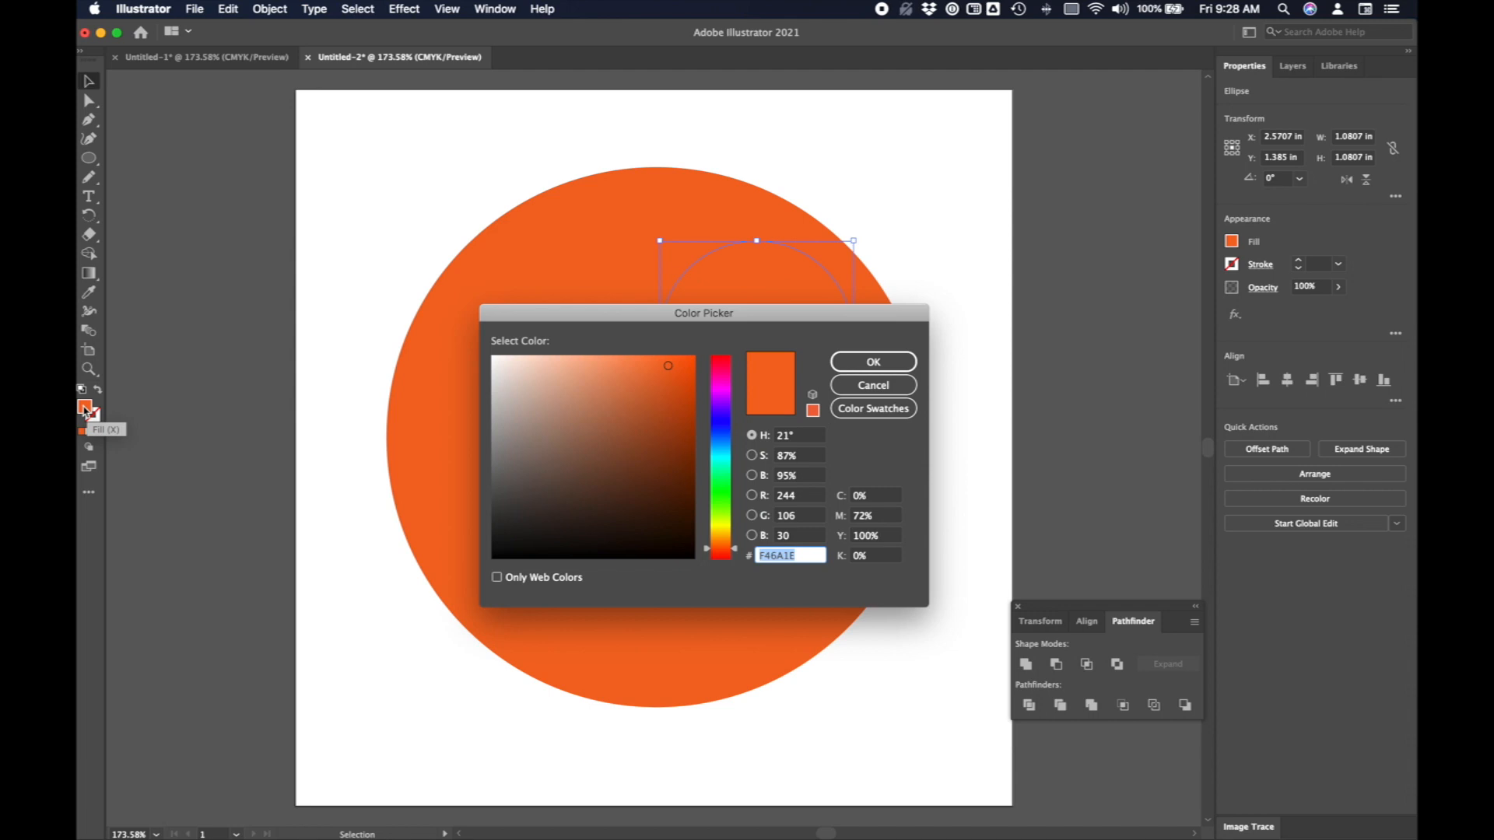
pyautogui.moveTo(772, 548)
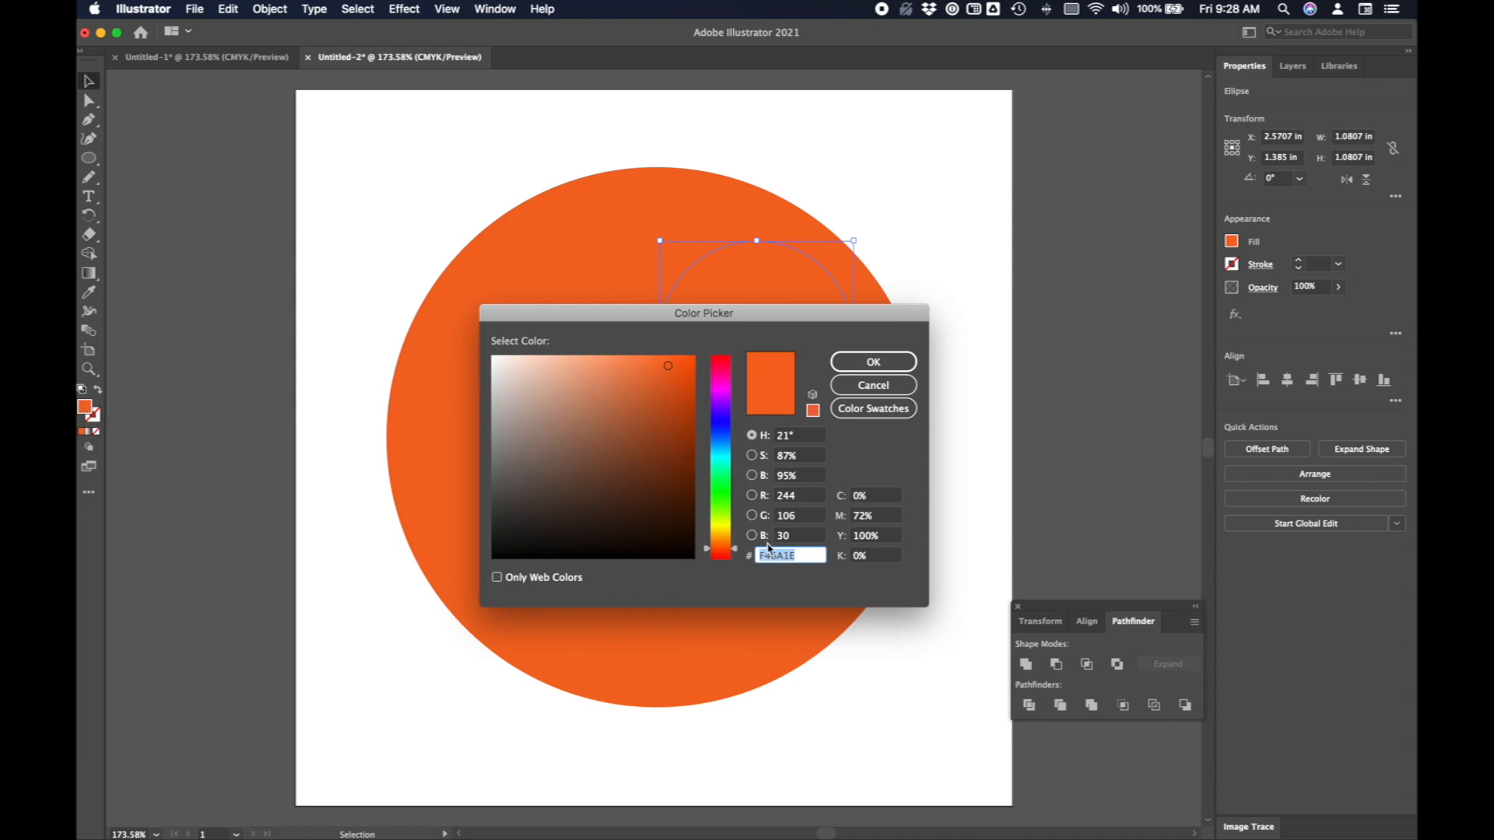
pyautogui.click(638, 371)
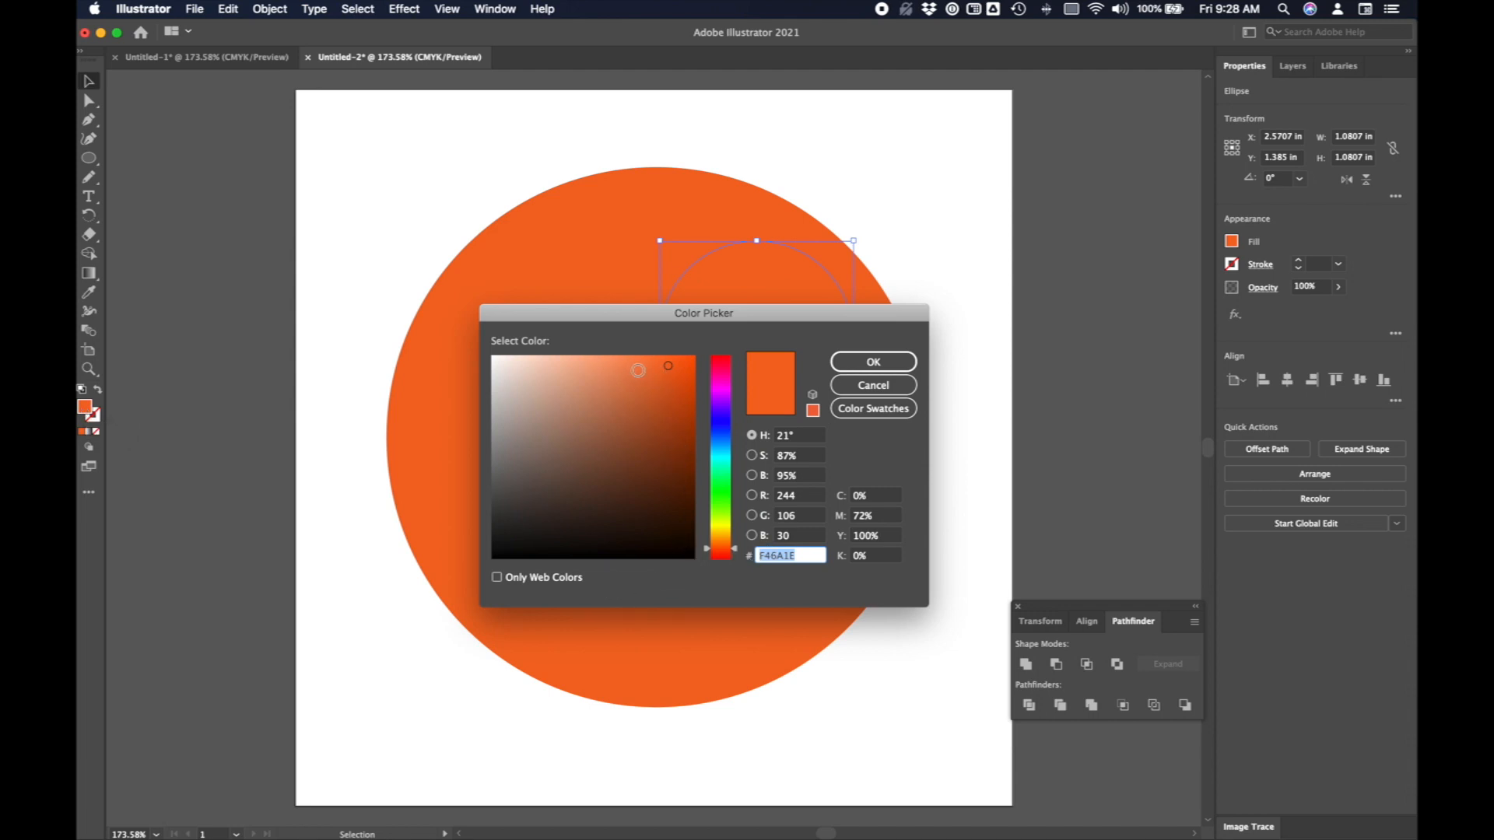
pyautogui.moveTo(617, 365)
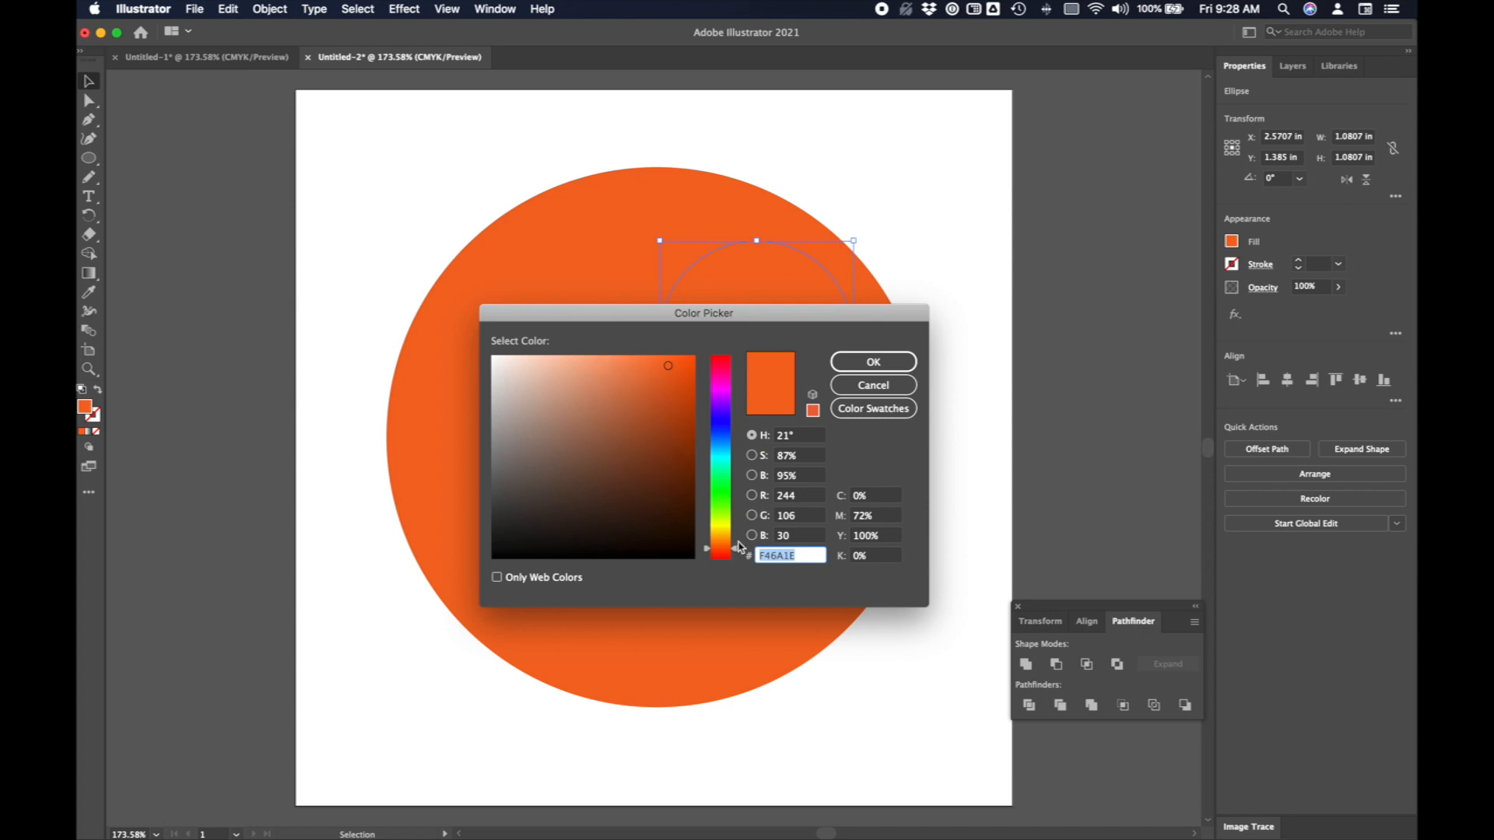
pyautogui.click(719, 551)
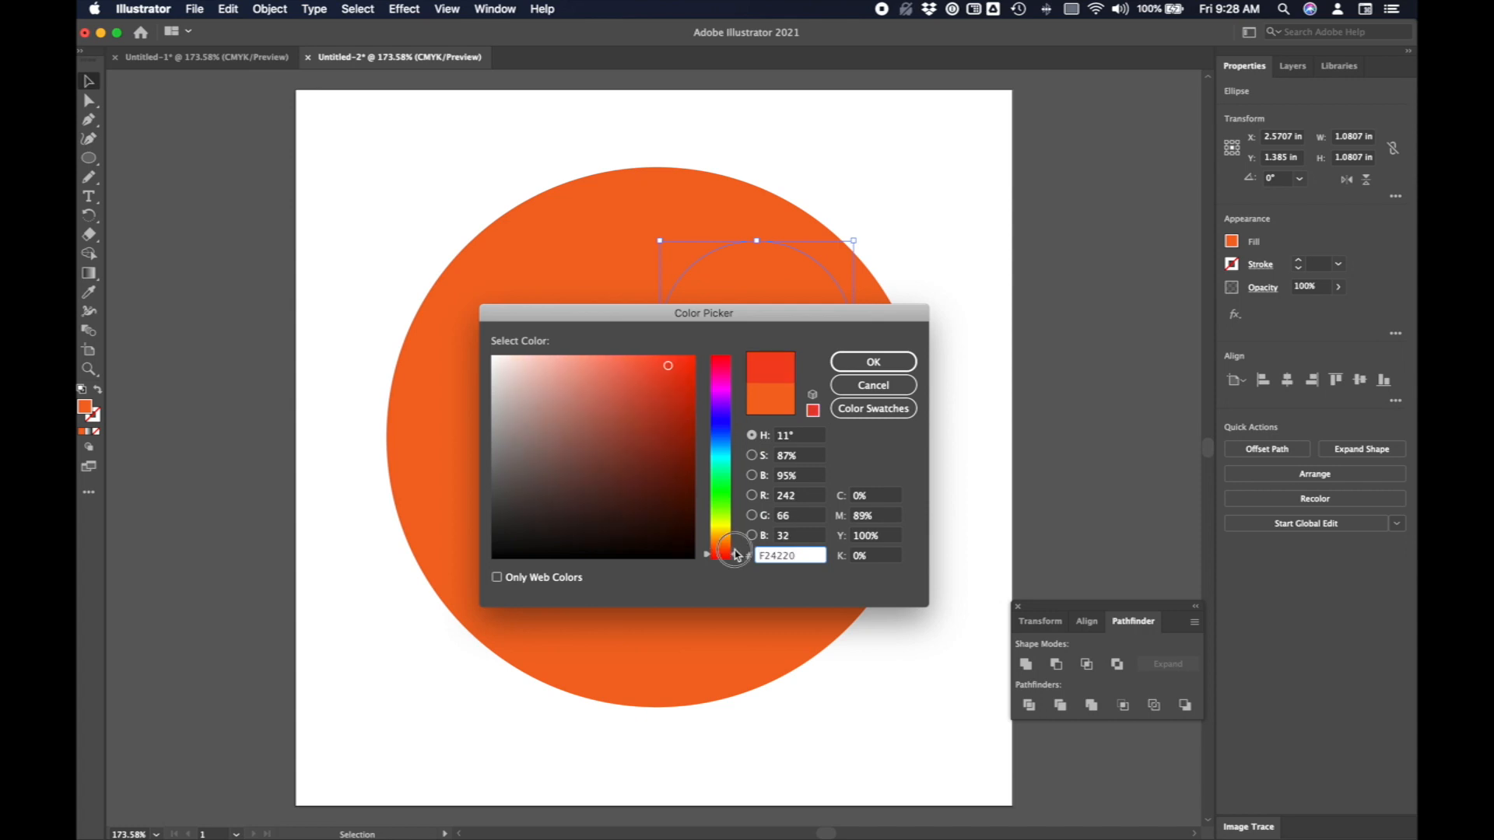
pyautogui.moveTo(735, 555); pyautogui.dragTo(734, 542)
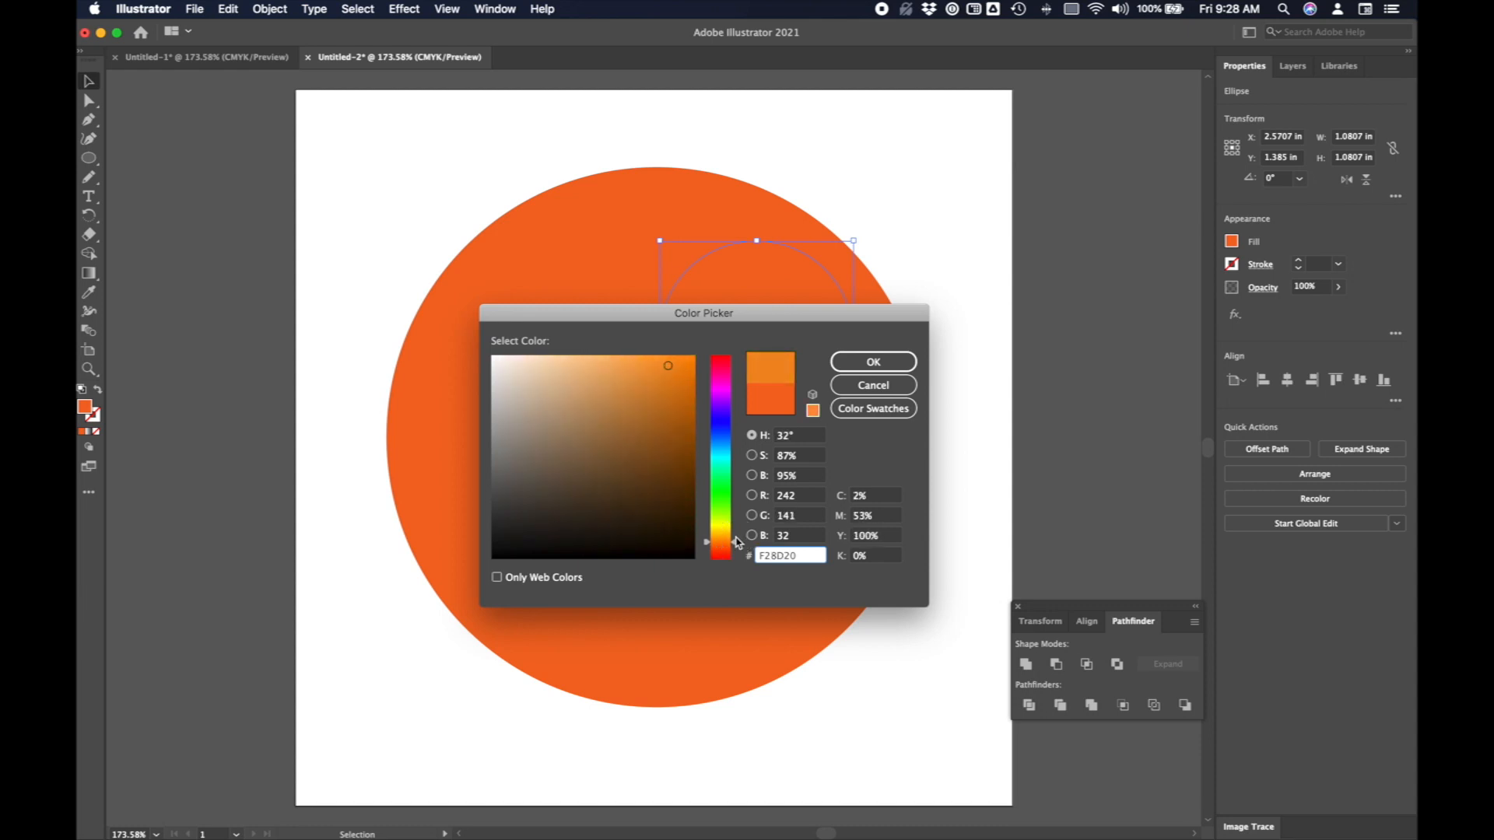
pyautogui.click(871, 361)
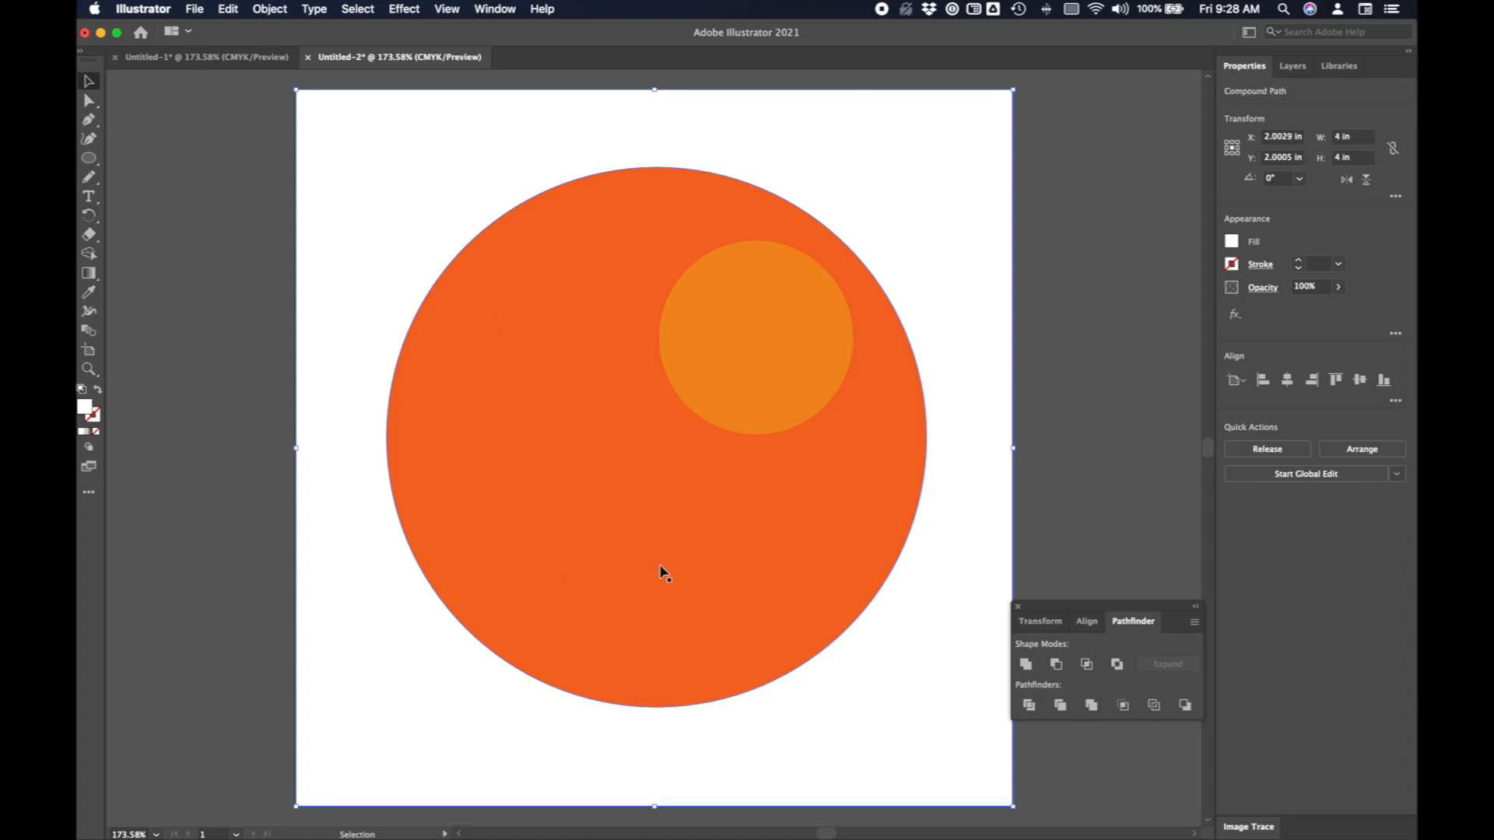
pyautogui.moveTo(781, 360)
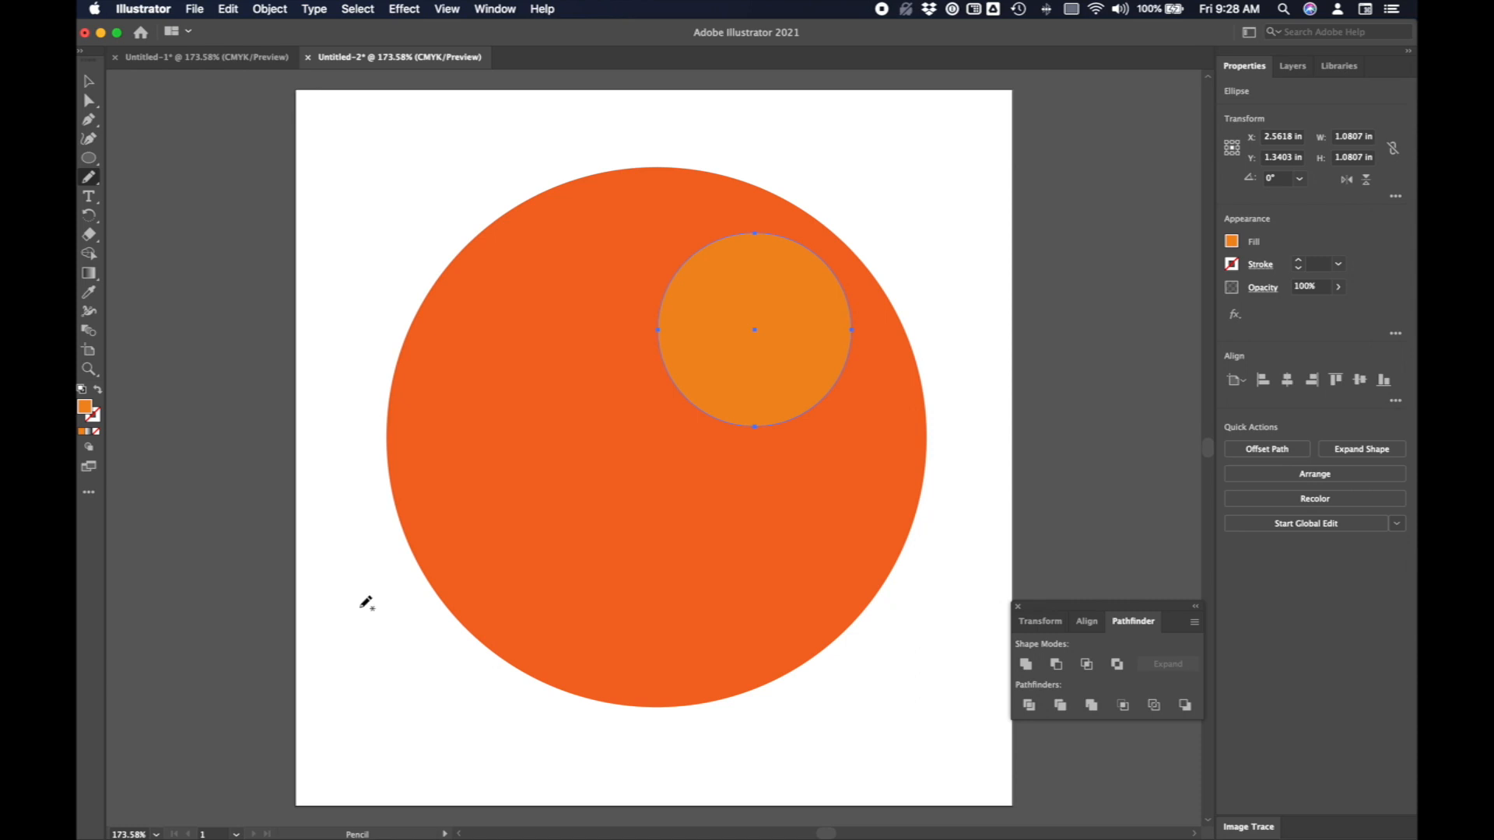
pyautogui.moveTo(365, 602); pyautogui.dragTo(505, 319)
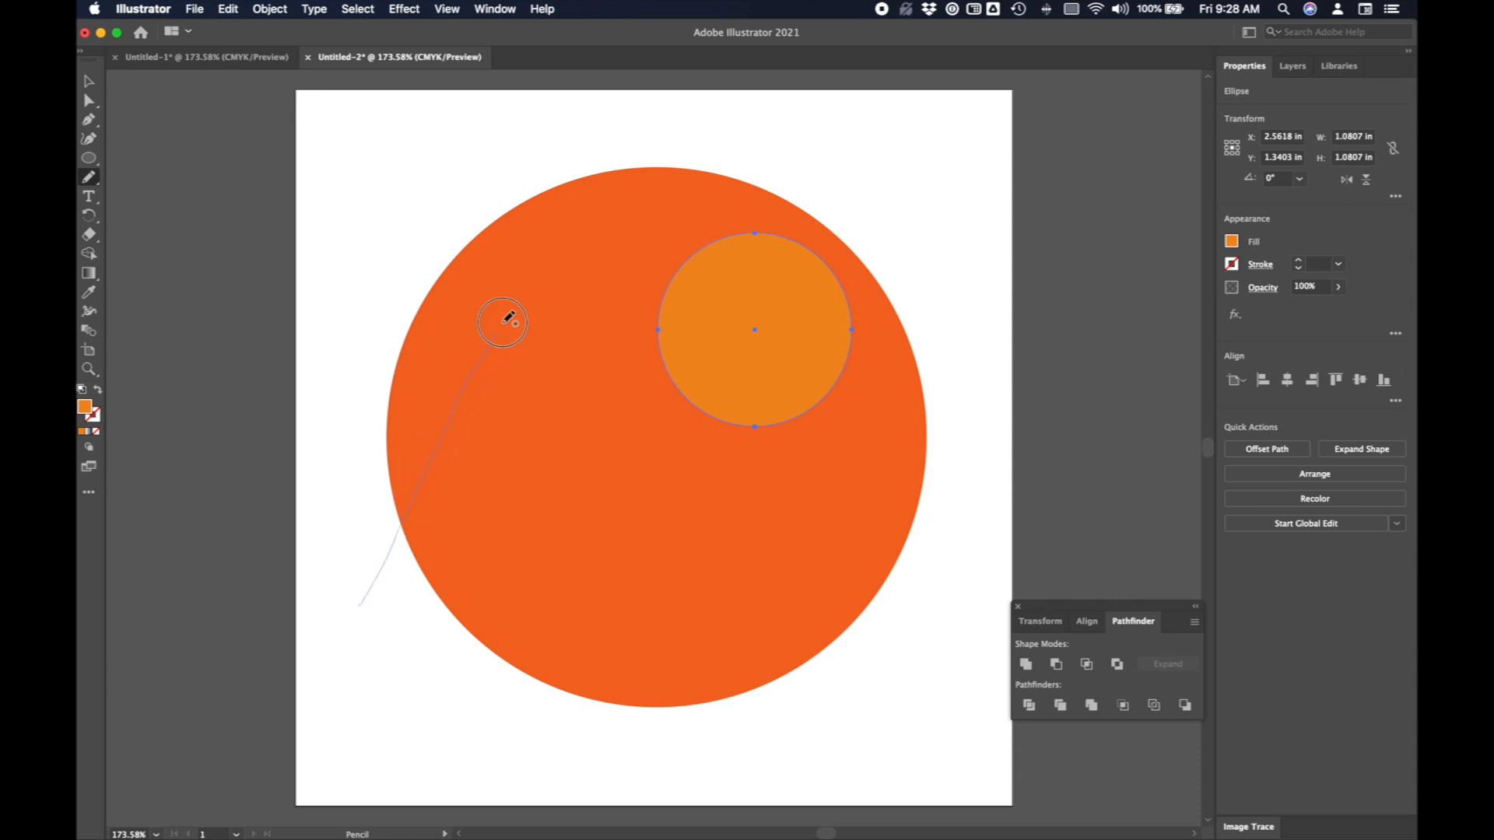
pyautogui.moveTo(502, 318); pyautogui.dragTo(734, 456)
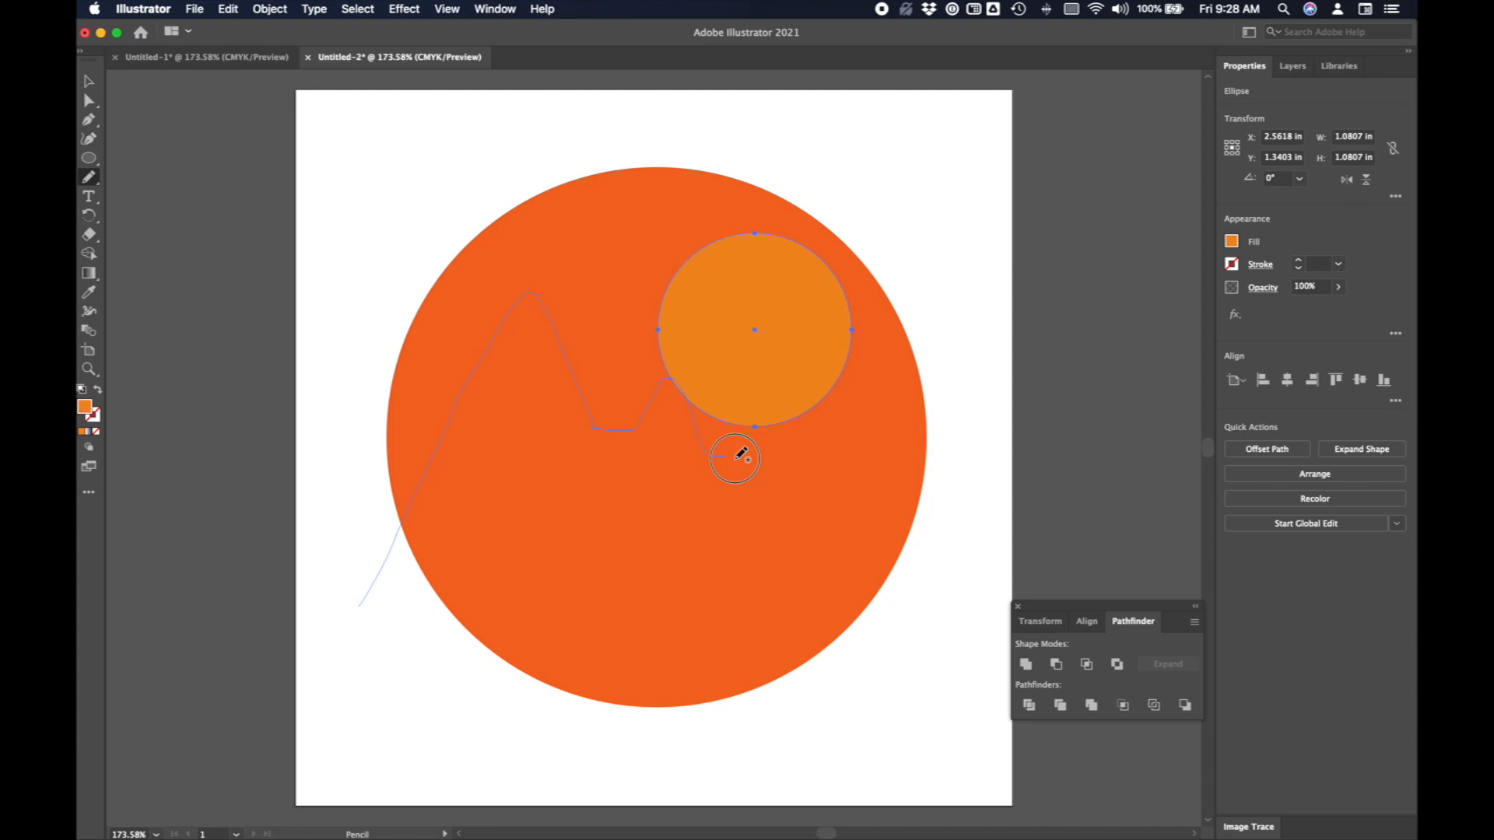
pyautogui.moveTo(753, 457); pyautogui.dragTo(366, 662)
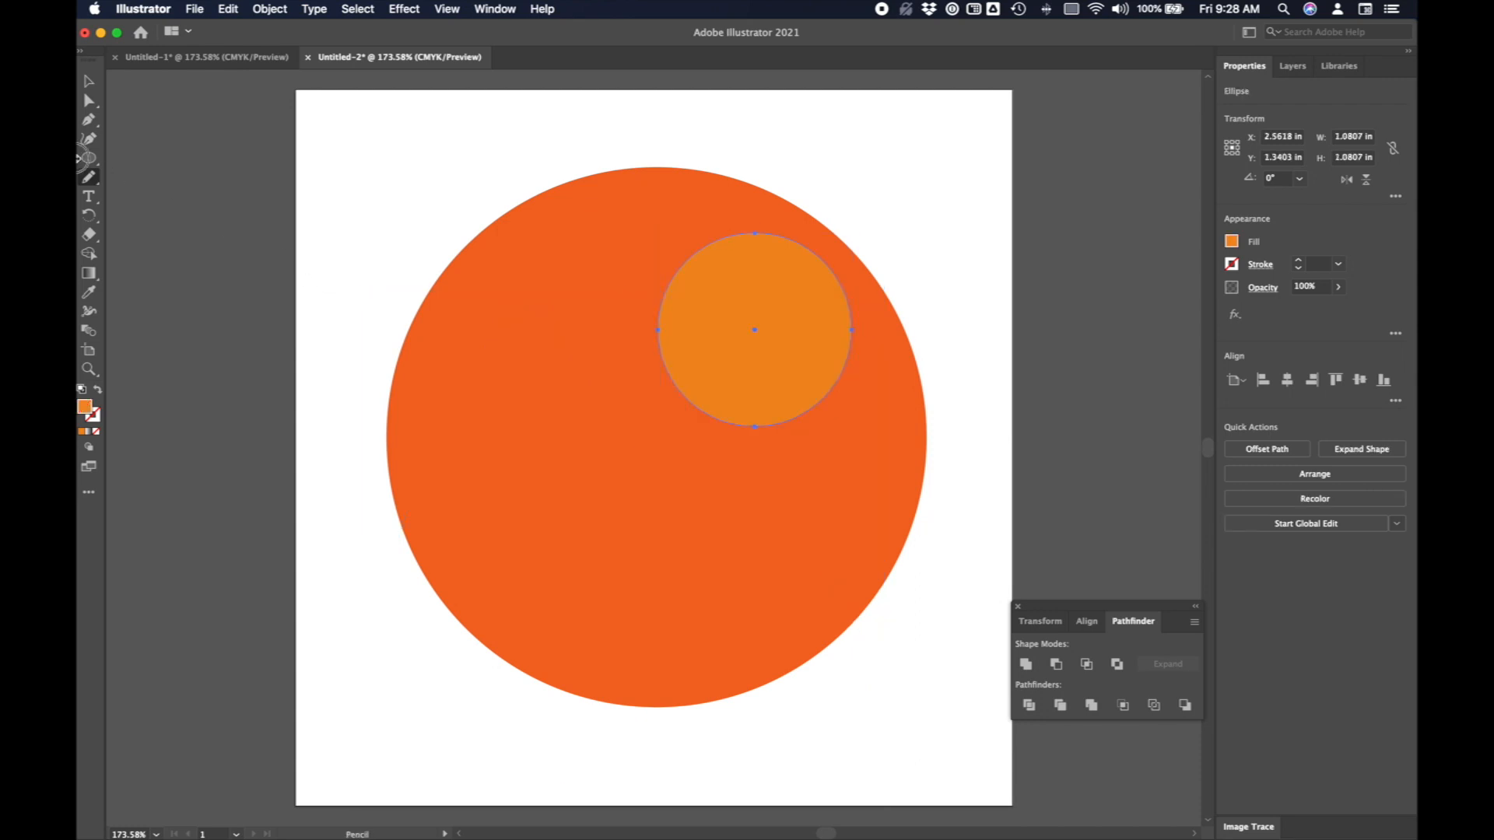
pyautogui.click(89, 158)
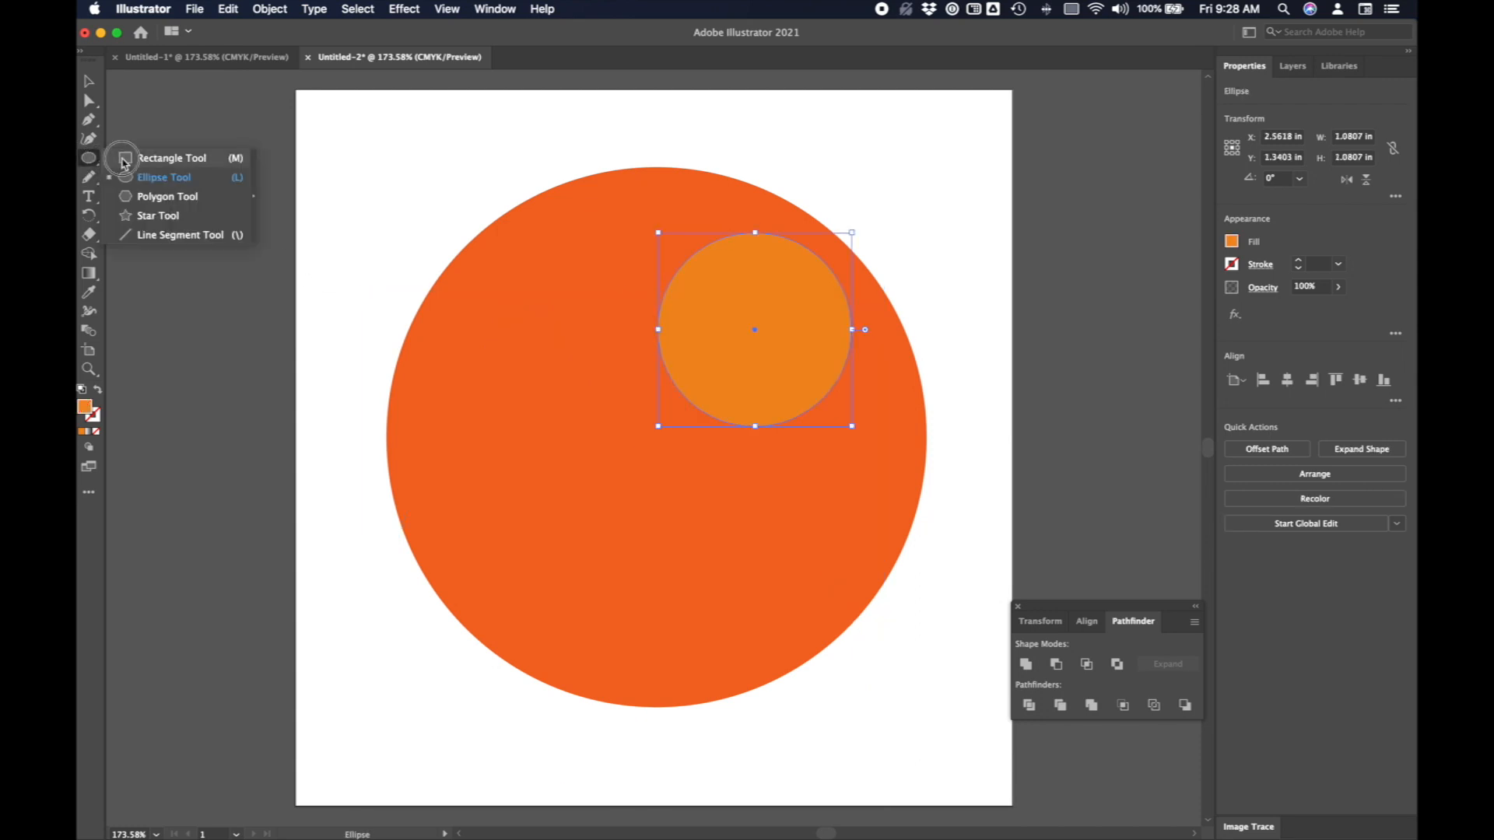
# Draw a rectangle over the lower half, expand it, and drag its anchors into mountain peaks.
pyautogui.click(171, 158)
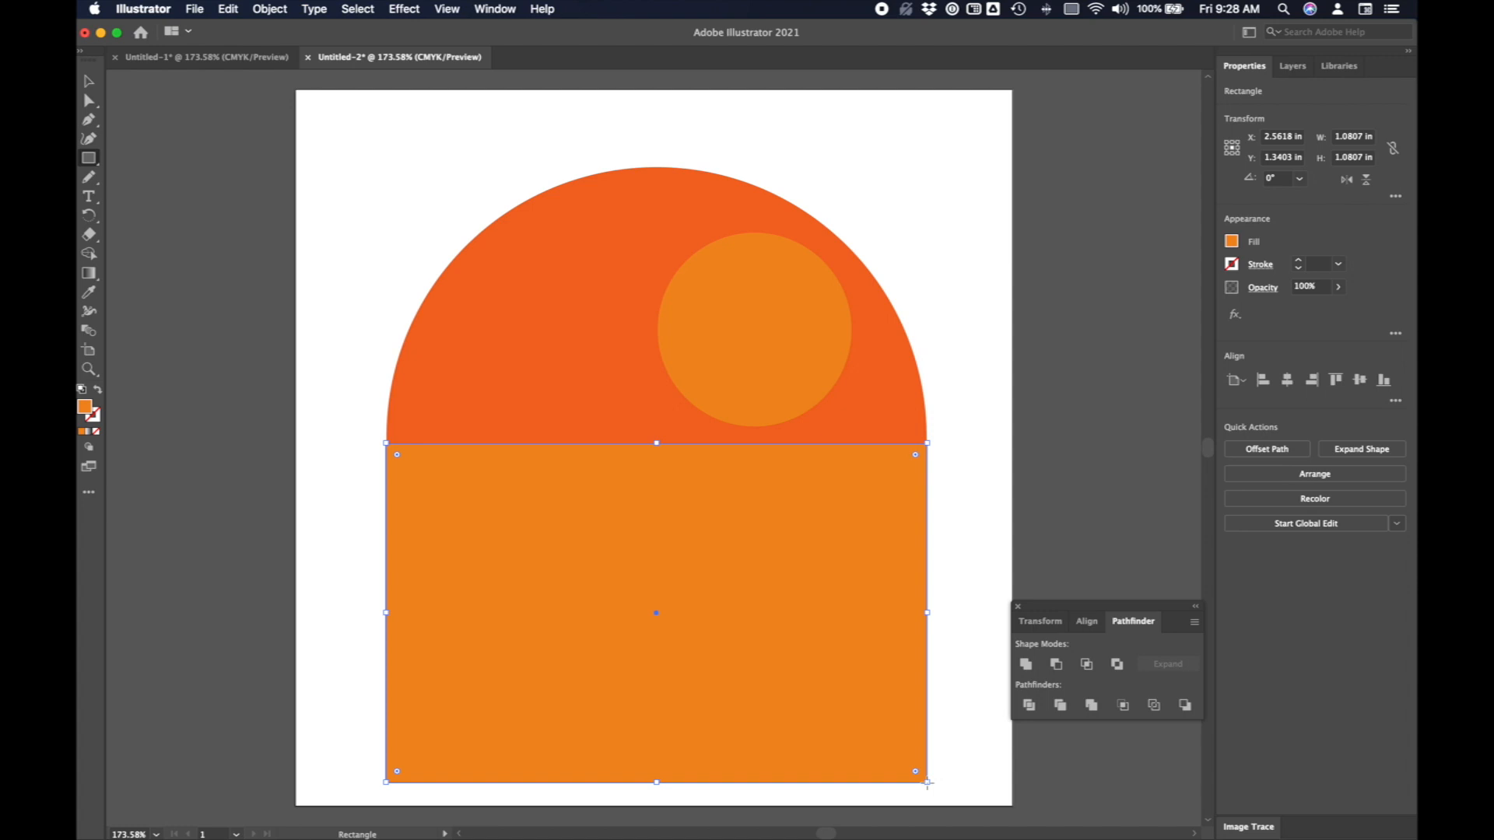
pyautogui.click(270, 8)
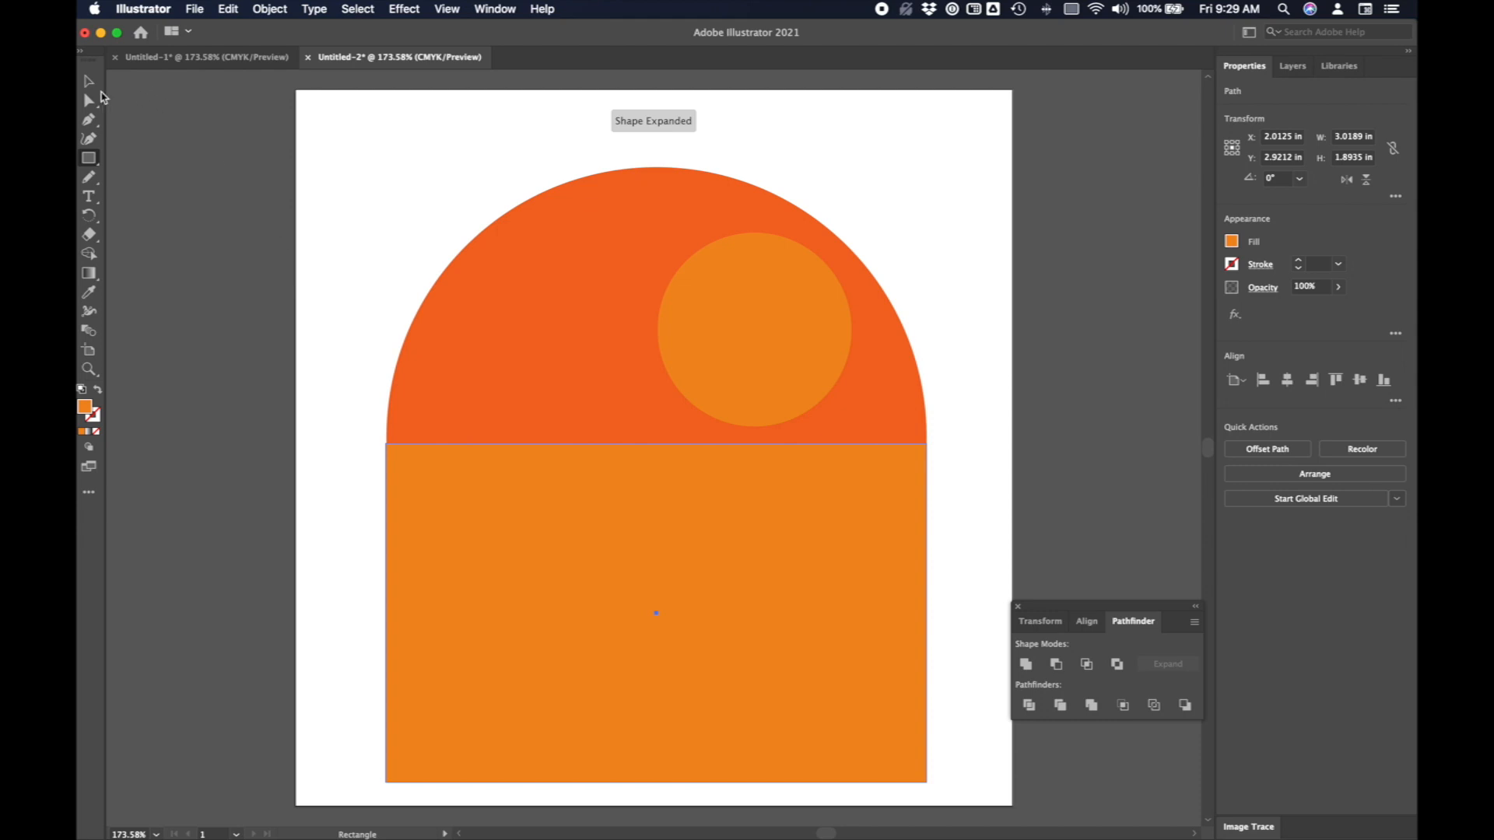
pyautogui.click(89, 99)
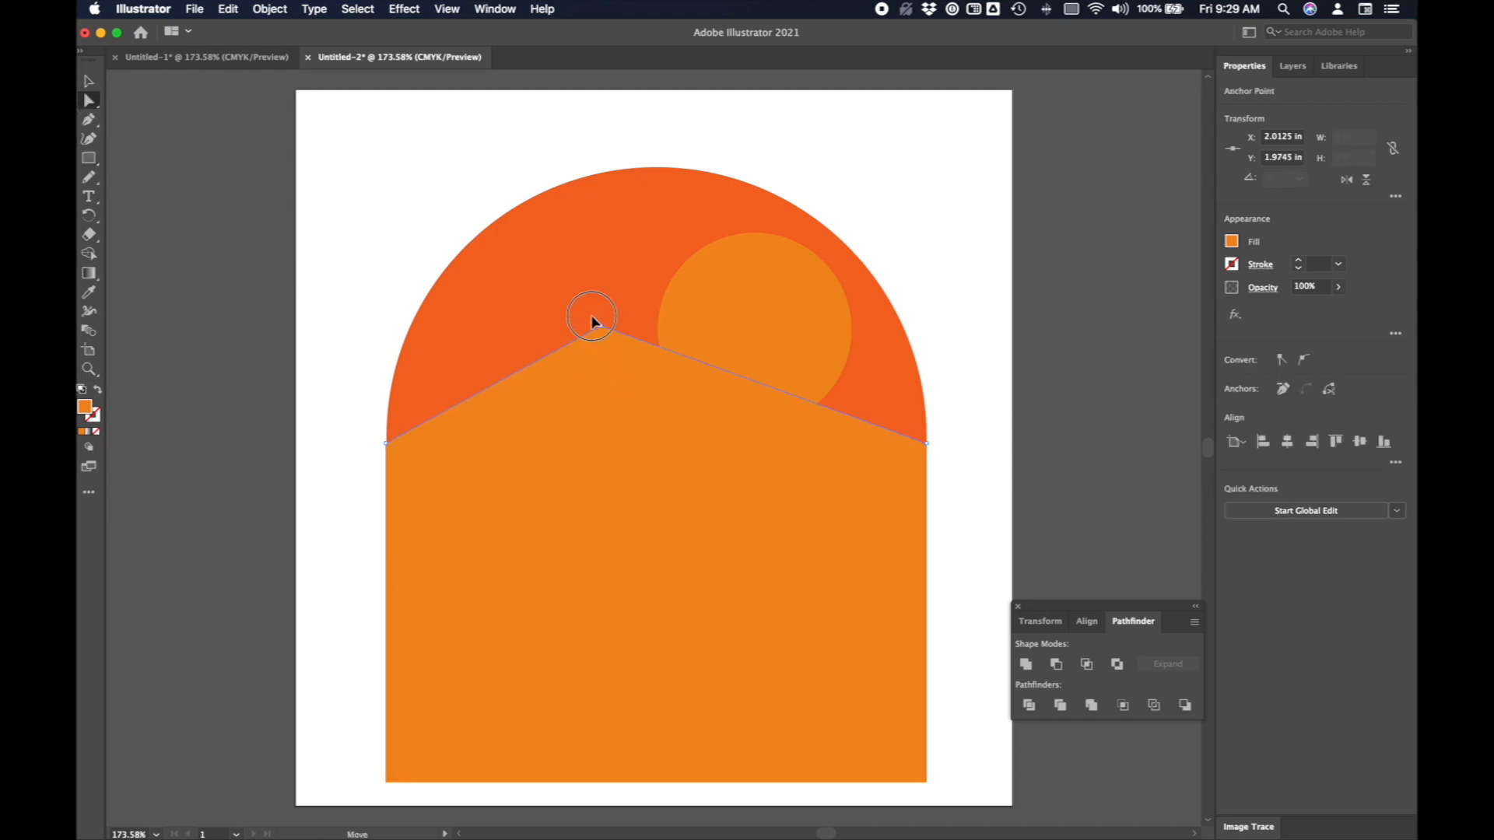
pyautogui.moveTo(590, 319); pyautogui.dragTo(551, 285)
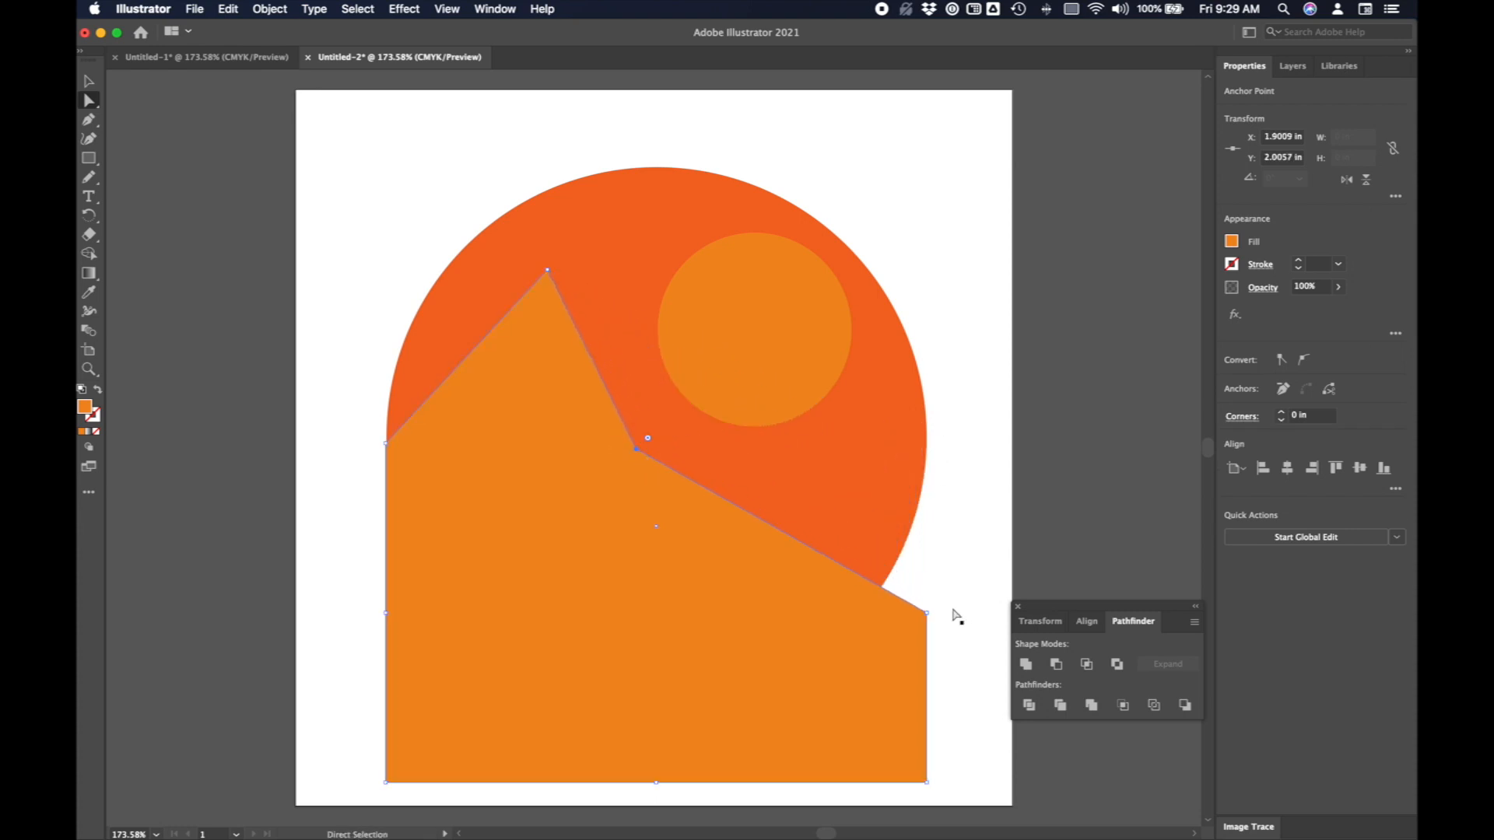
pyautogui.moveTo(927, 615); pyautogui.dragTo(925, 394)
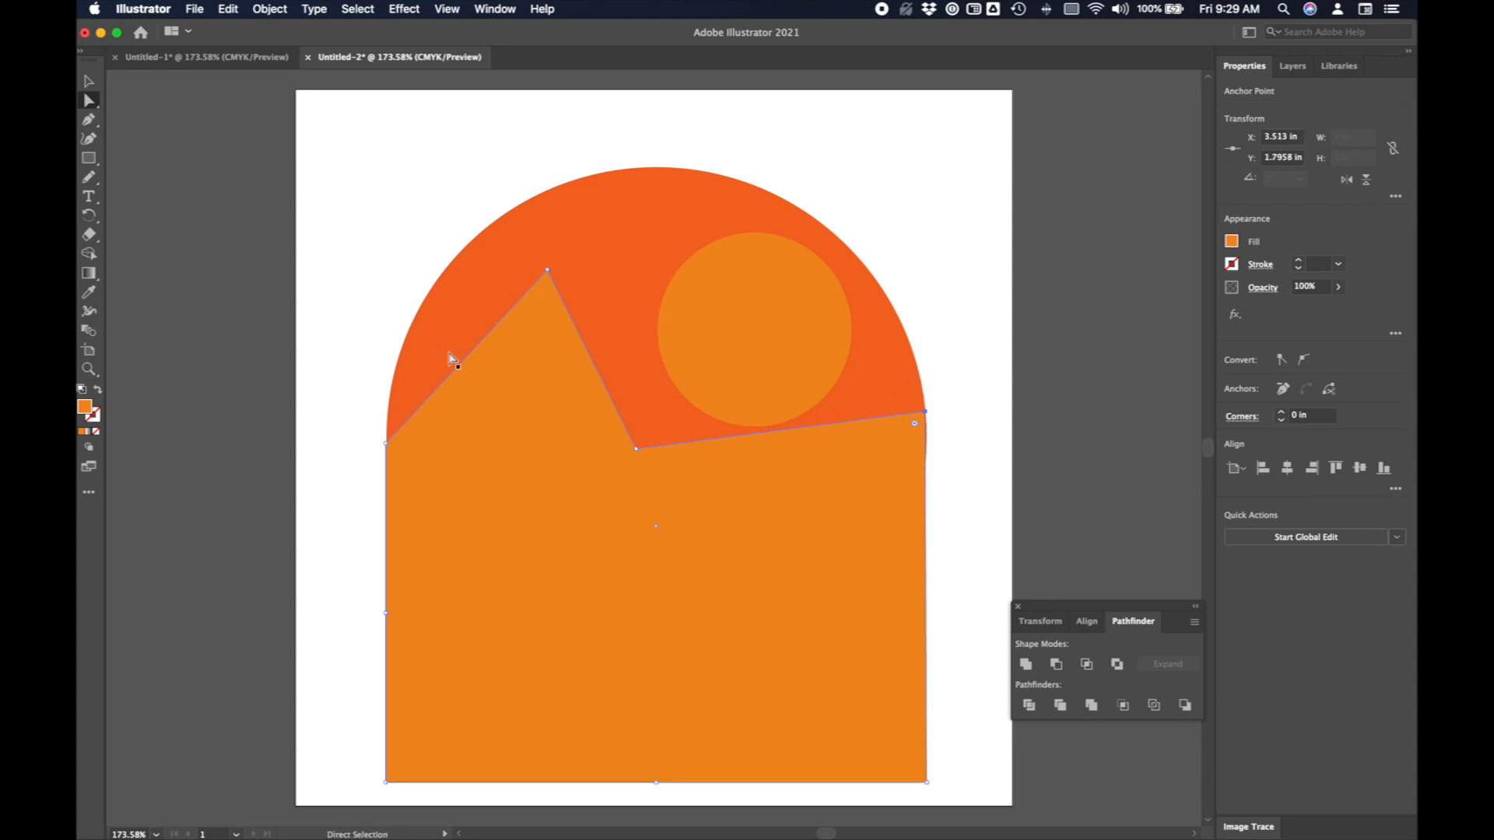
pyautogui.moveTo(919, 419); pyautogui.dragTo(763, 339)
pyautogui.write('EFAB22')
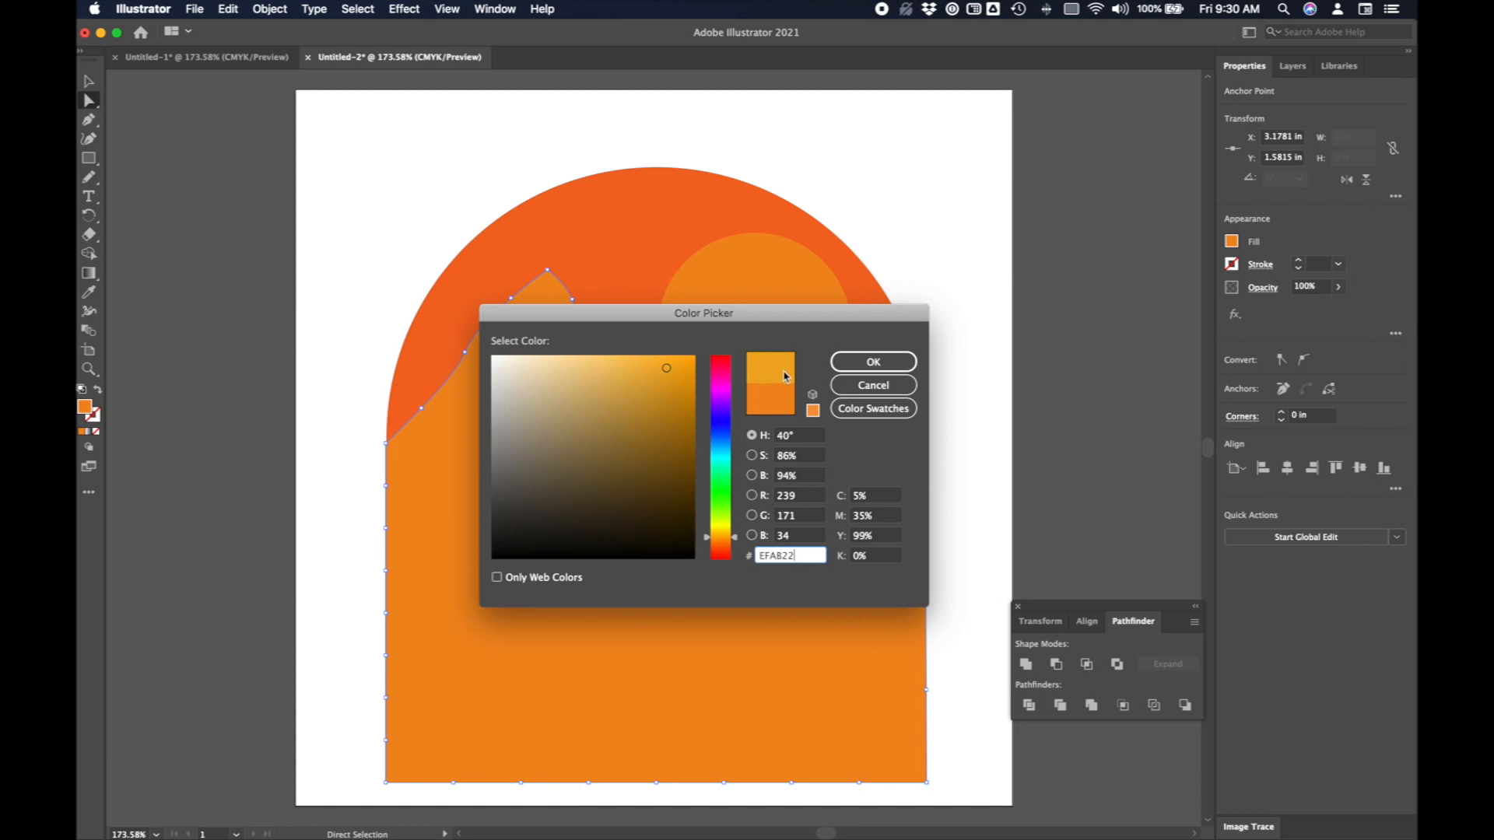
# Apply the golden orange EFAB22 fill to the curvy mountain range.
pyautogui.click(871, 361)
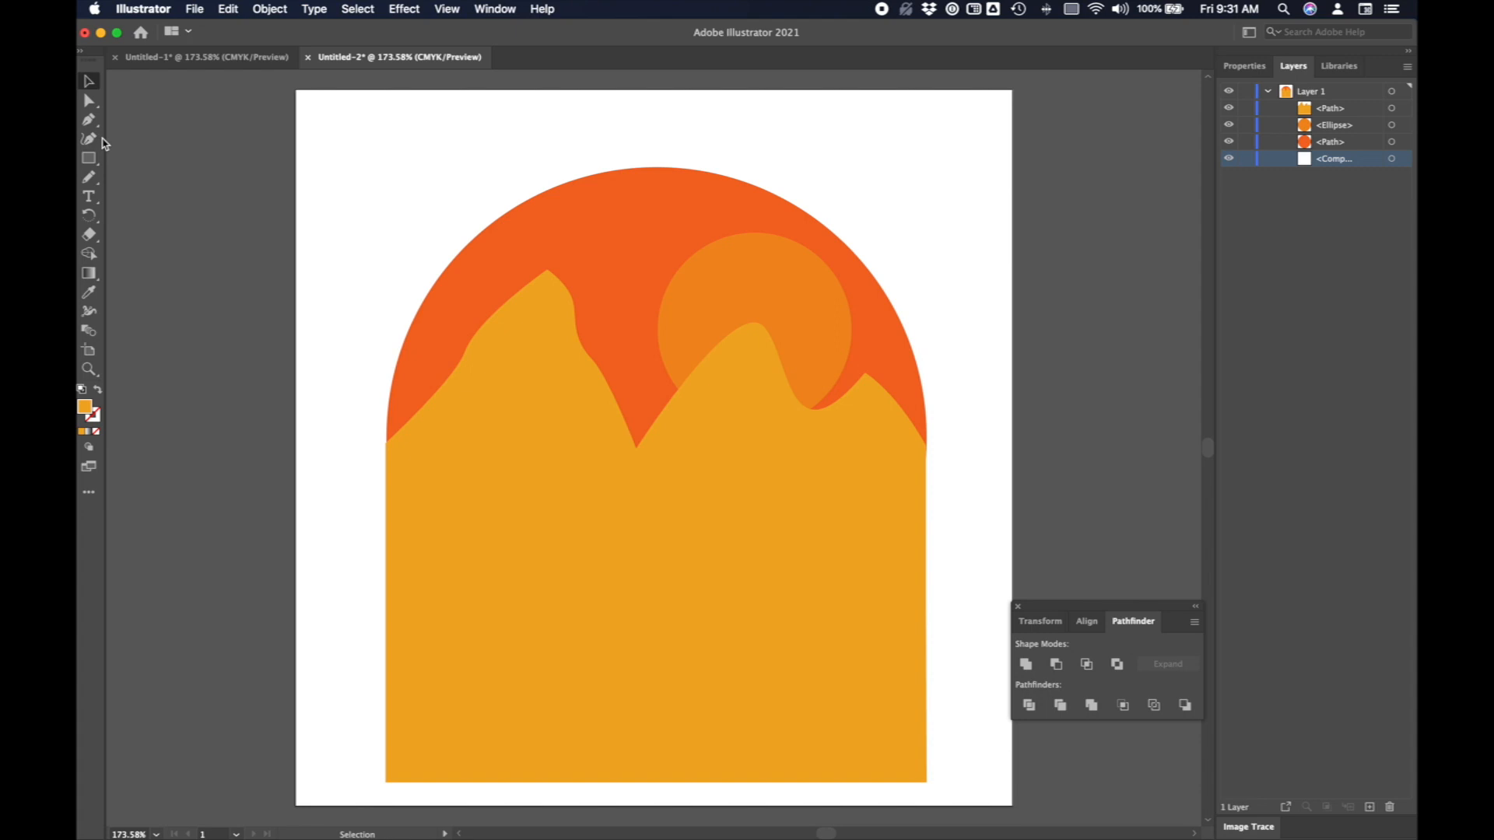
pyautogui.click(89, 177)
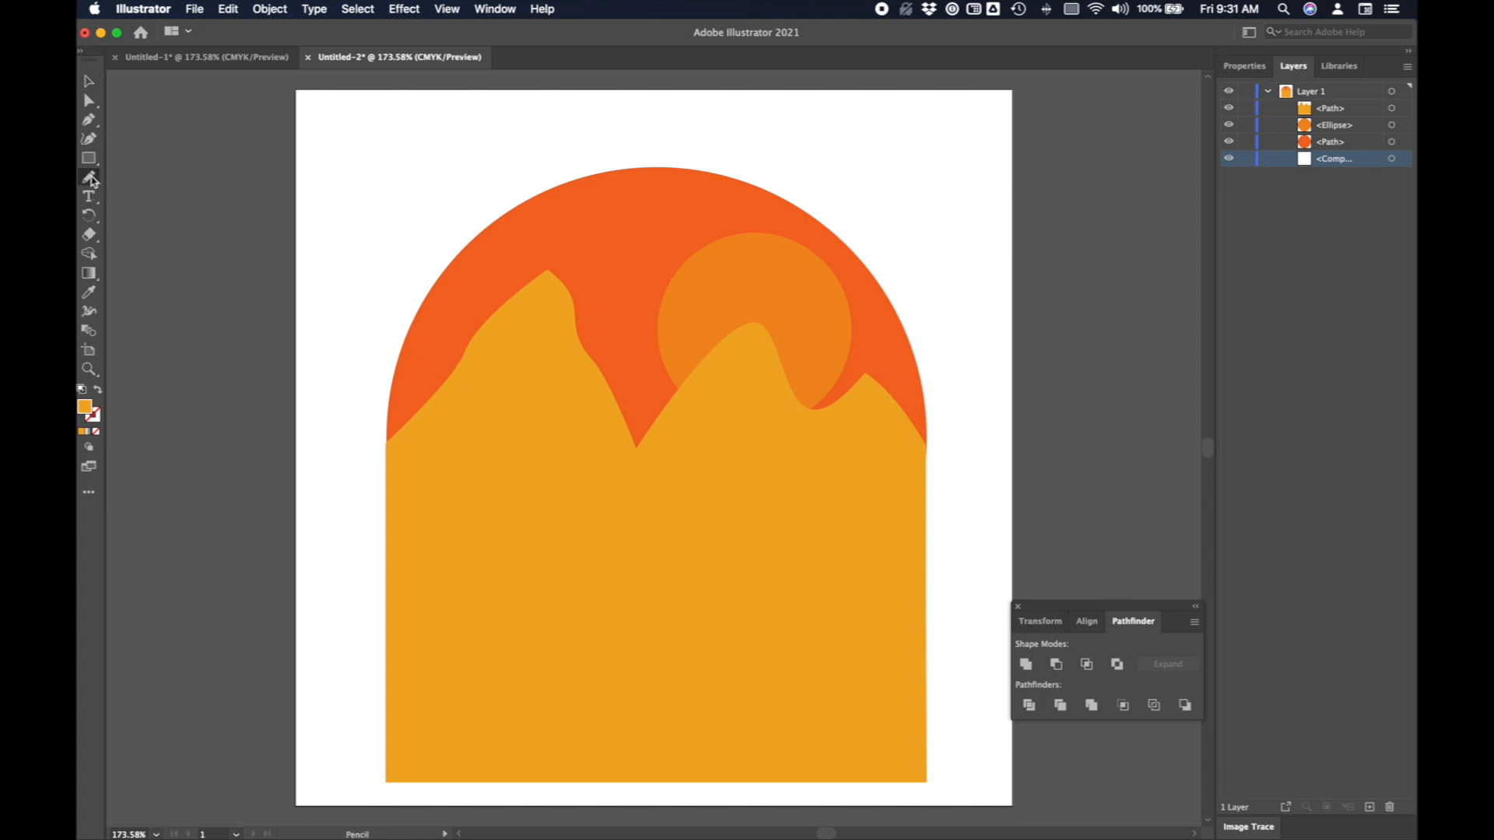
# Pencil a closed, wavy second mountain outline across the middle of the artwork.
pyautogui.click(88, 178)
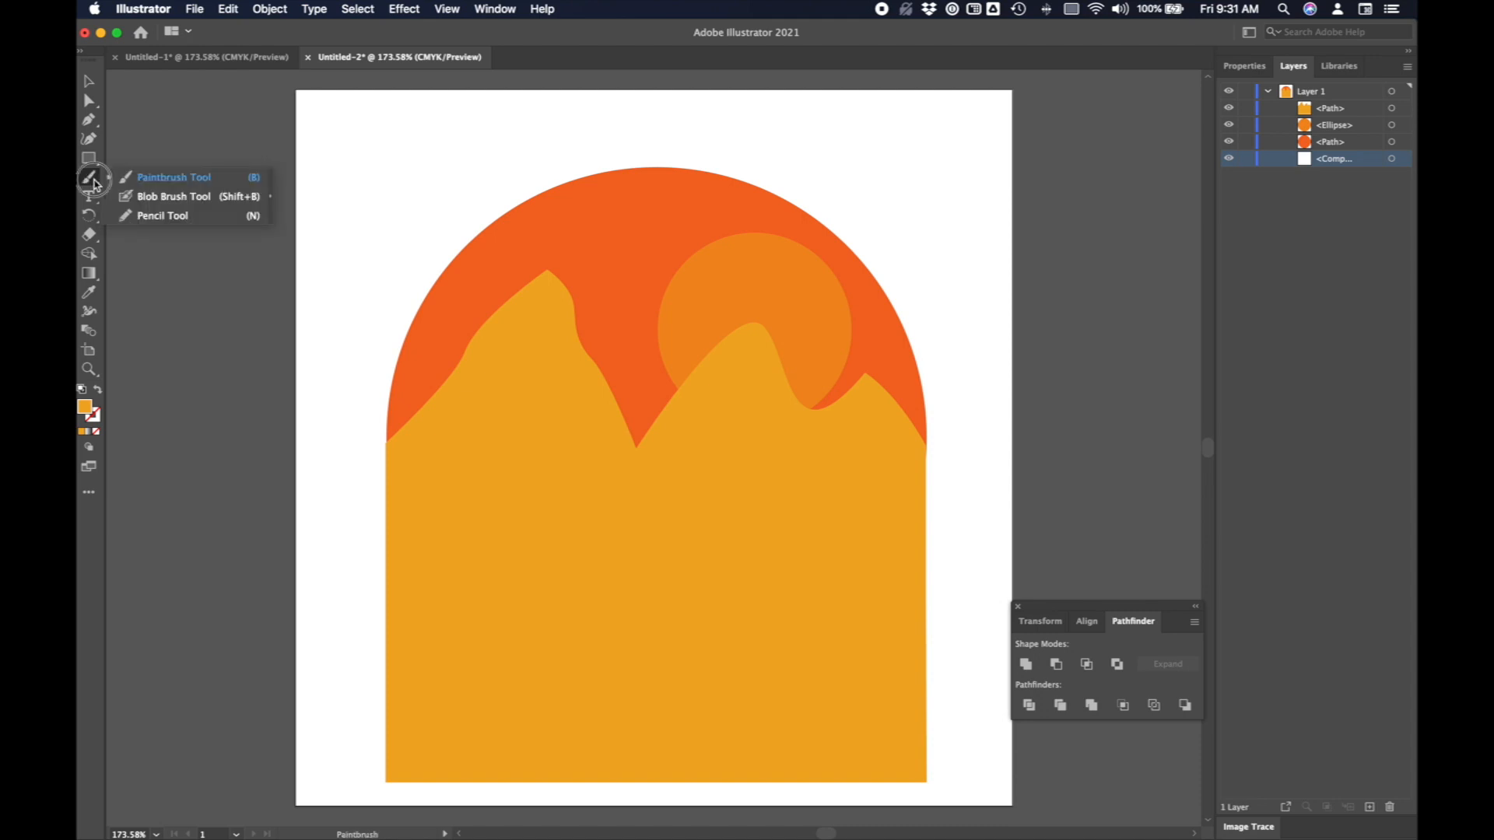
pyautogui.click(162, 216)
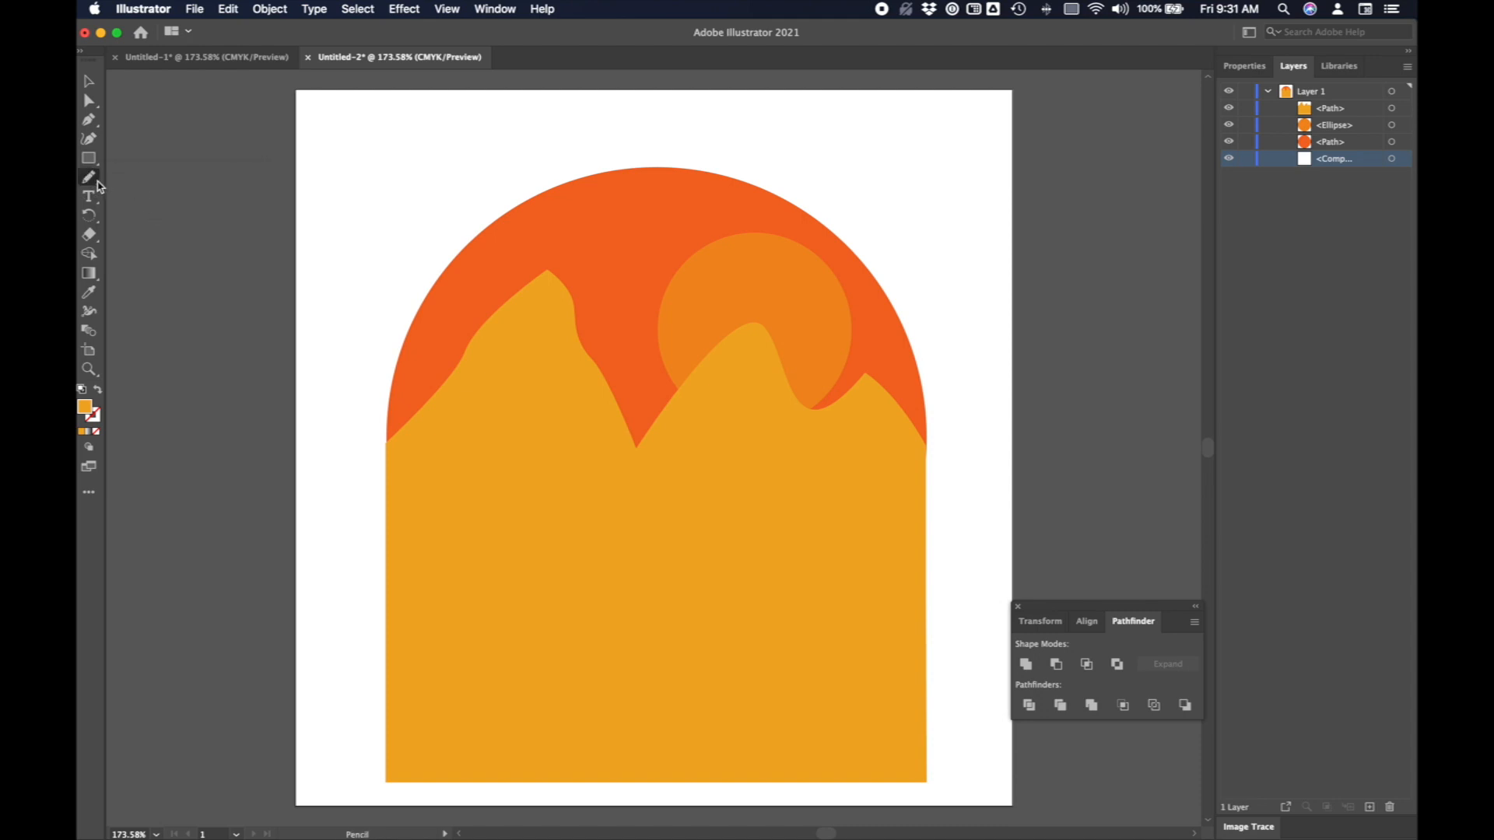
pyautogui.click(88, 177)
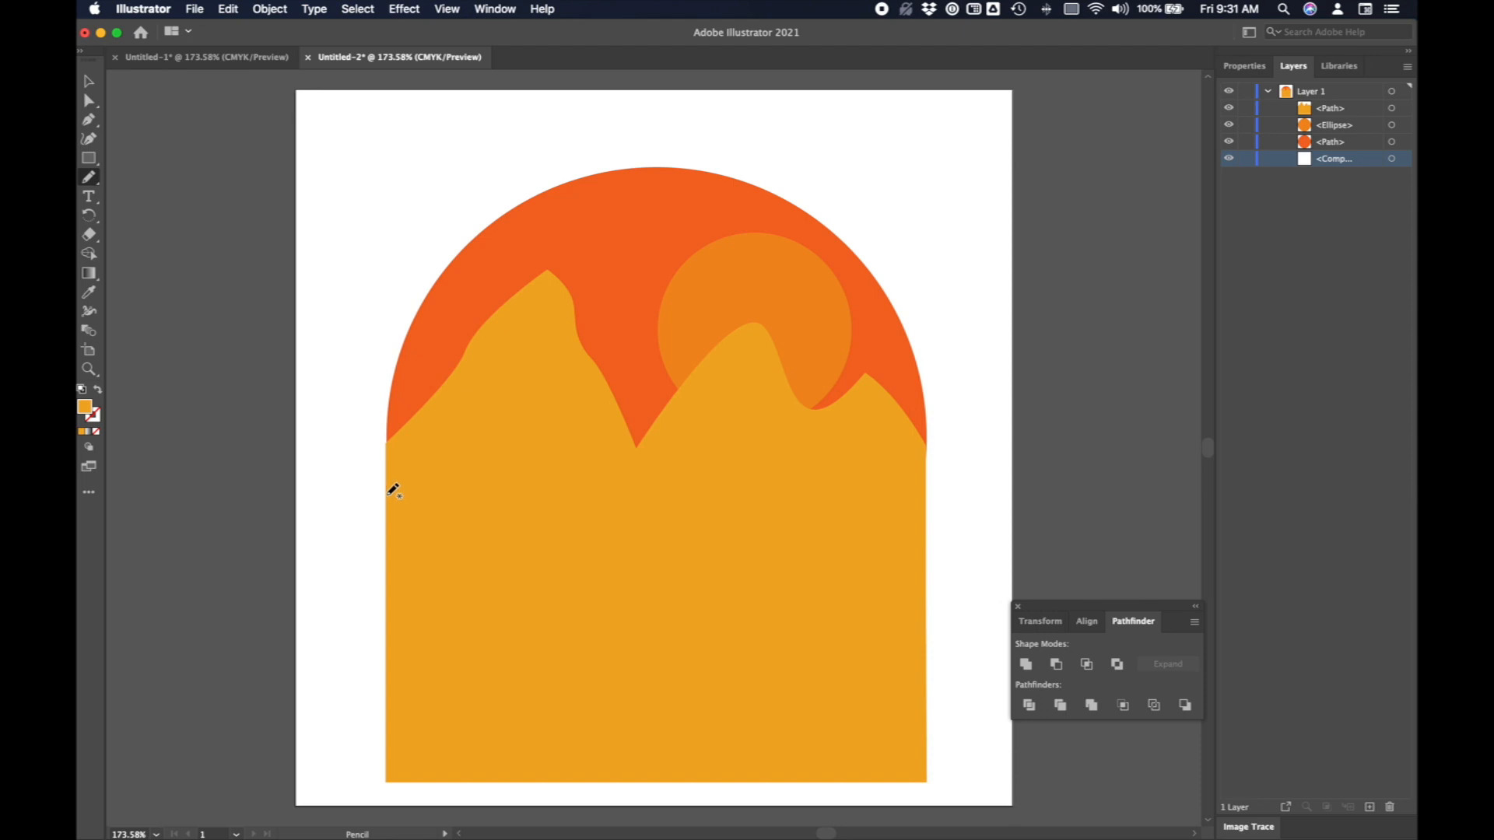
pyautogui.moveTo(395, 489); pyautogui.dragTo(696, 474)
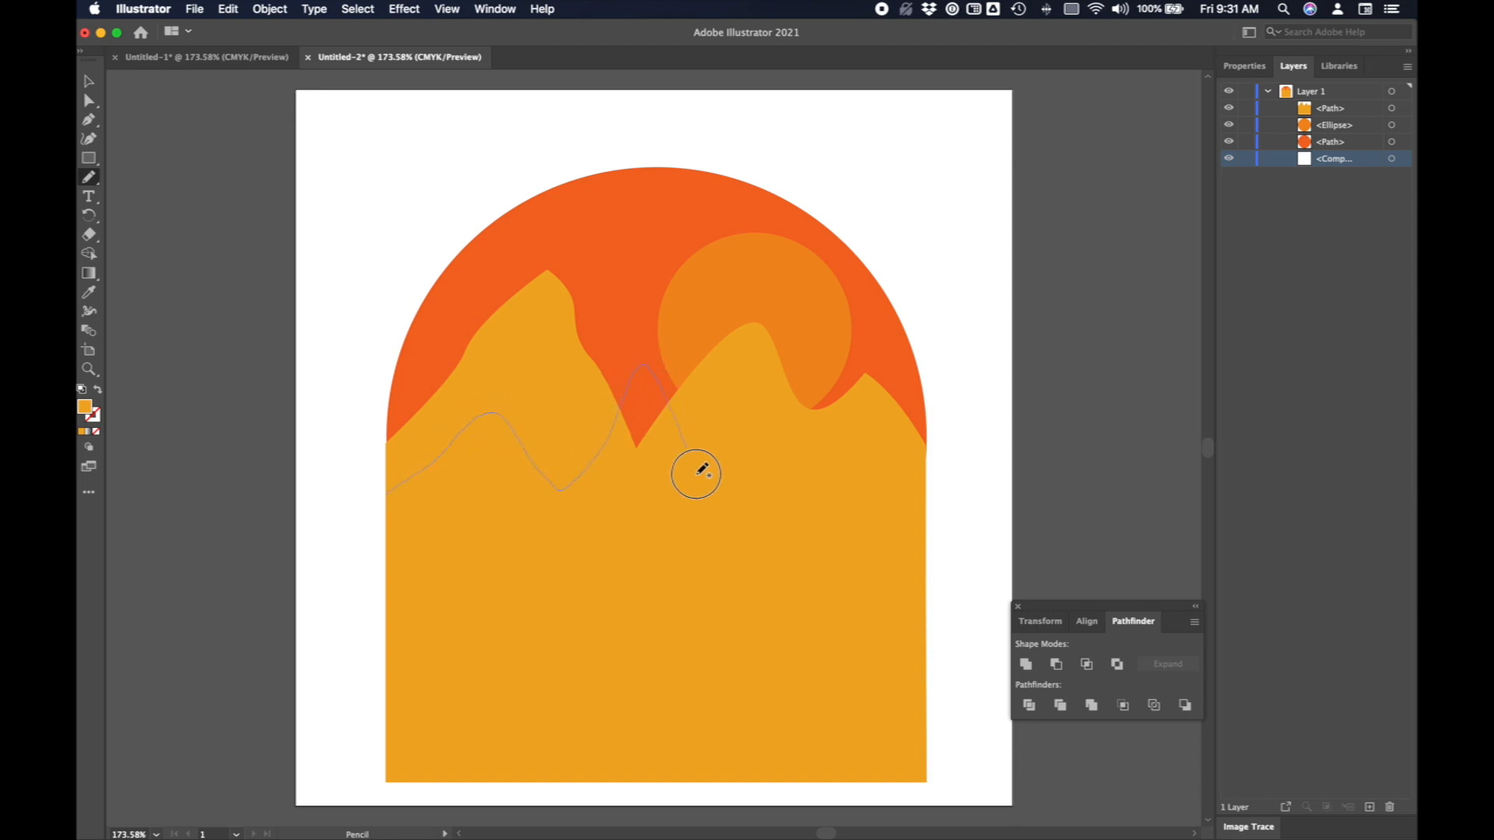
pyautogui.moveTo(696, 474); pyautogui.dragTo(862, 491)
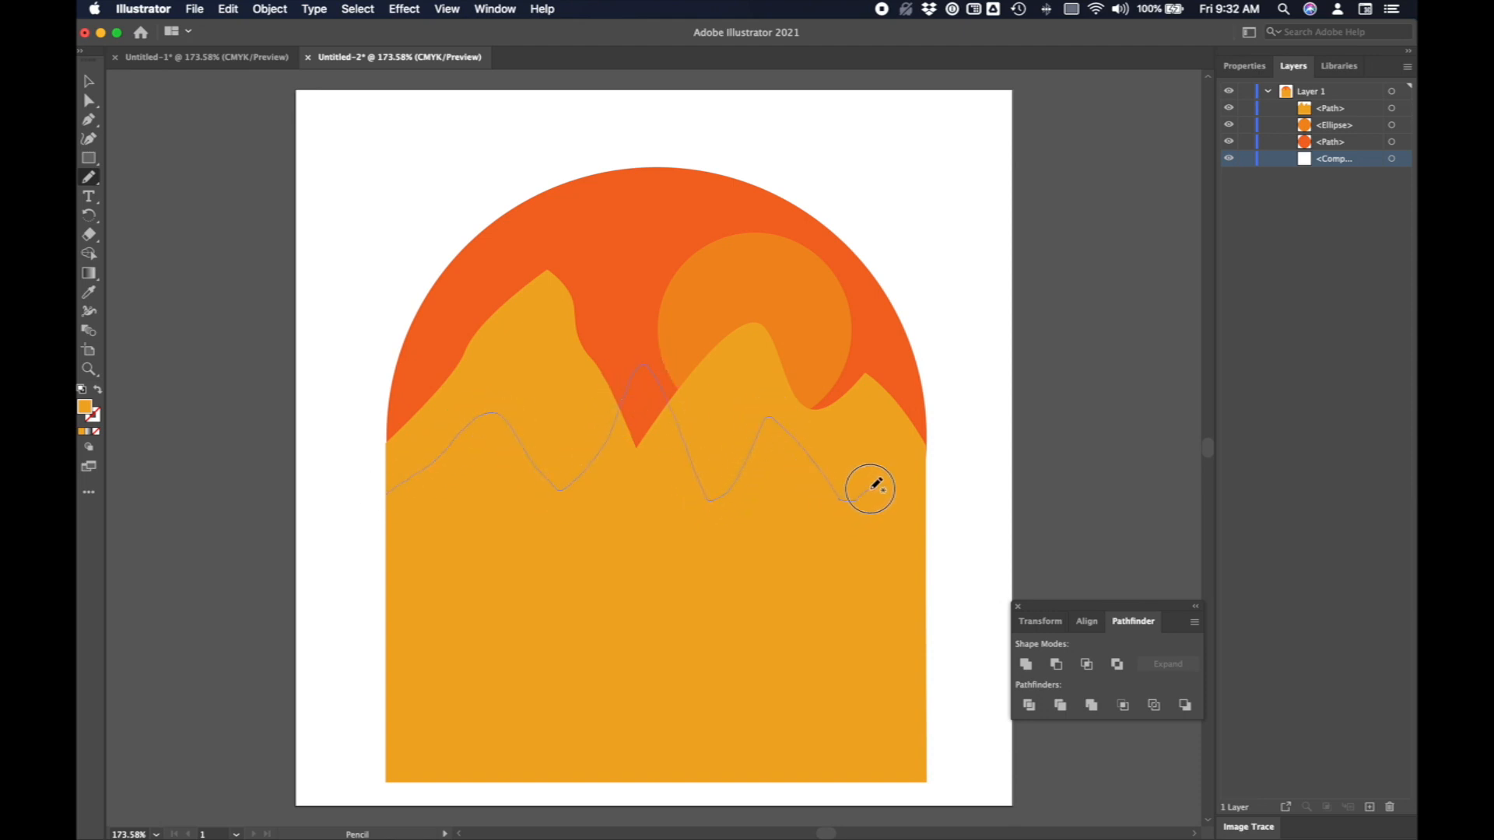
pyautogui.moveTo(867, 486); pyautogui.dragTo(485, 643)
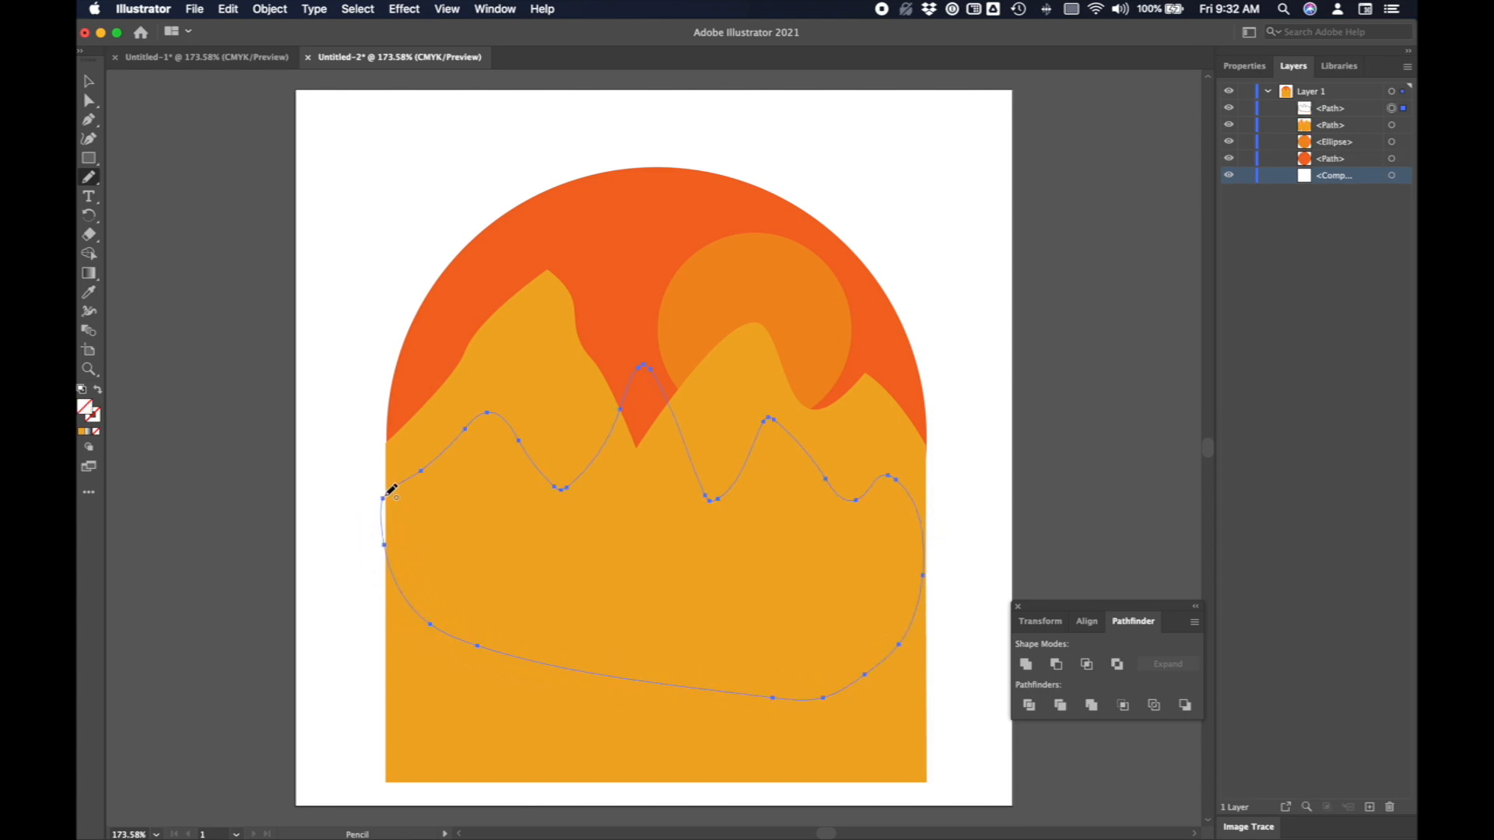
pyautogui.moveTo(199, 246)
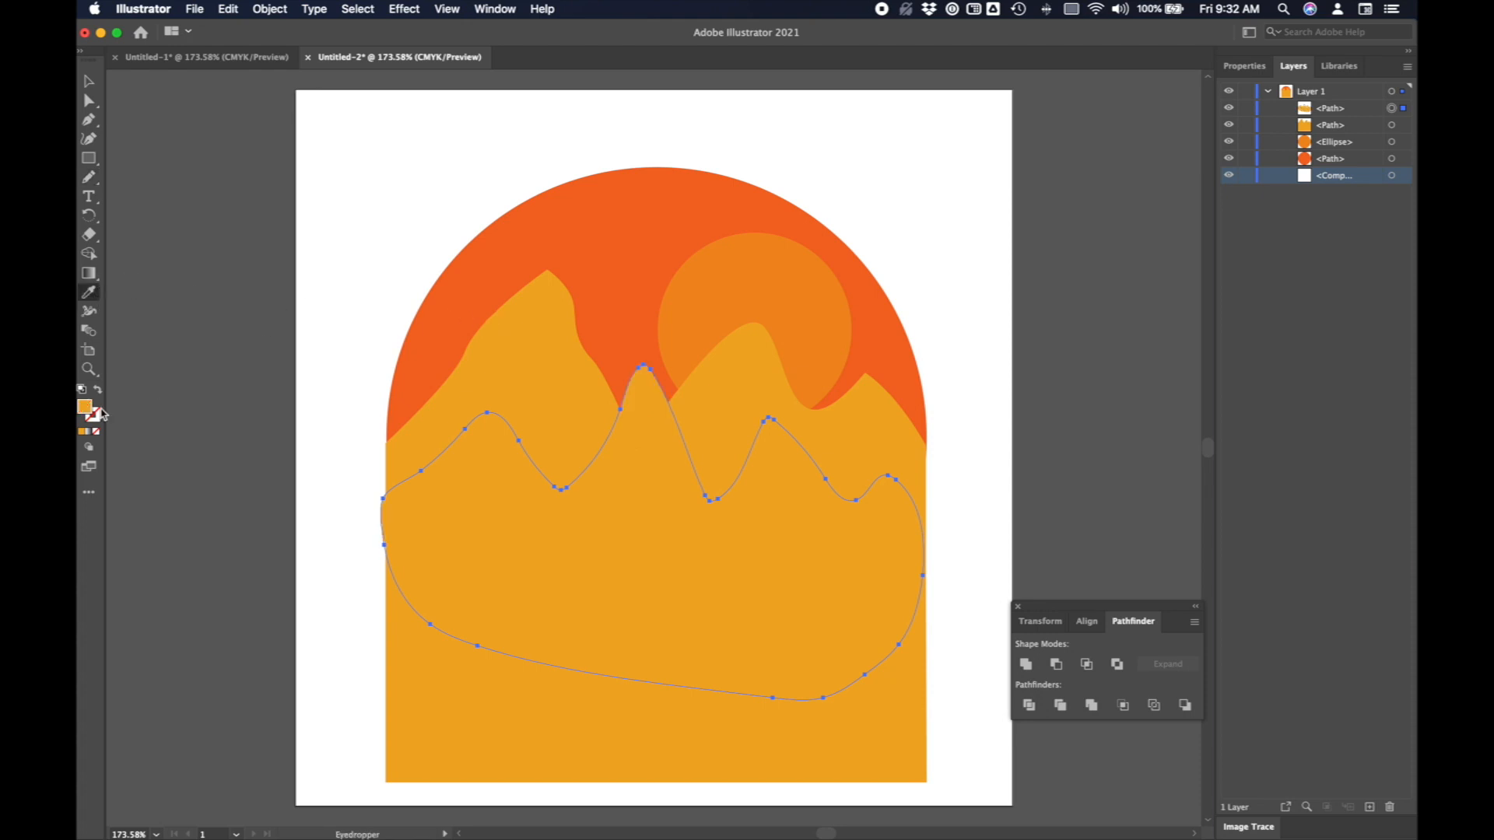
# Fill the second mountain range with yellow EDD024 and give the front range a brighter yellow.
pyautogui.doubleClick(84, 407)
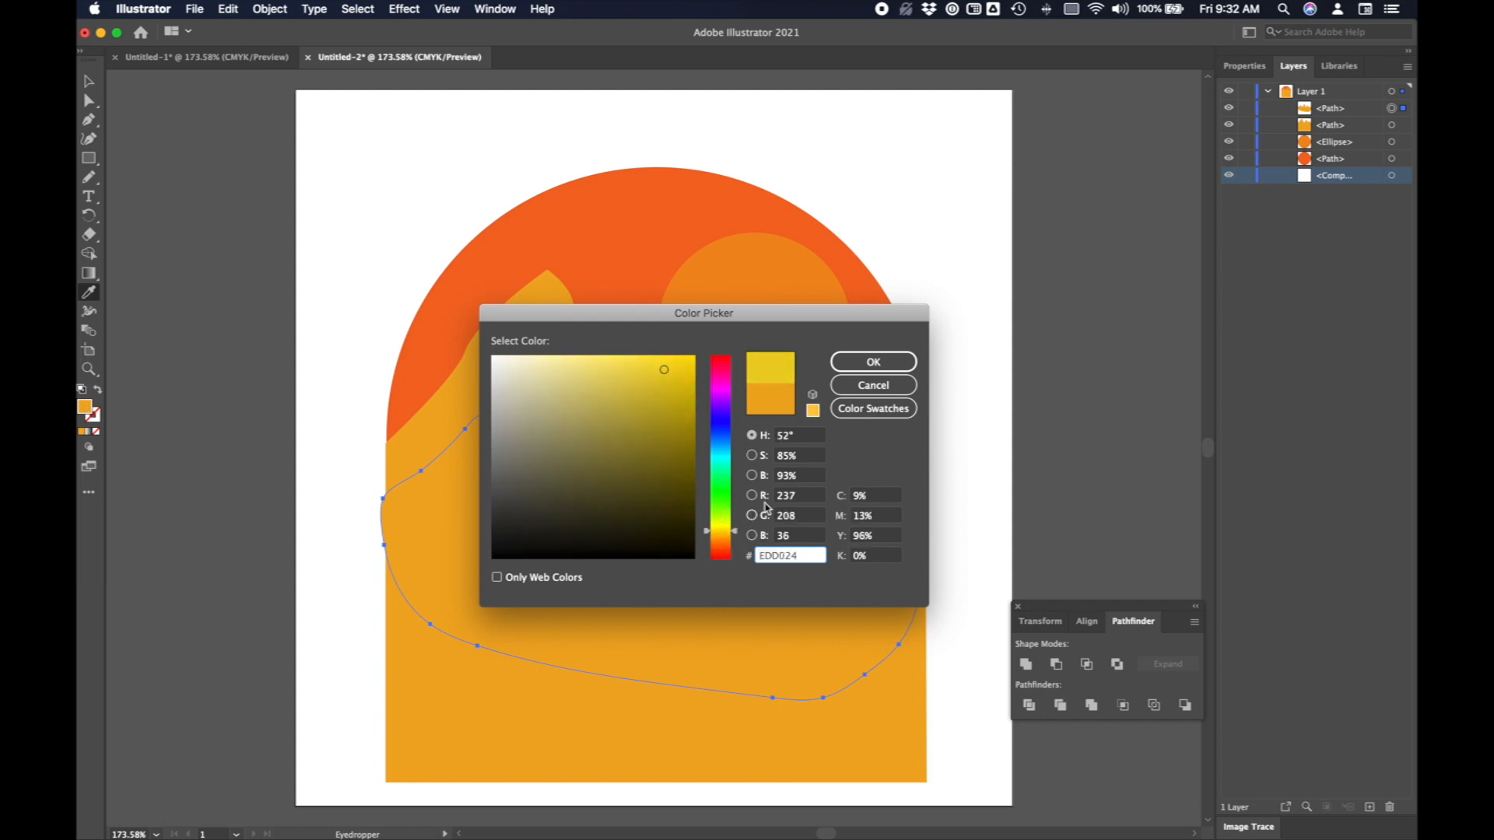
pyautogui.click(871, 361)
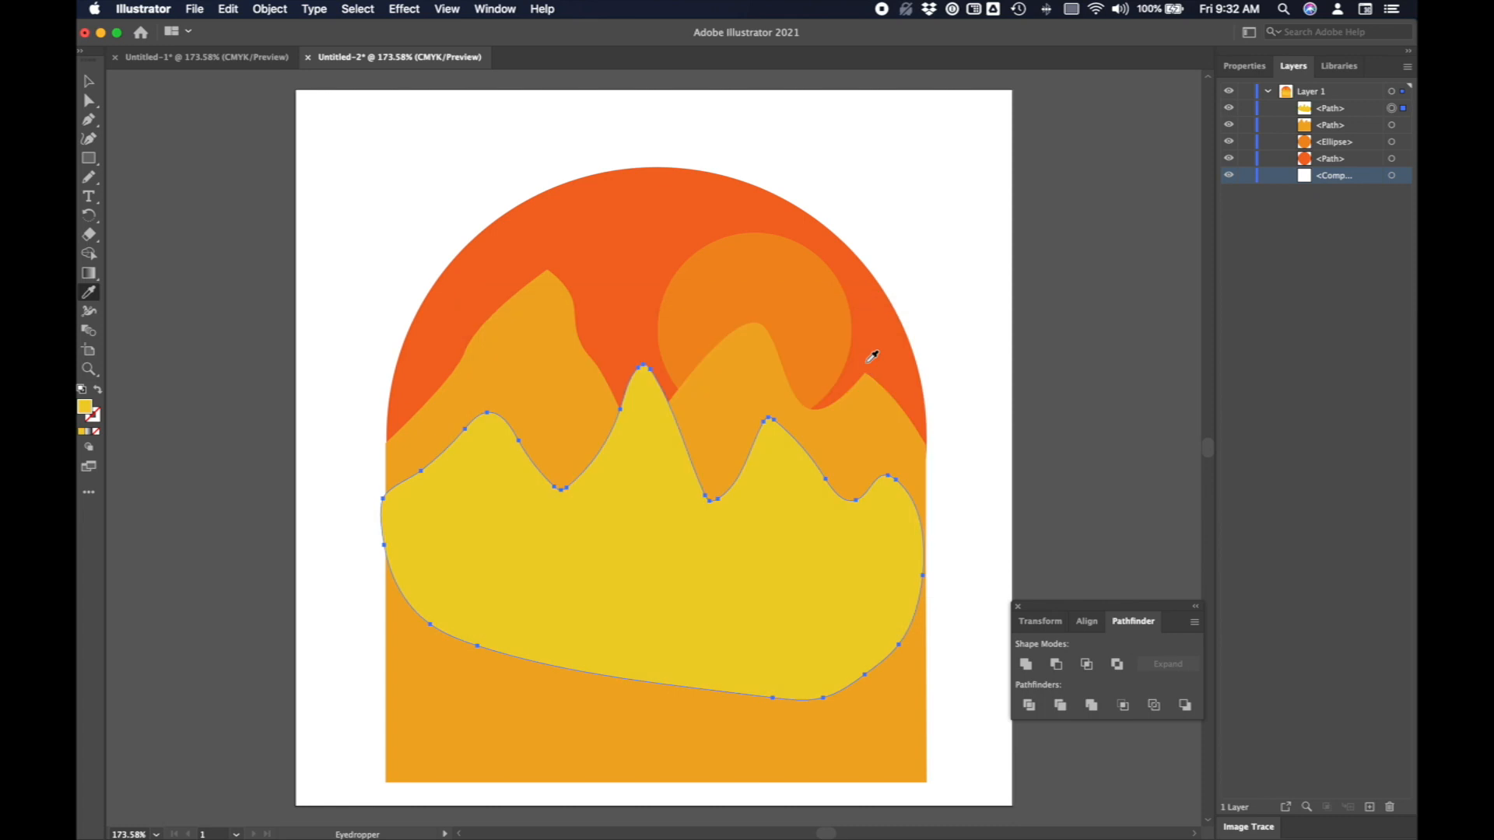
pyautogui.moveTo(327, 255)
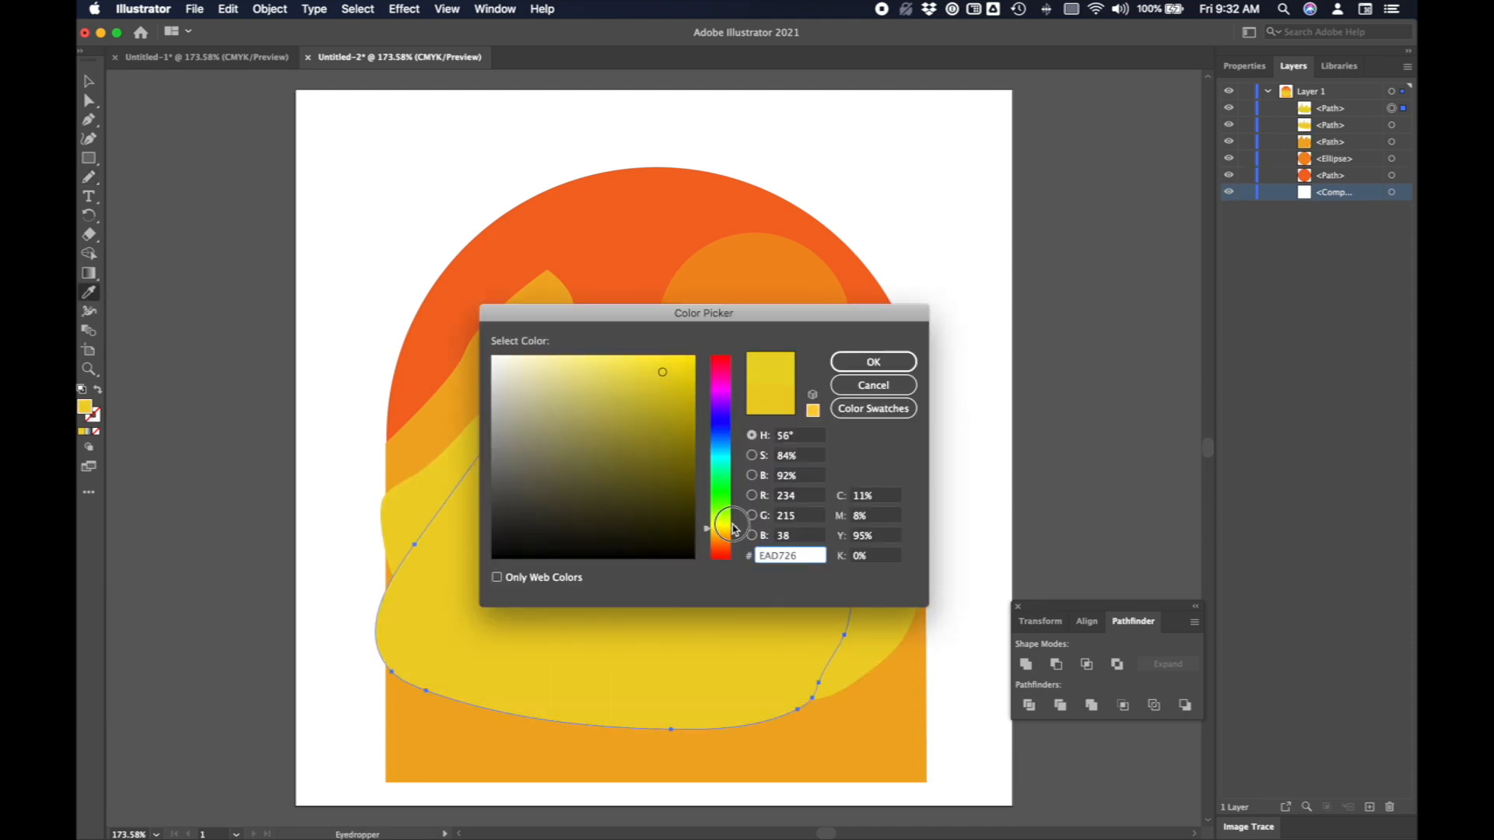
pyautogui.click(872, 361)
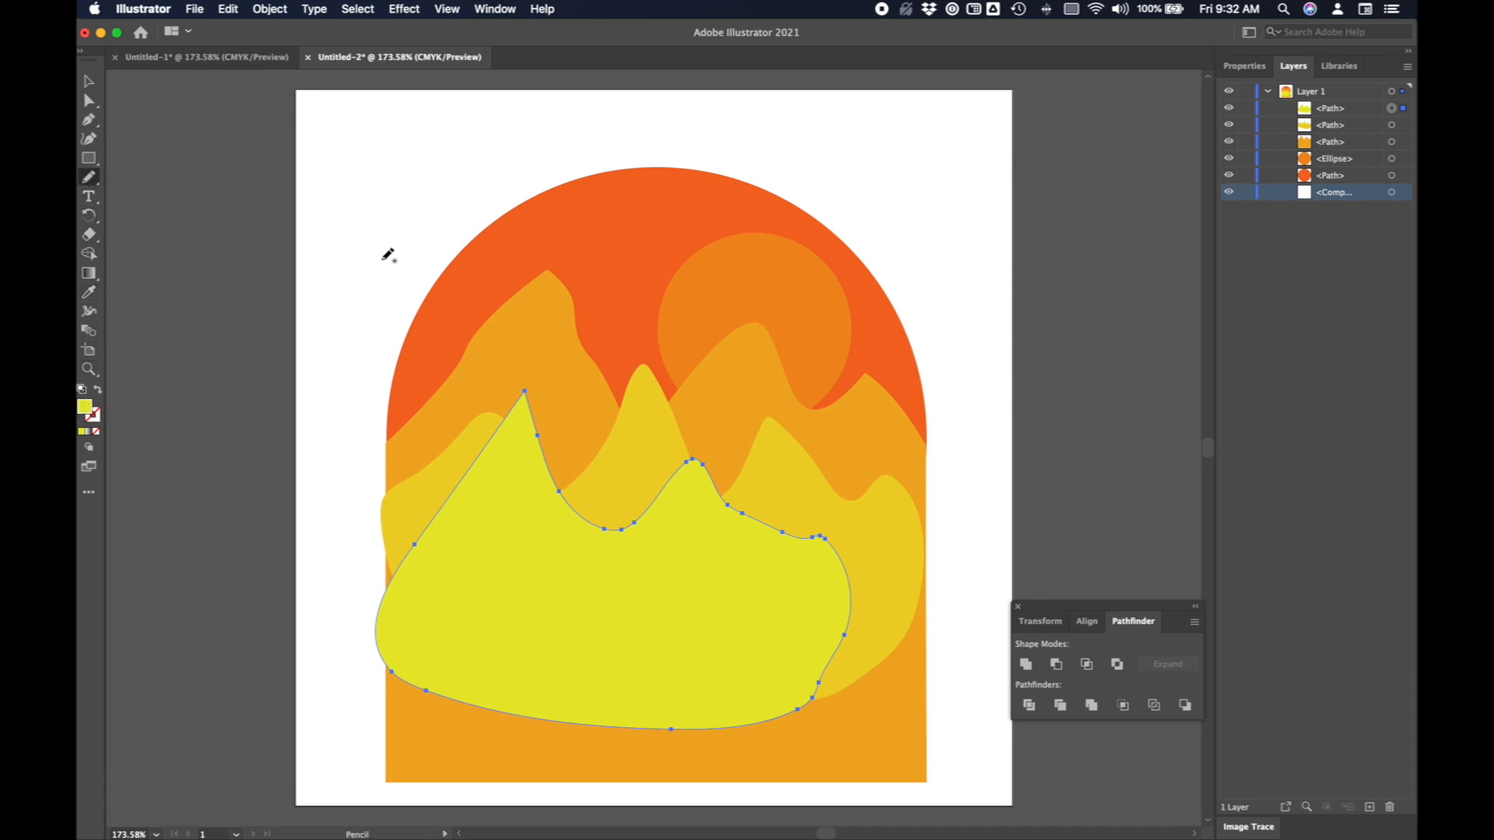
# Draw a white cloud shape across the sky and drag it down and left over the sun.
pyautogui.moveTo(658, 290); pyautogui.dragTo(790, 319)
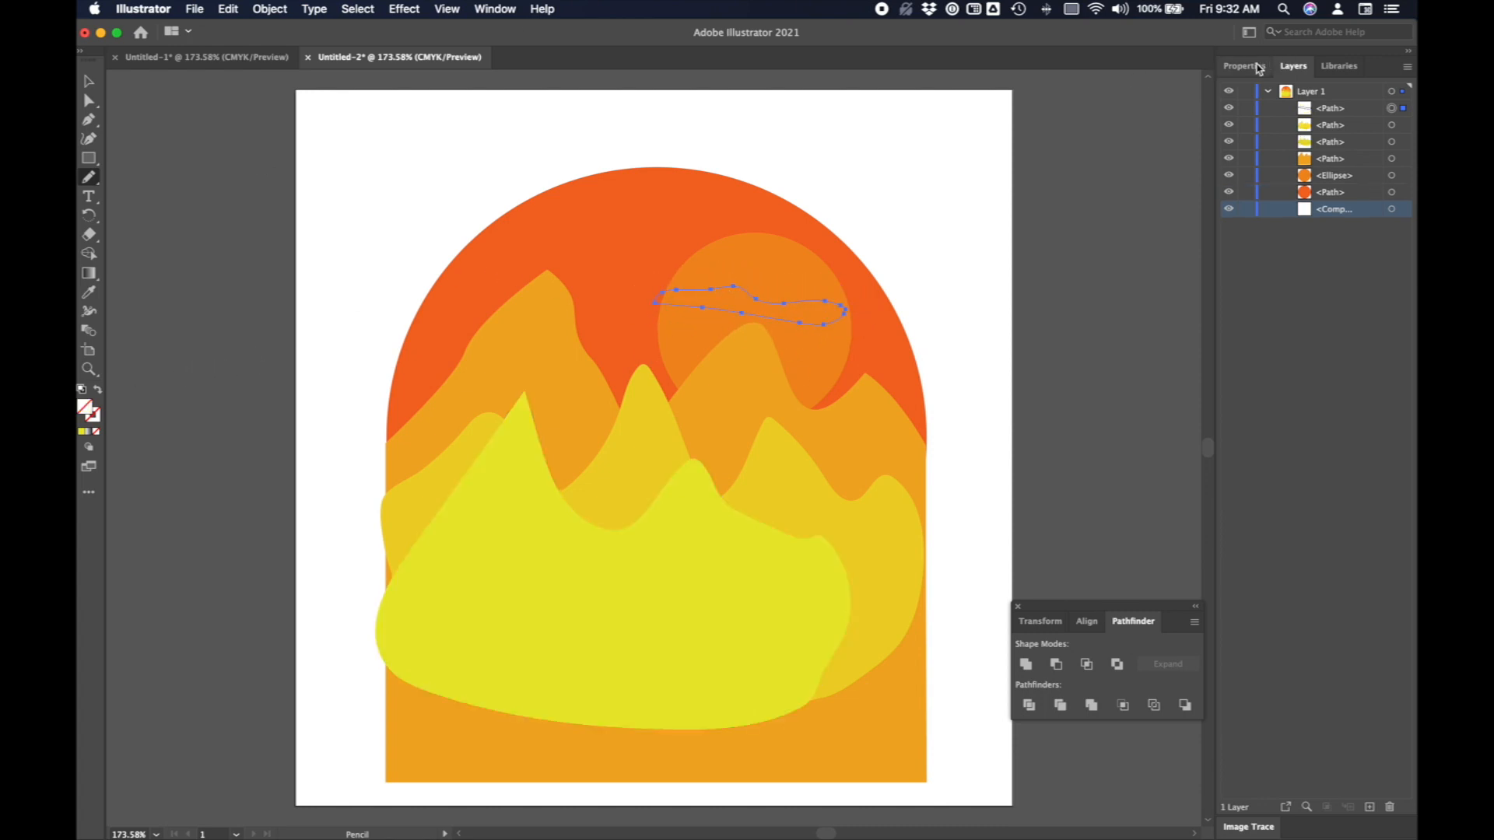
pyautogui.click(1240, 65)
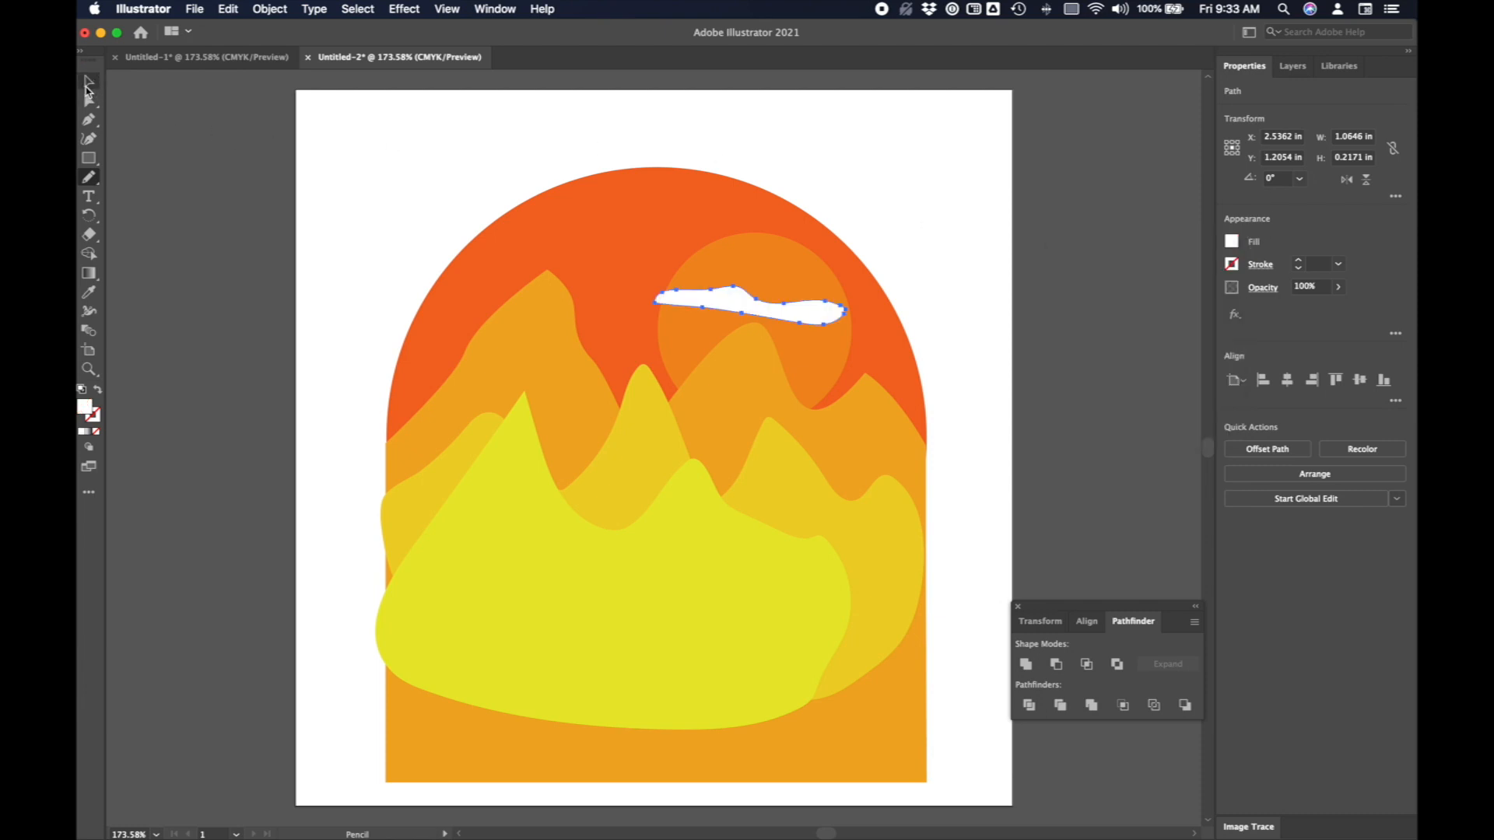
pyautogui.click(87, 81)
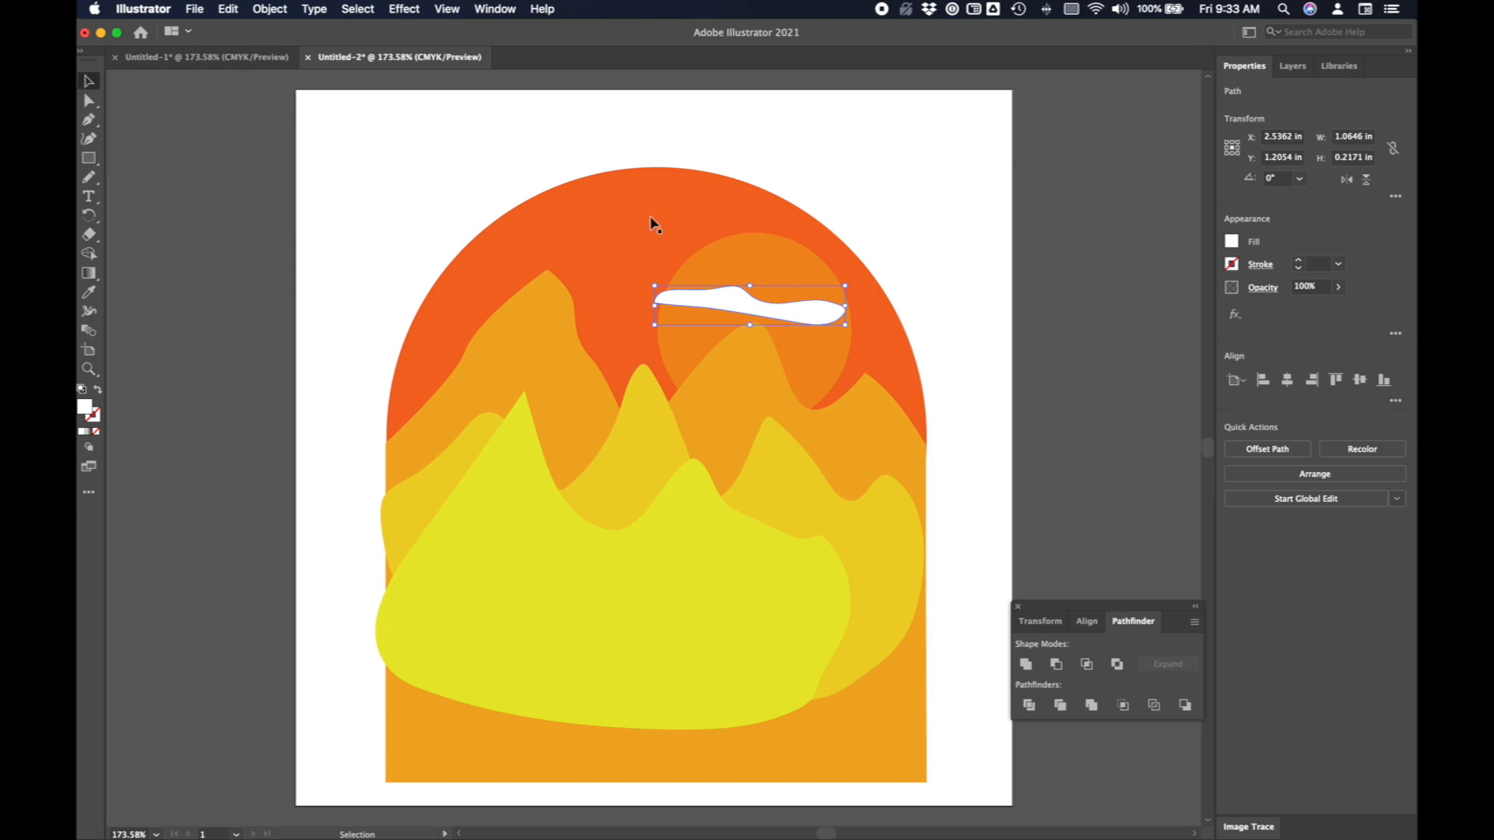
pyautogui.moveTo(750, 303); pyautogui.dragTo(657, 293)
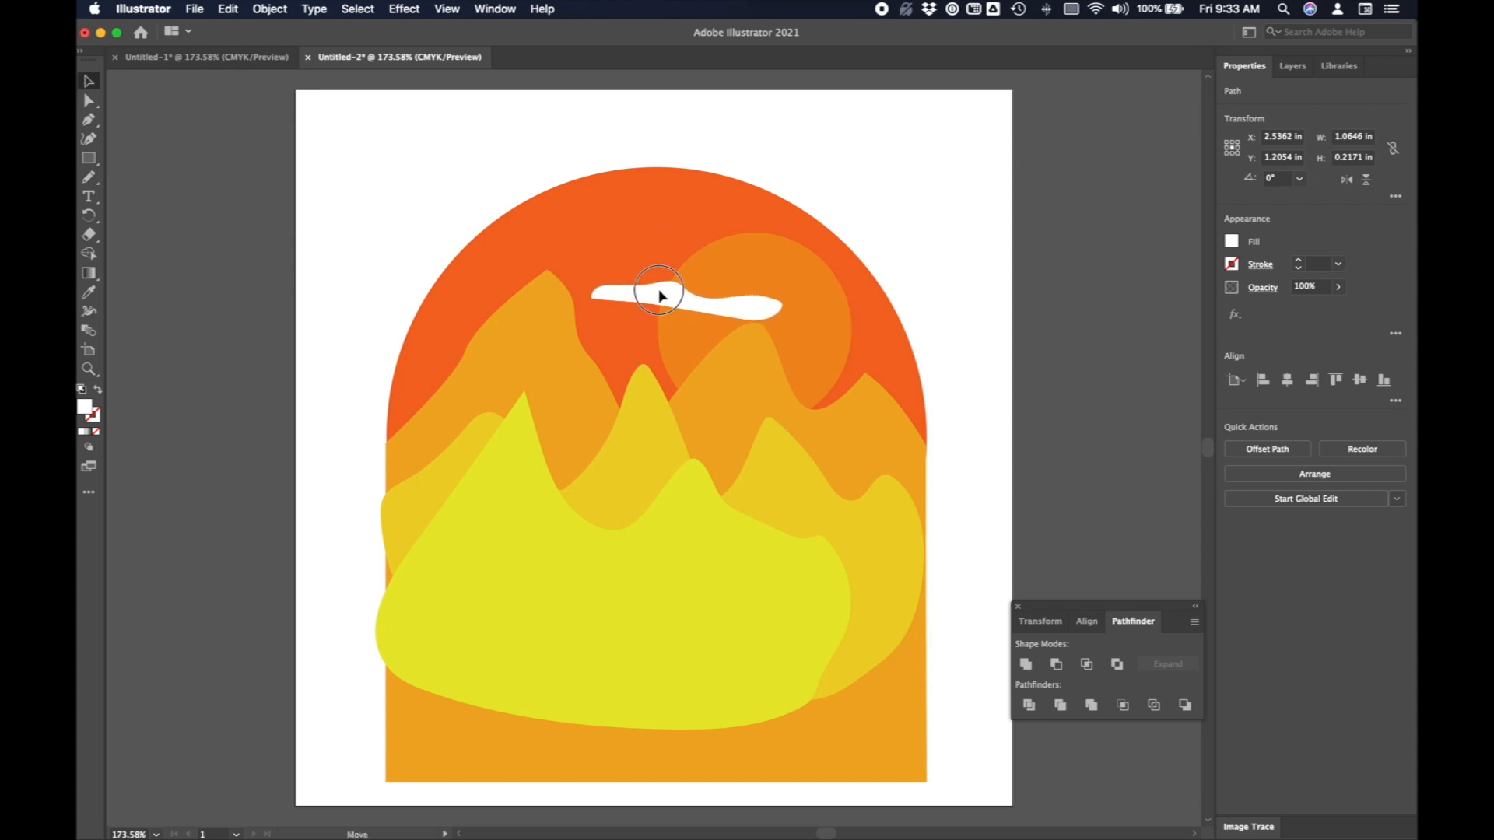
pyautogui.moveTo(657, 292); pyautogui.dragTo(671, 321)
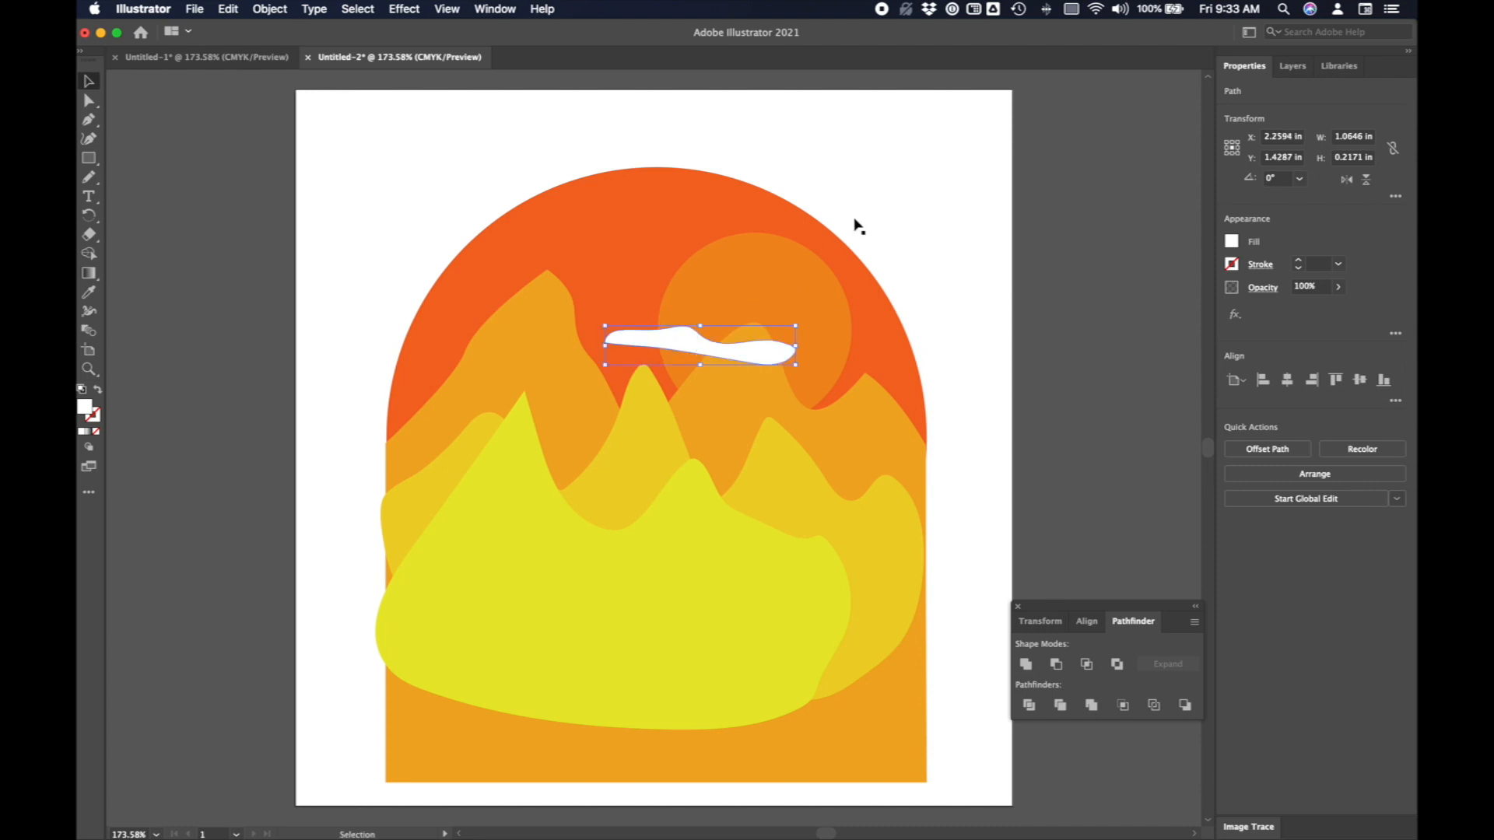
pyautogui.moveTo(1111, 146)
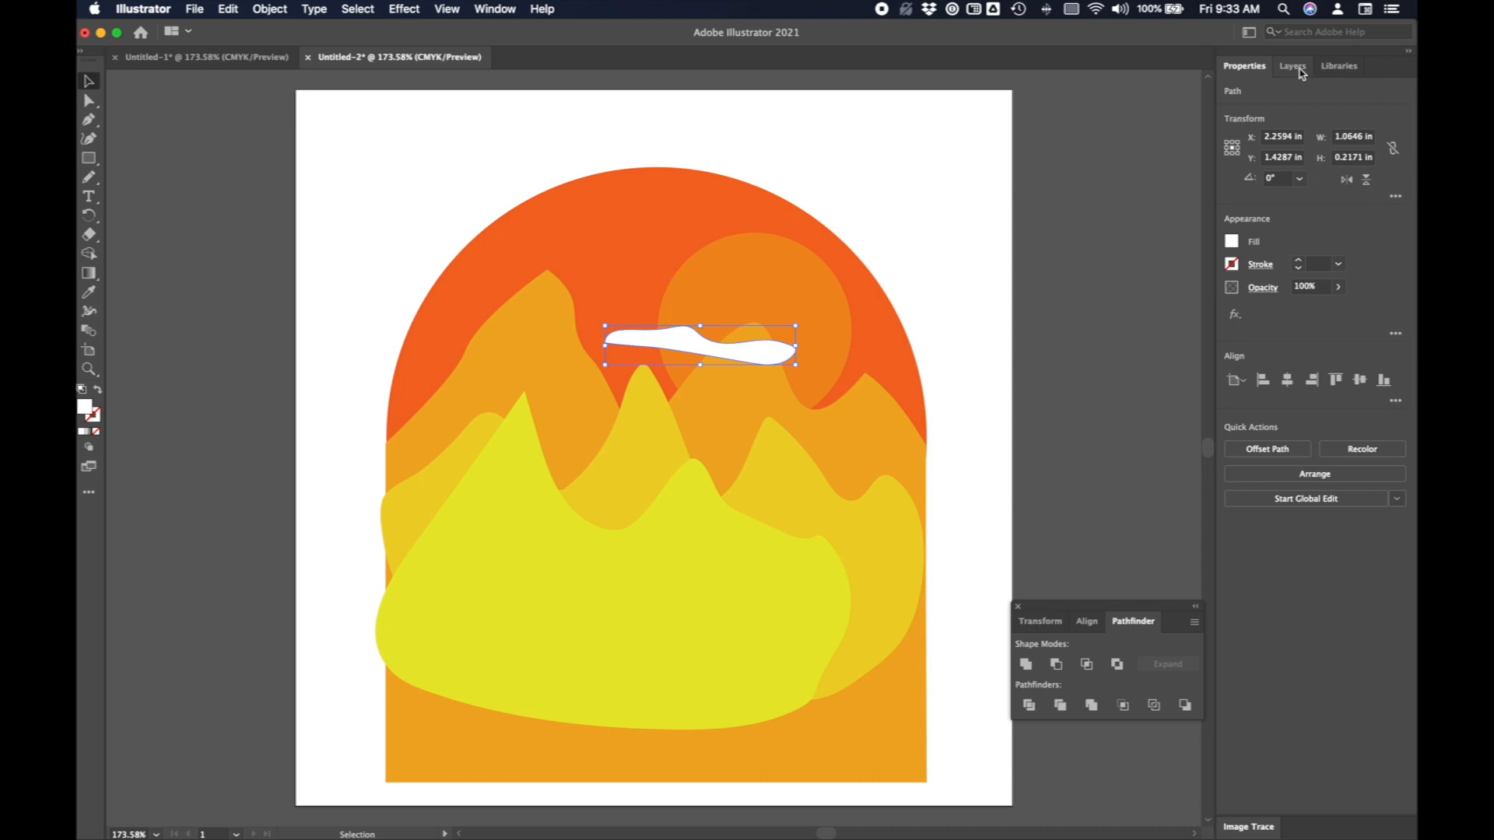
# Move the white compound-path frame to the top of the layers and tuck the cloud behind the yellow peaks.
pyautogui.click(1294, 66)
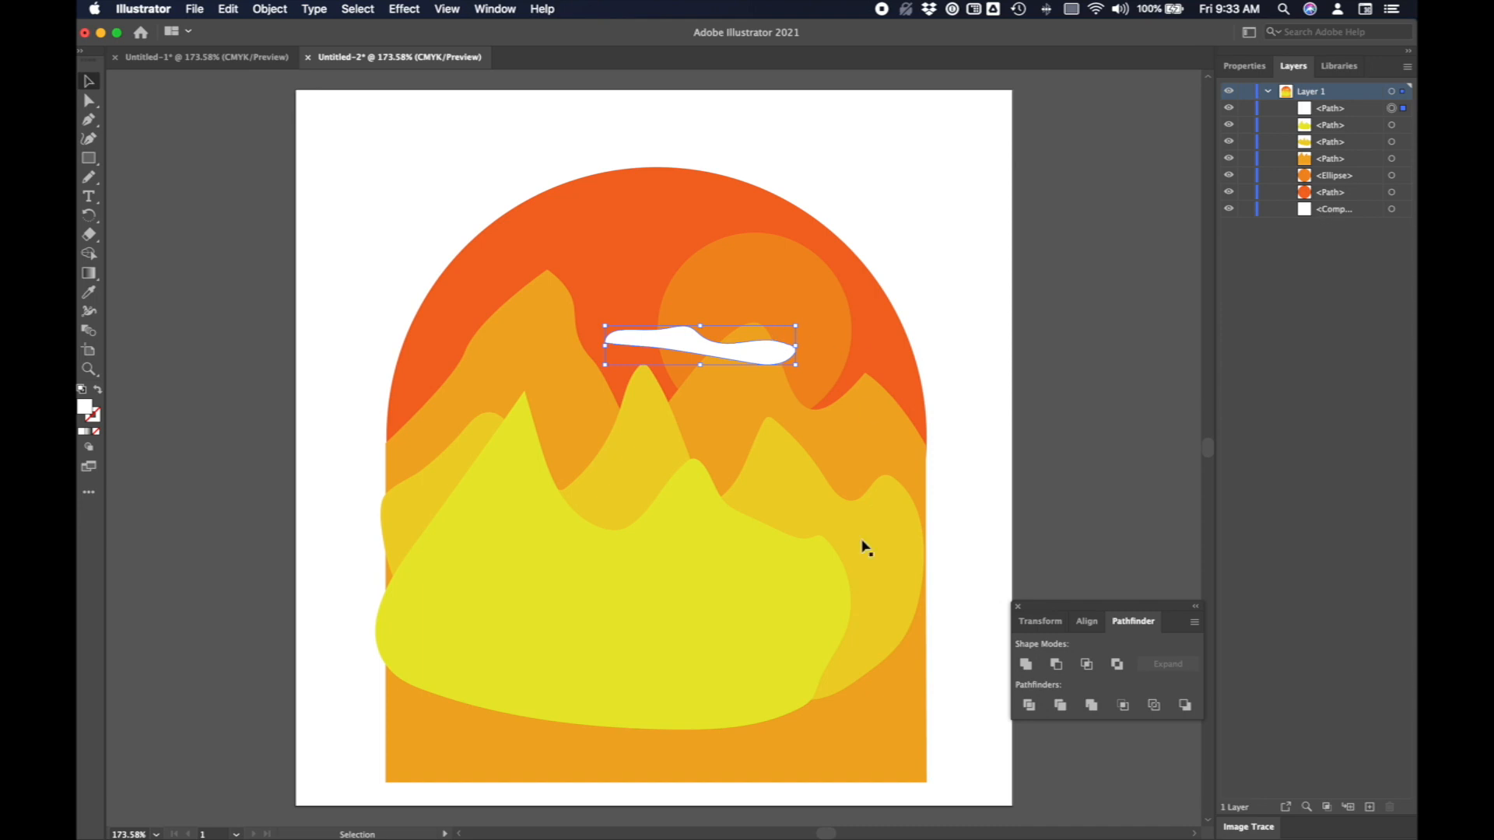
pyautogui.moveTo(1314, 223)
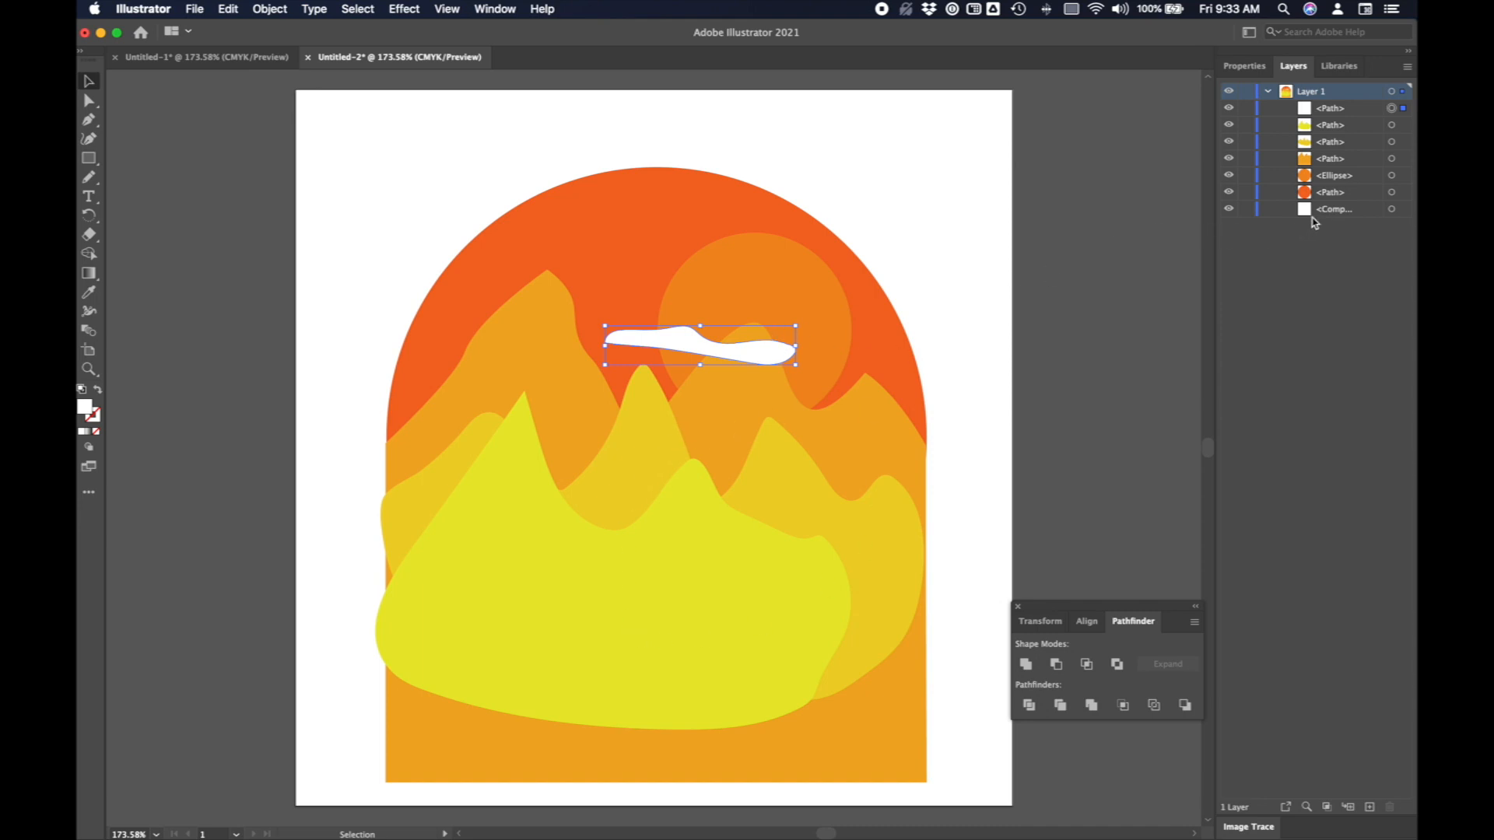
pyautogui.click(1333, 209)
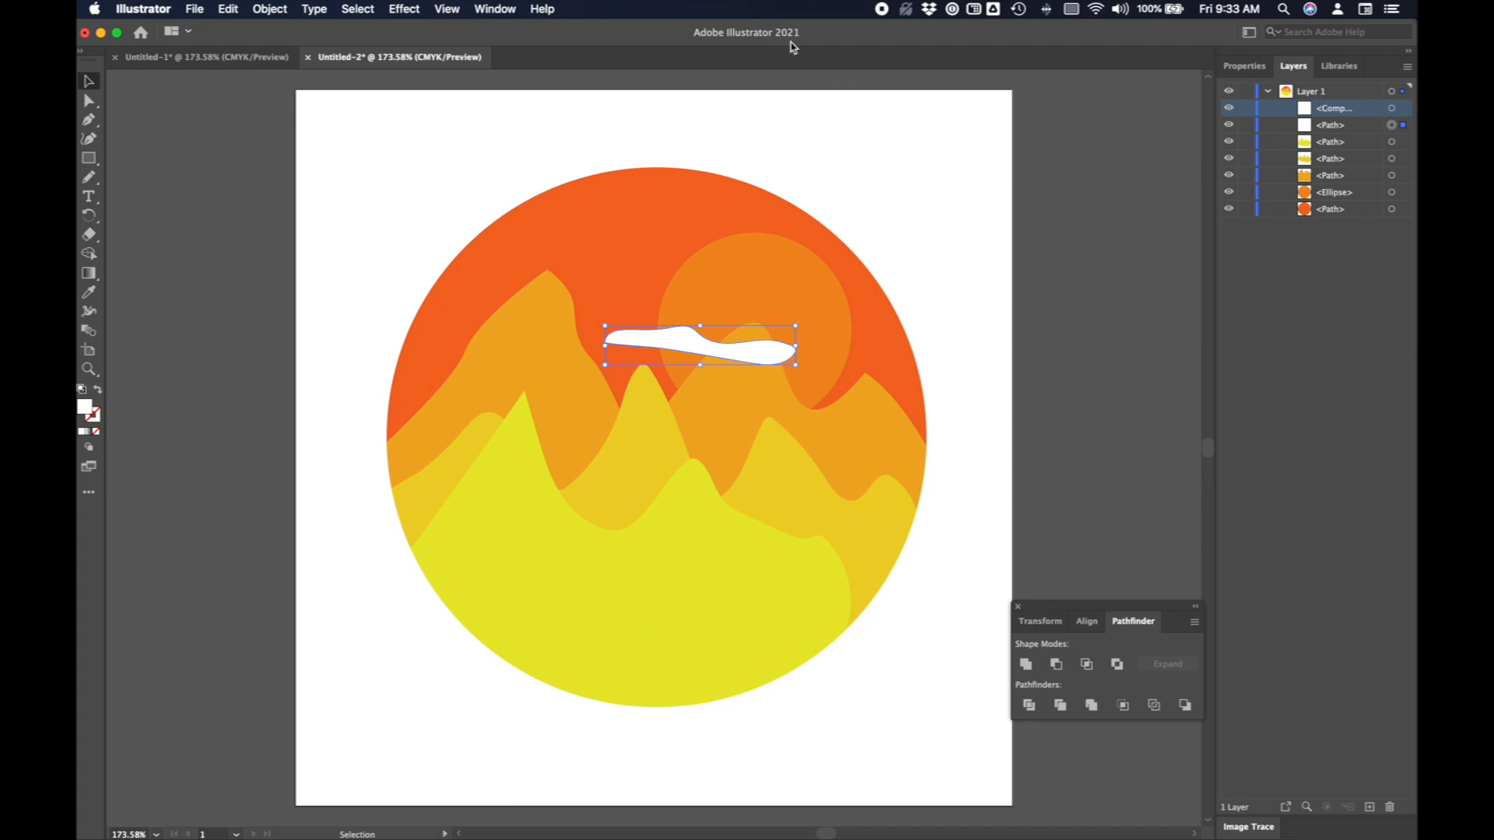
pyautogui.moveTo(646, 407)
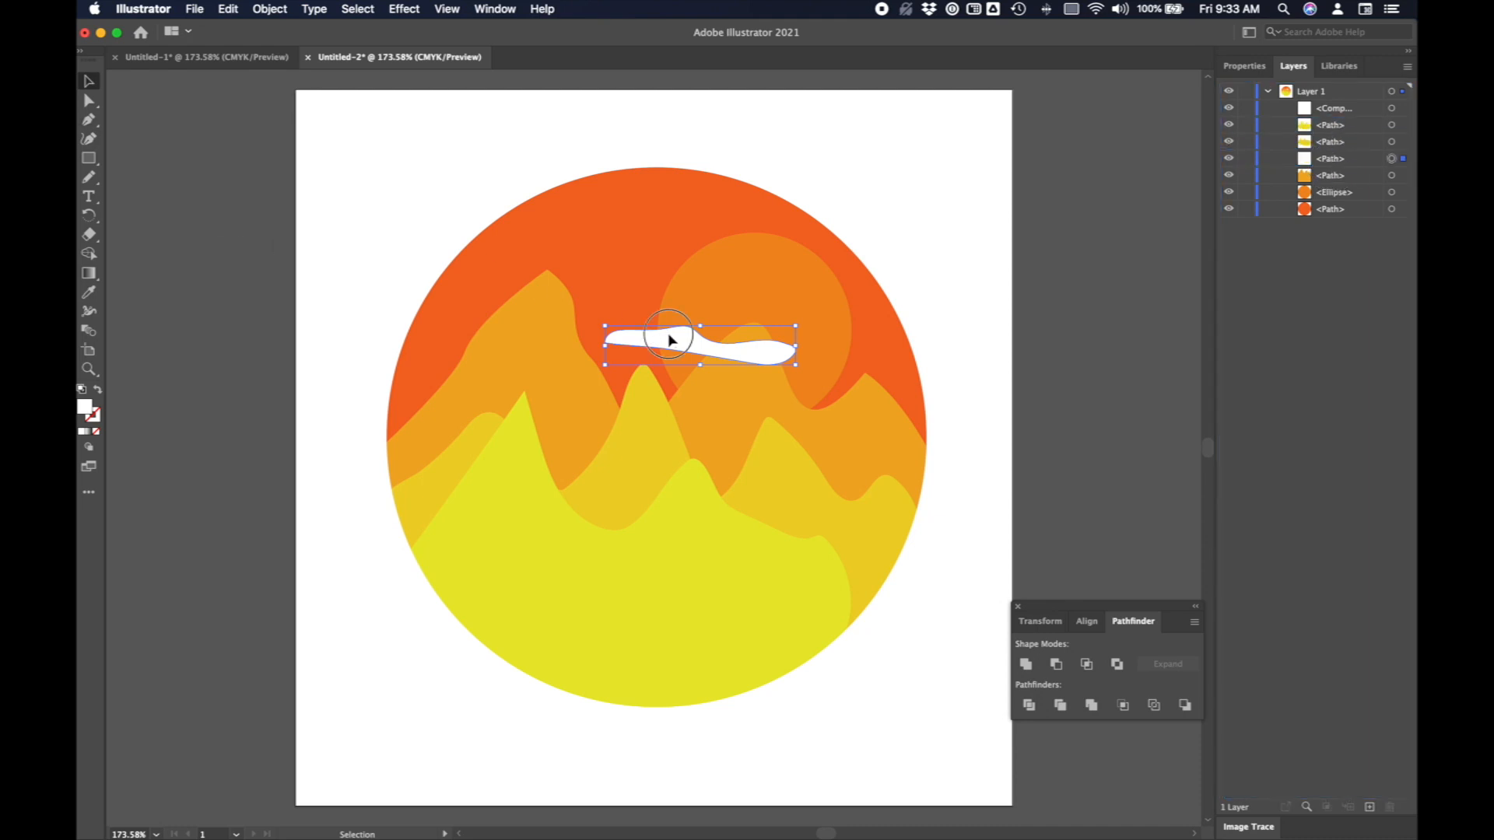
pyautogui.moveTo(671, 340); pyautogui.dragTo(671, 374)
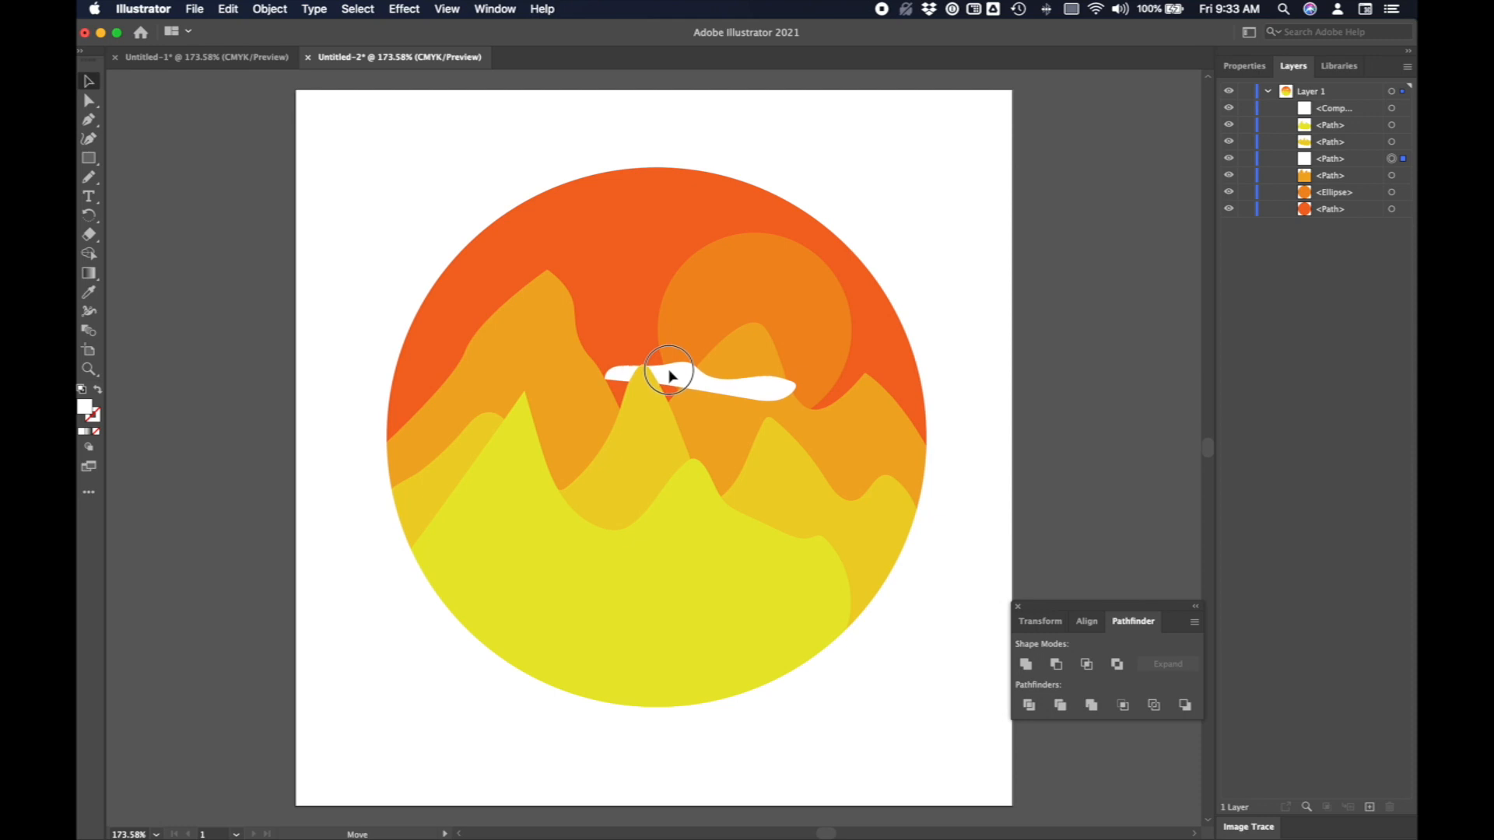
pyautogui.click(667, 376)
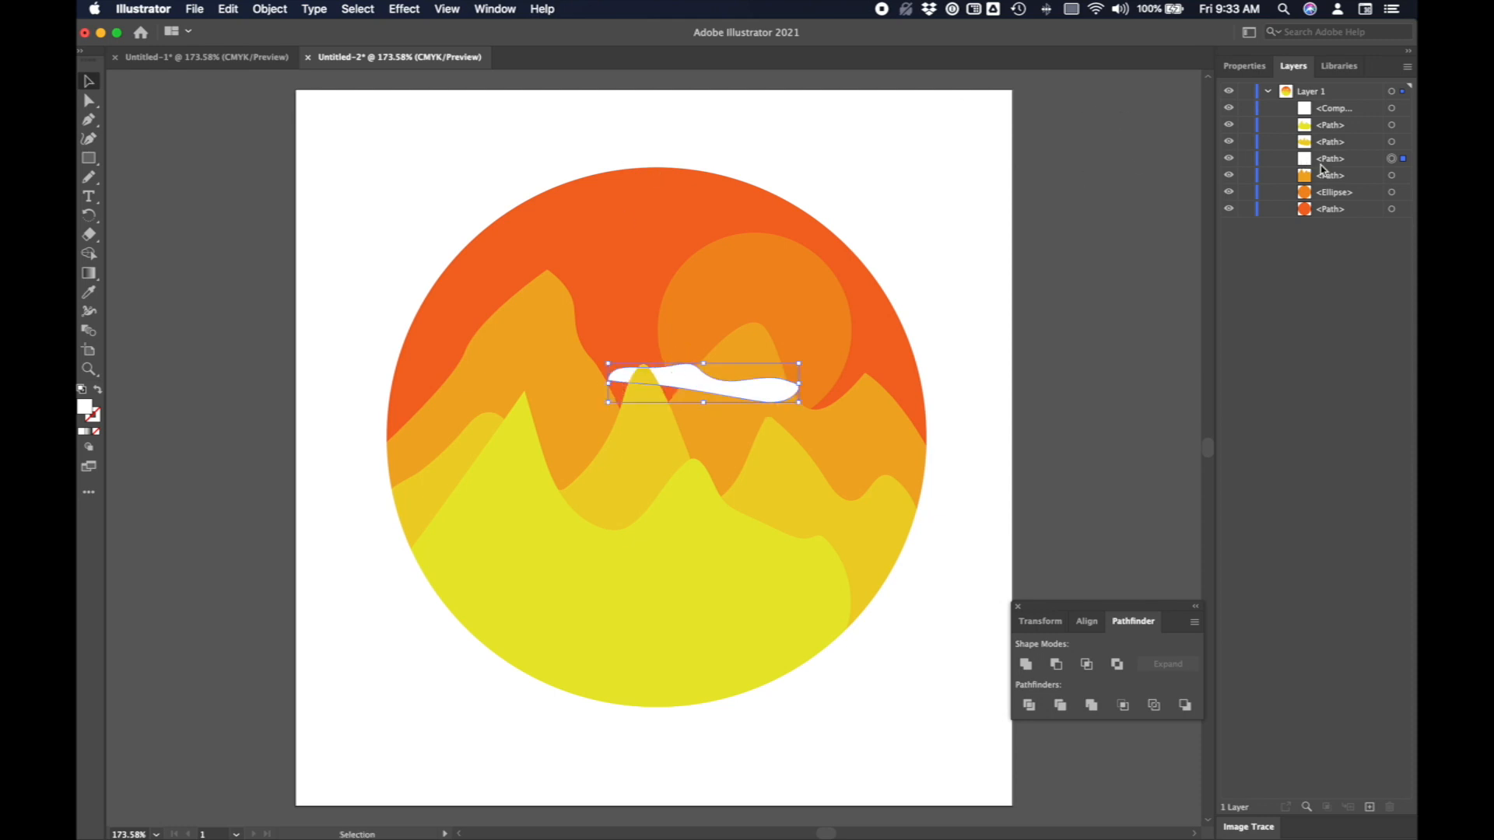
# Add a Multiply drop shadow to the cloud: 50% opacity, 0.02 in offsets, 0.07 in blur.
pyautogui.click(403, 8)
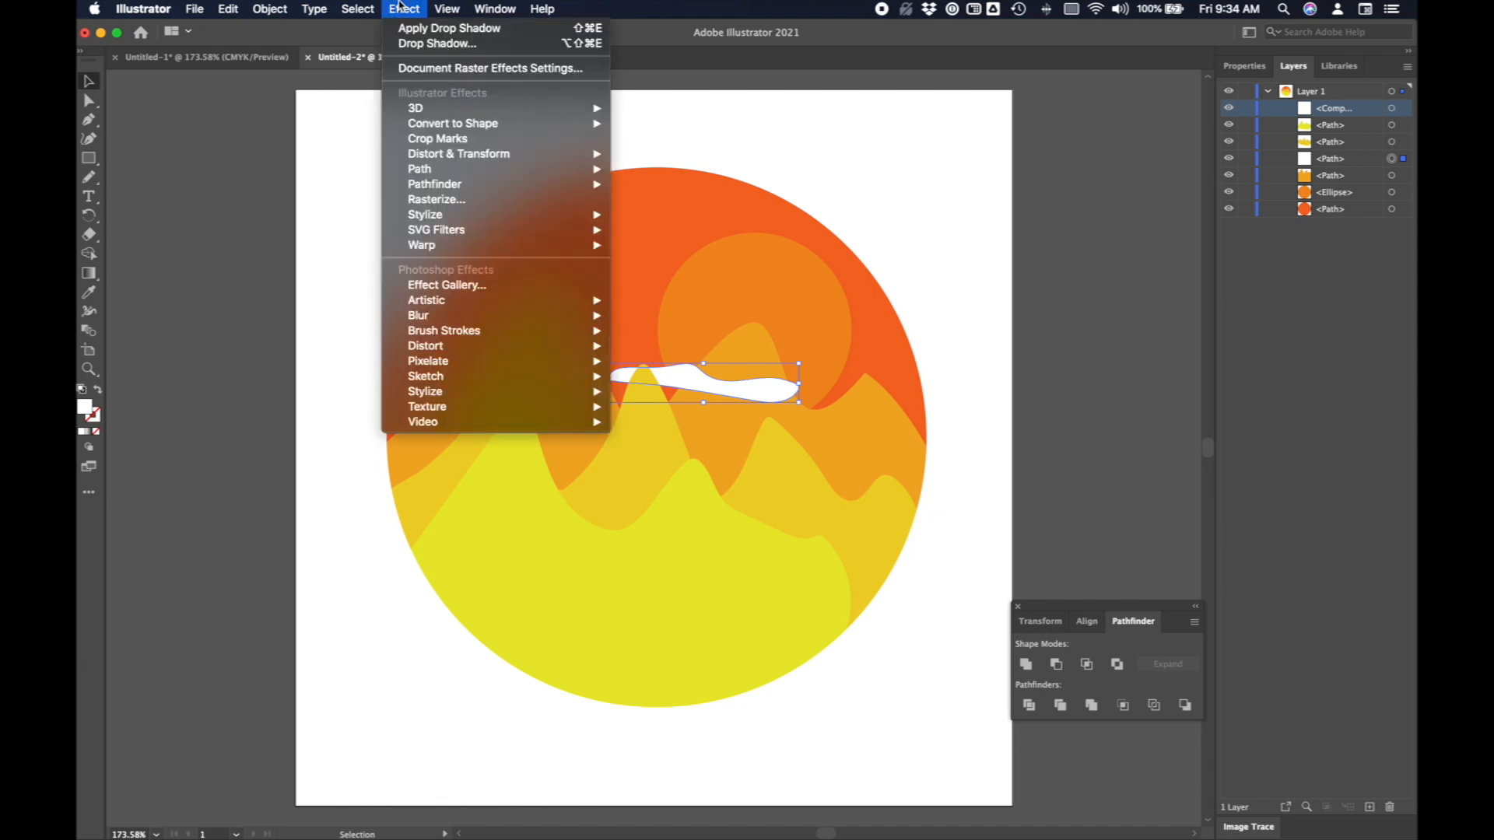
pyautogui.moveTo(425, 215)
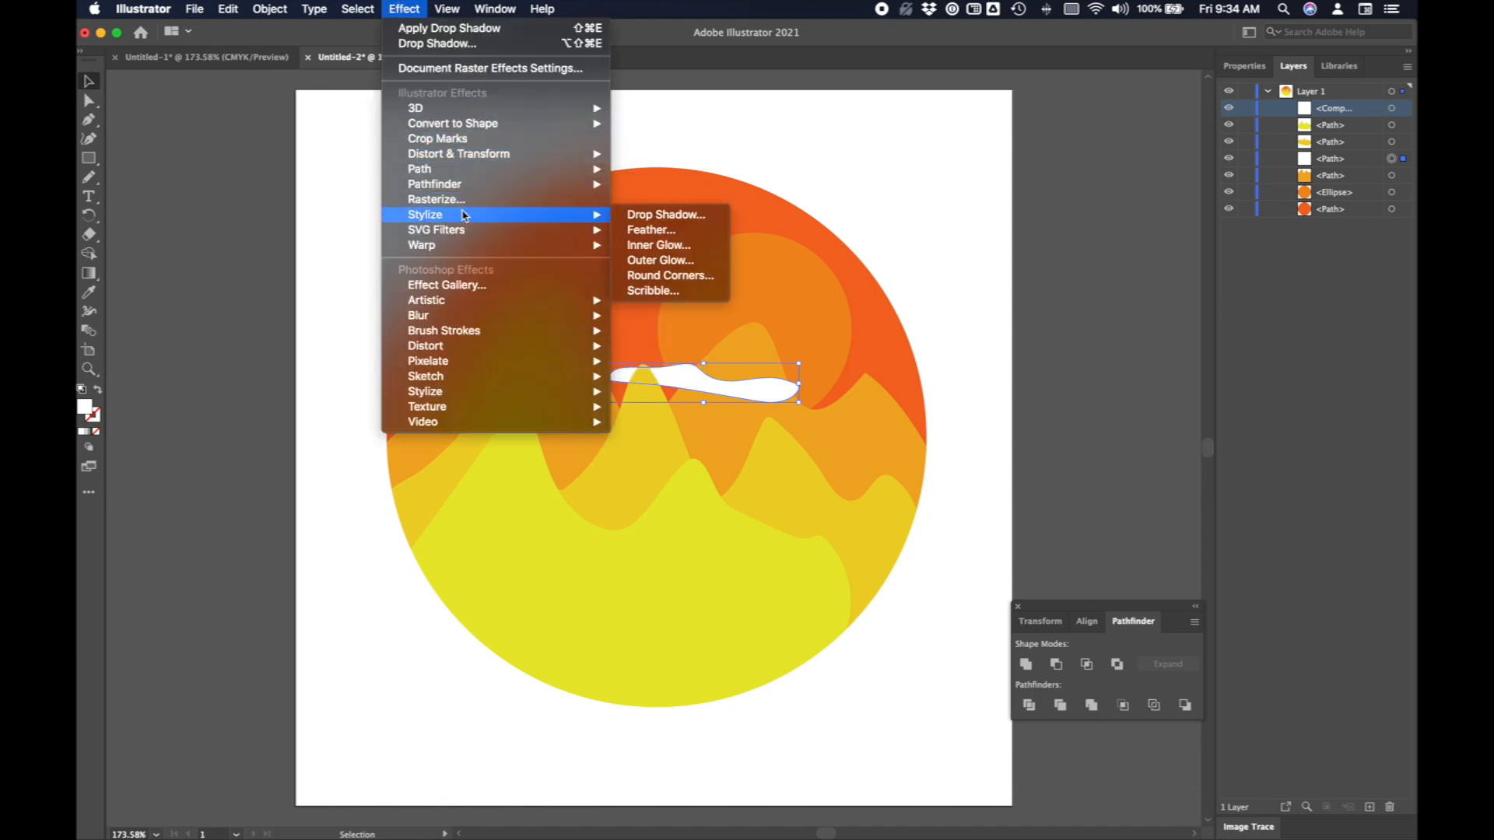
pyautogui.click(665, 215)
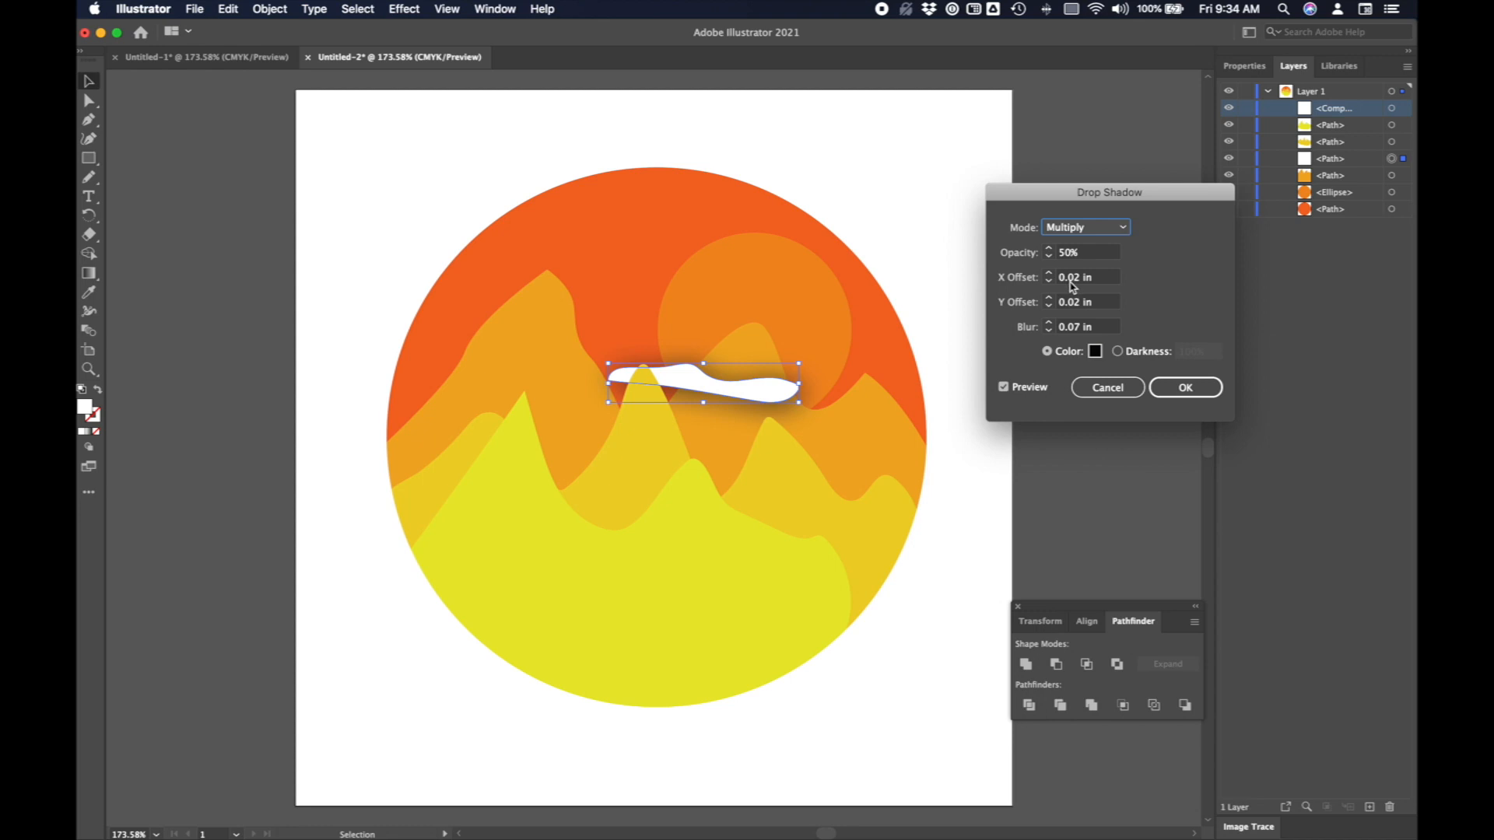
pyautogui.moveTo(1074, 311)
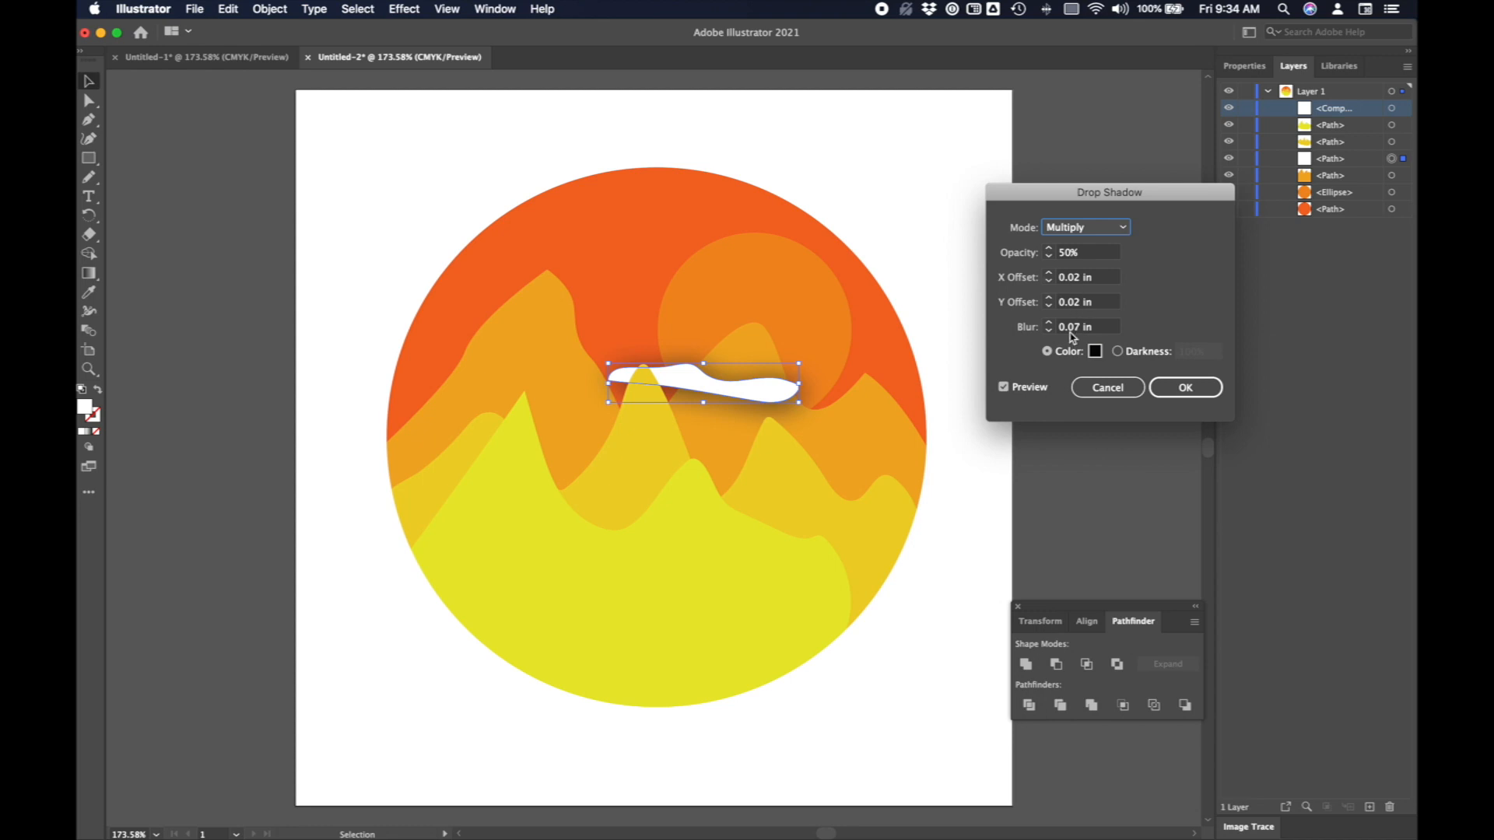
pyautogui.moveTo(1184, 387)
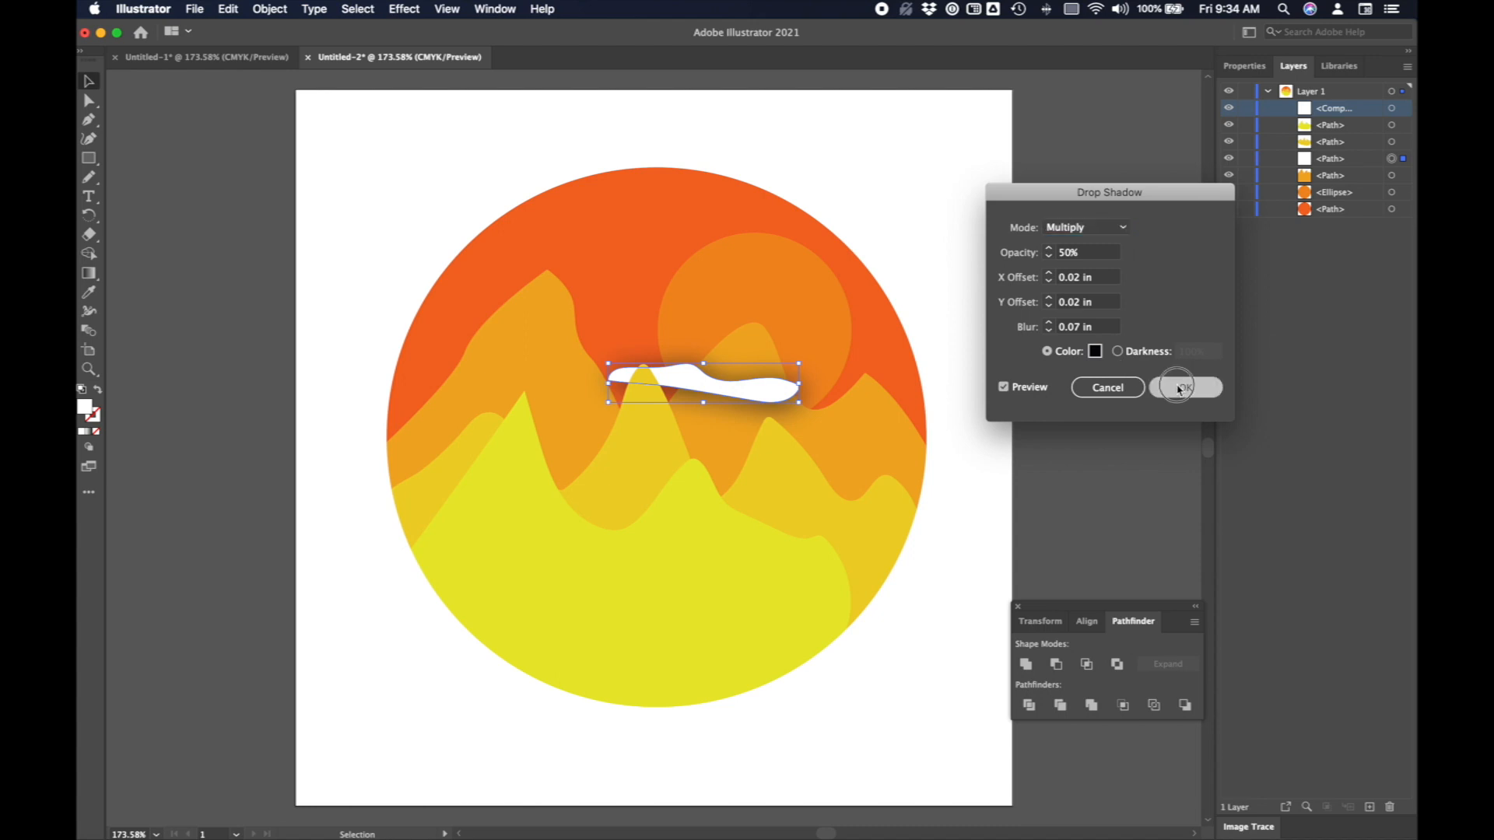
pyautogui.click(1185, 388)
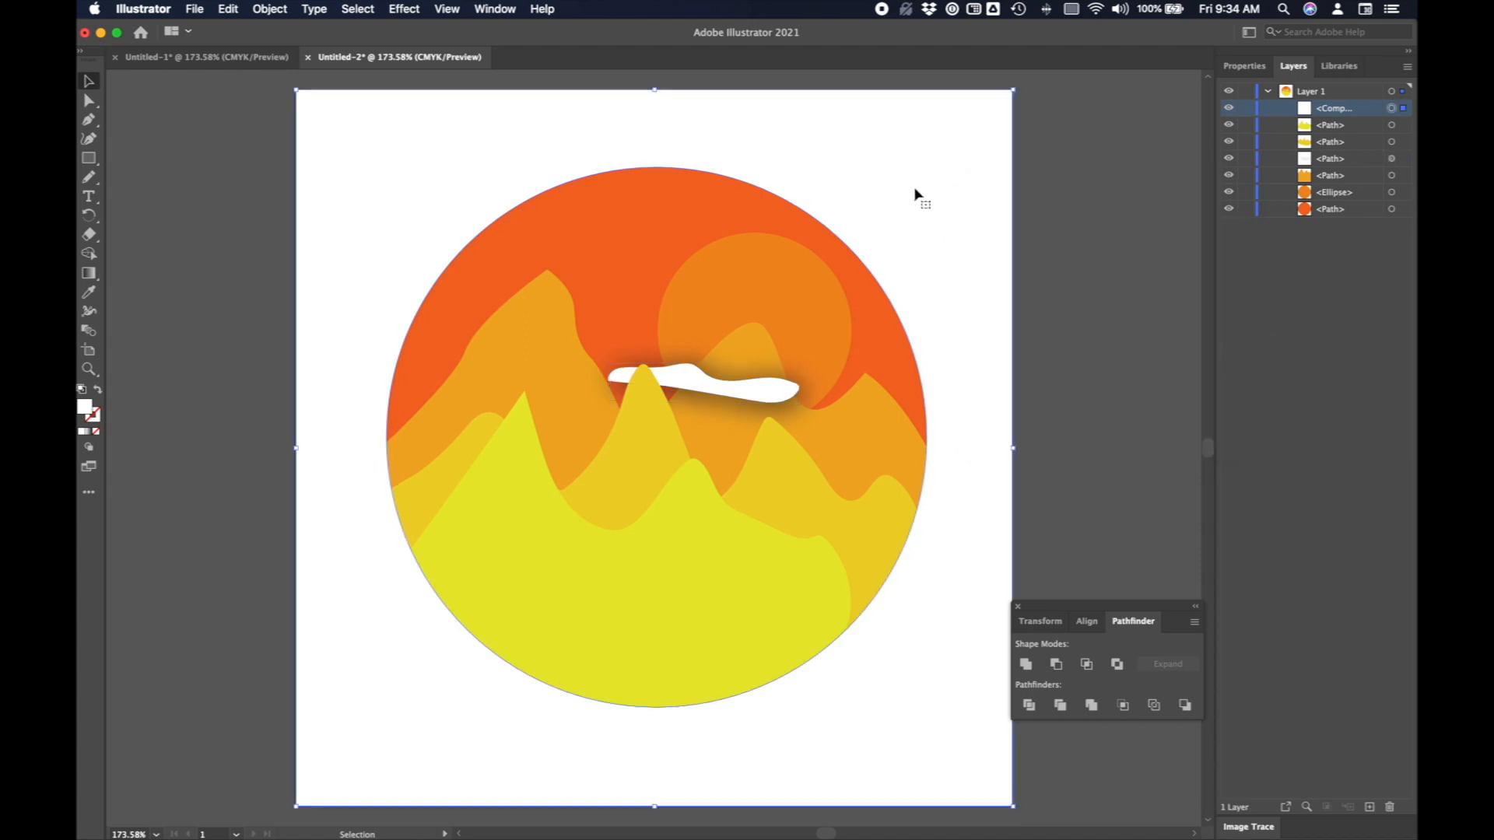
# Apply a drop shadow to the white circular frame via Effect > Stylize.
pyautogui.click(403, 8)
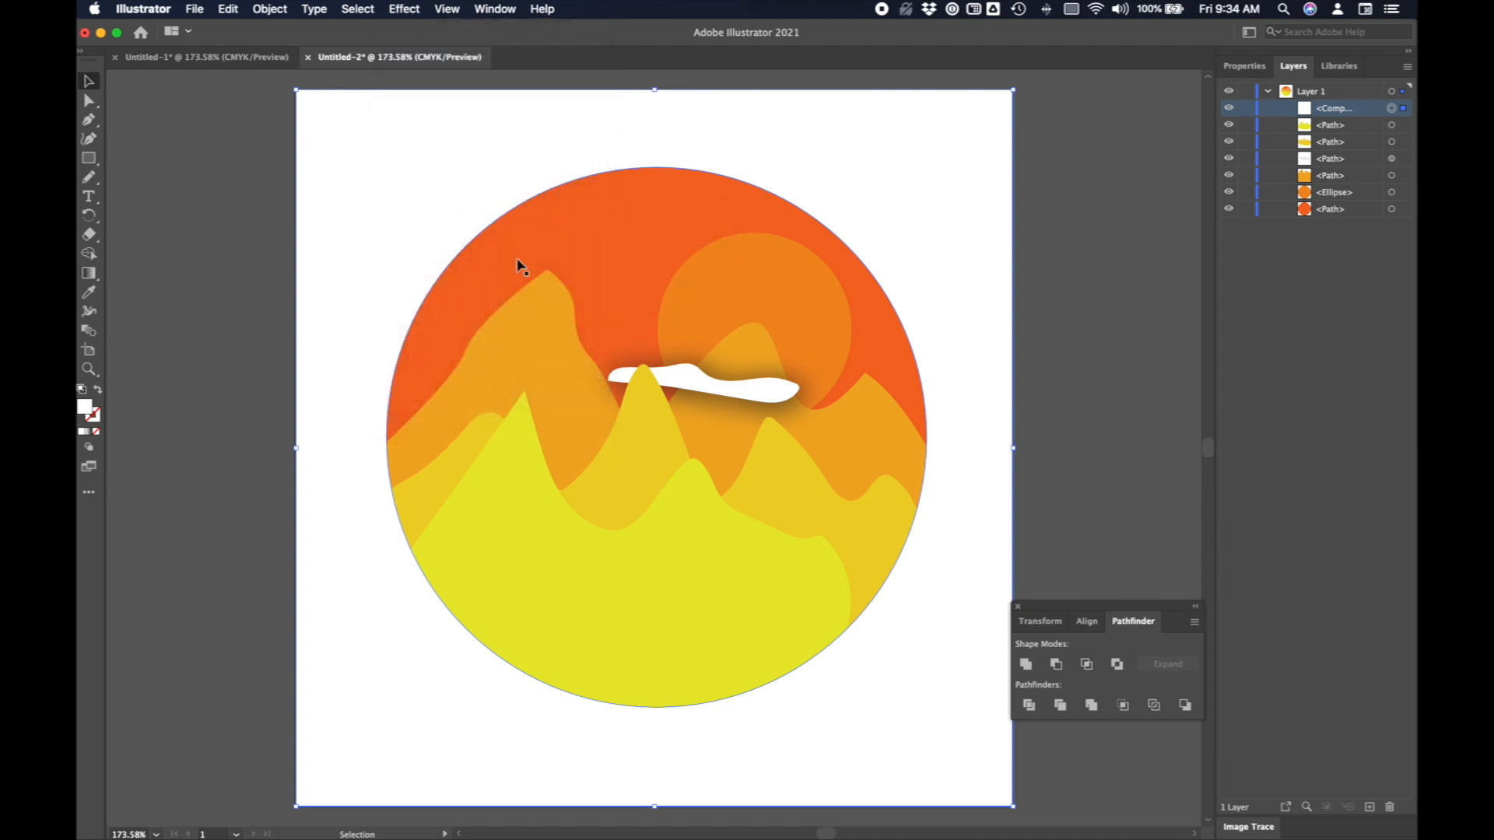
pyautogui.click(446, 8)
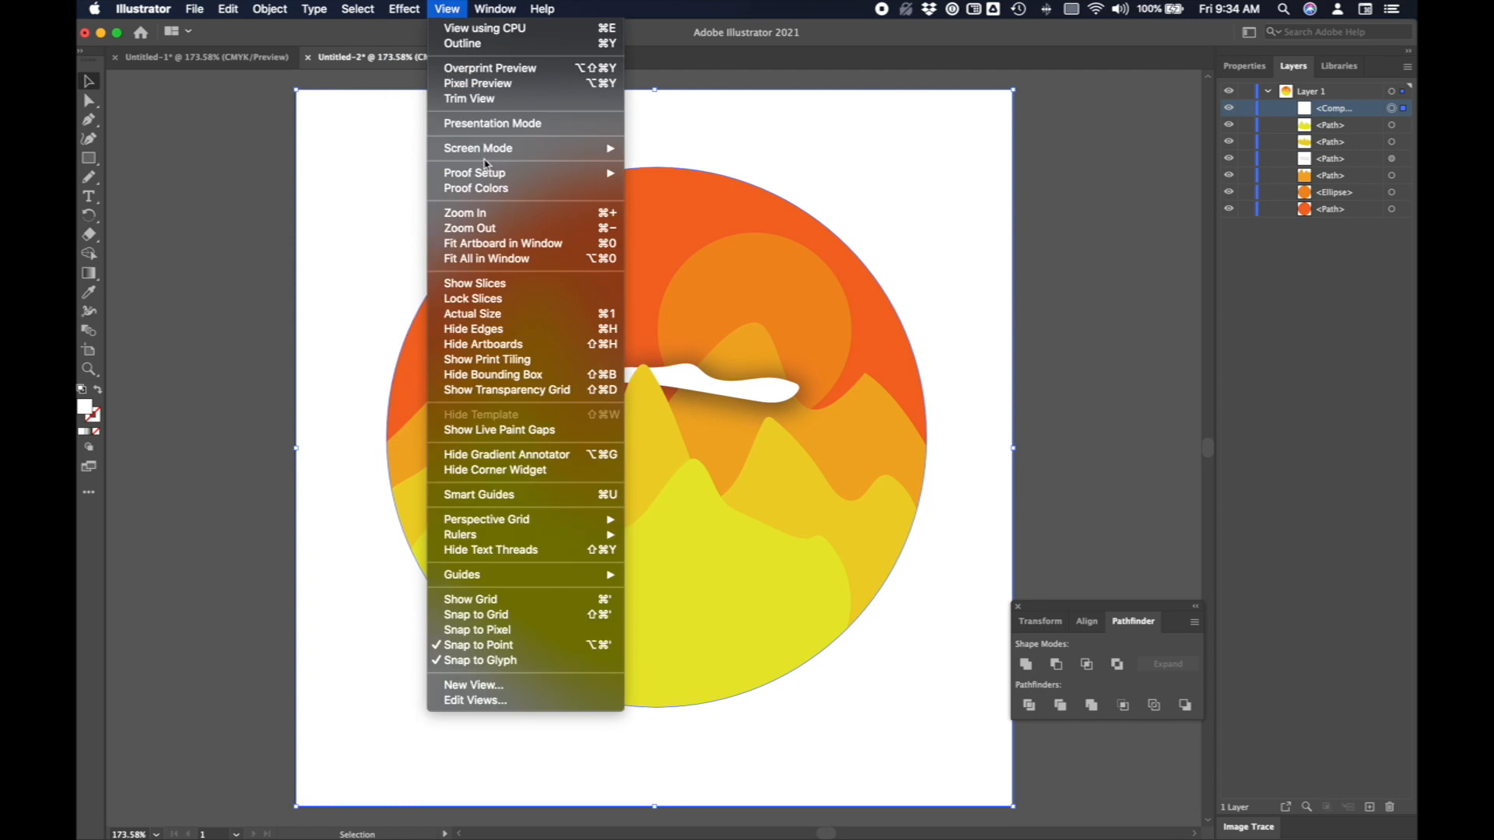
pyautogui.click(403, 9)
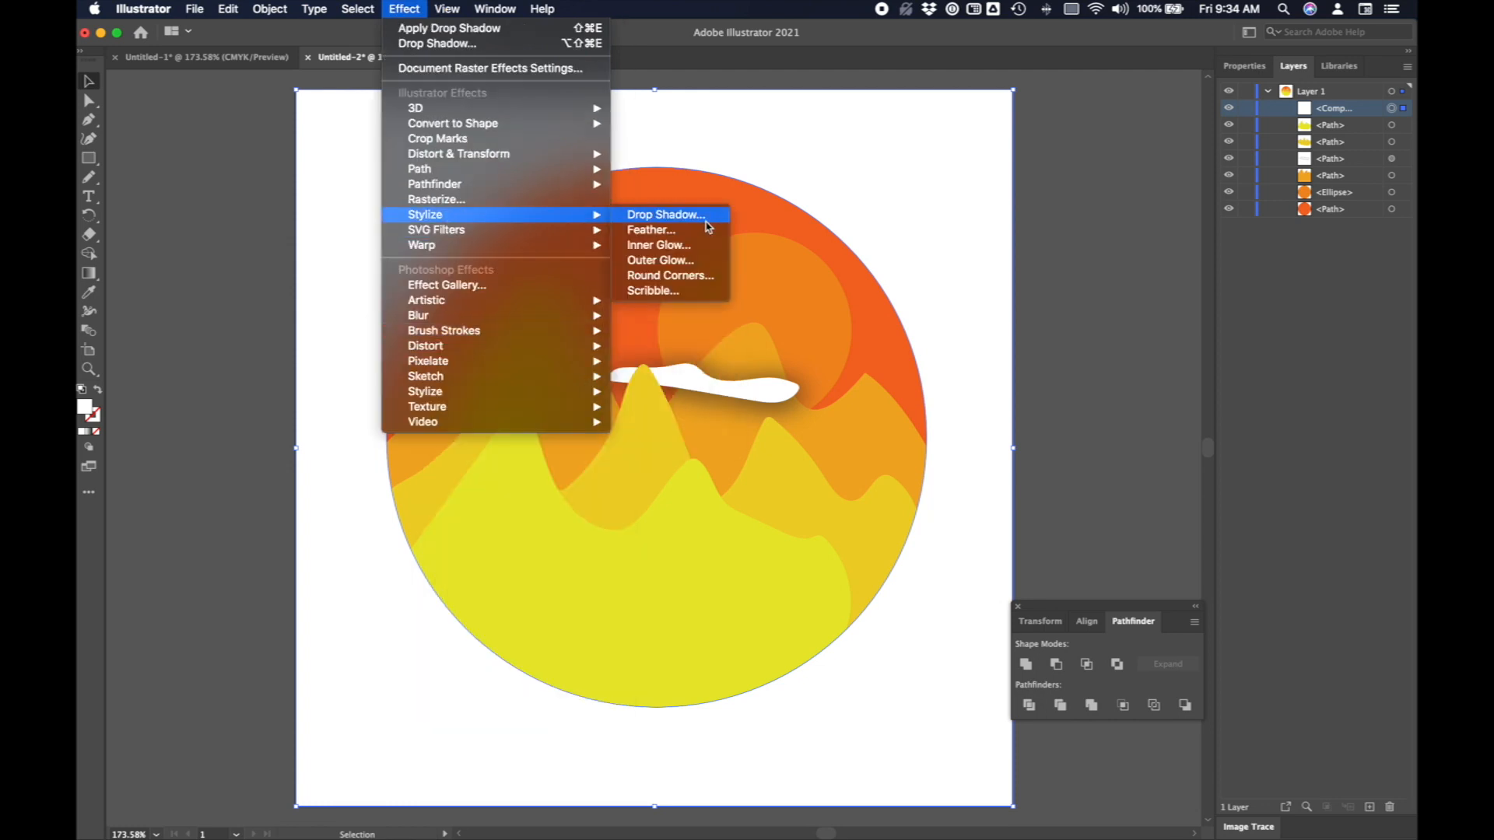
pyautogui.click(665, 215)
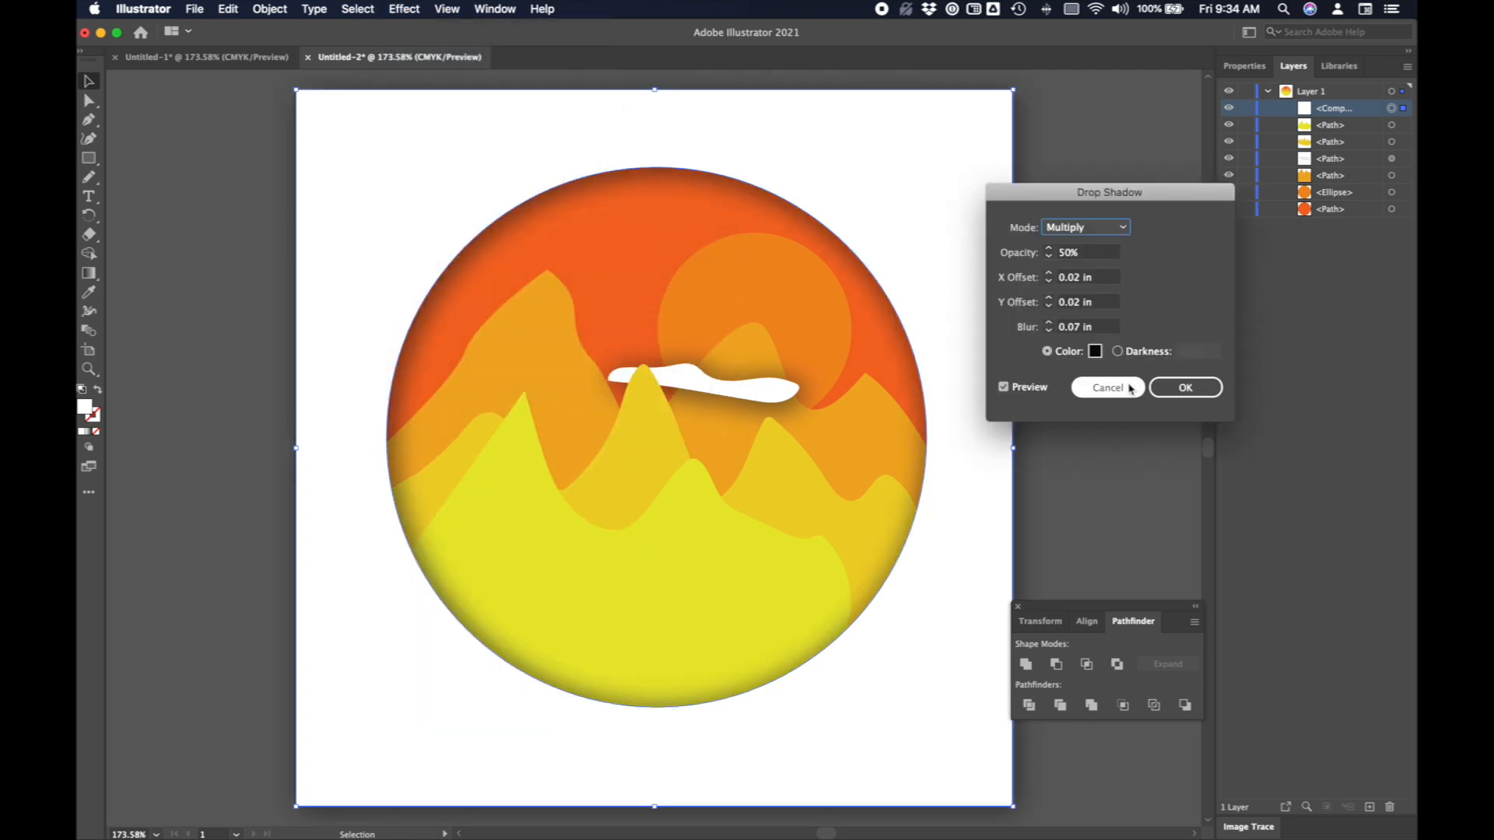
pyautogui.click(1107, 386)
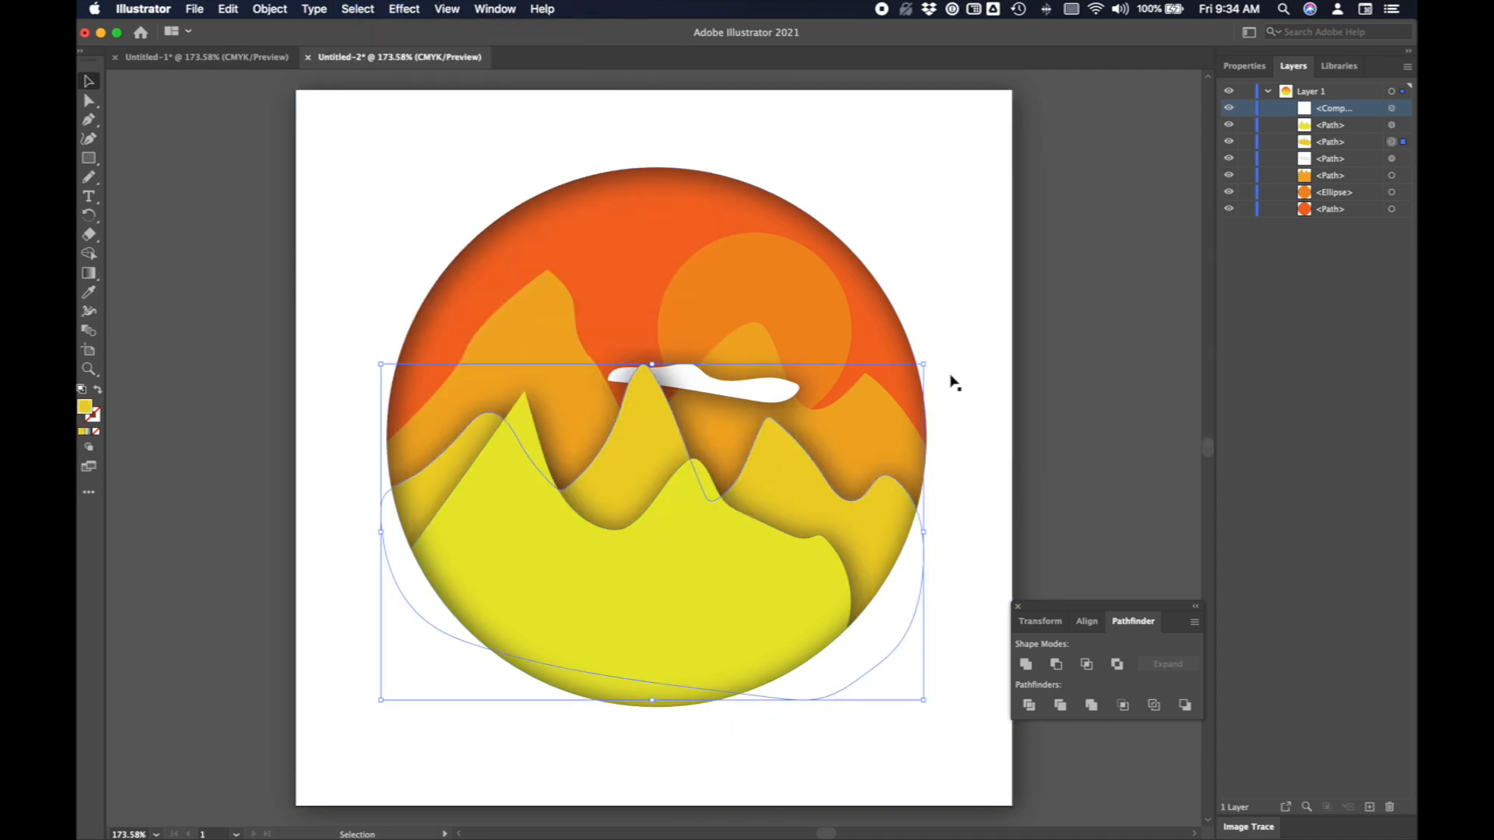
pyautogui.click(403, 8)
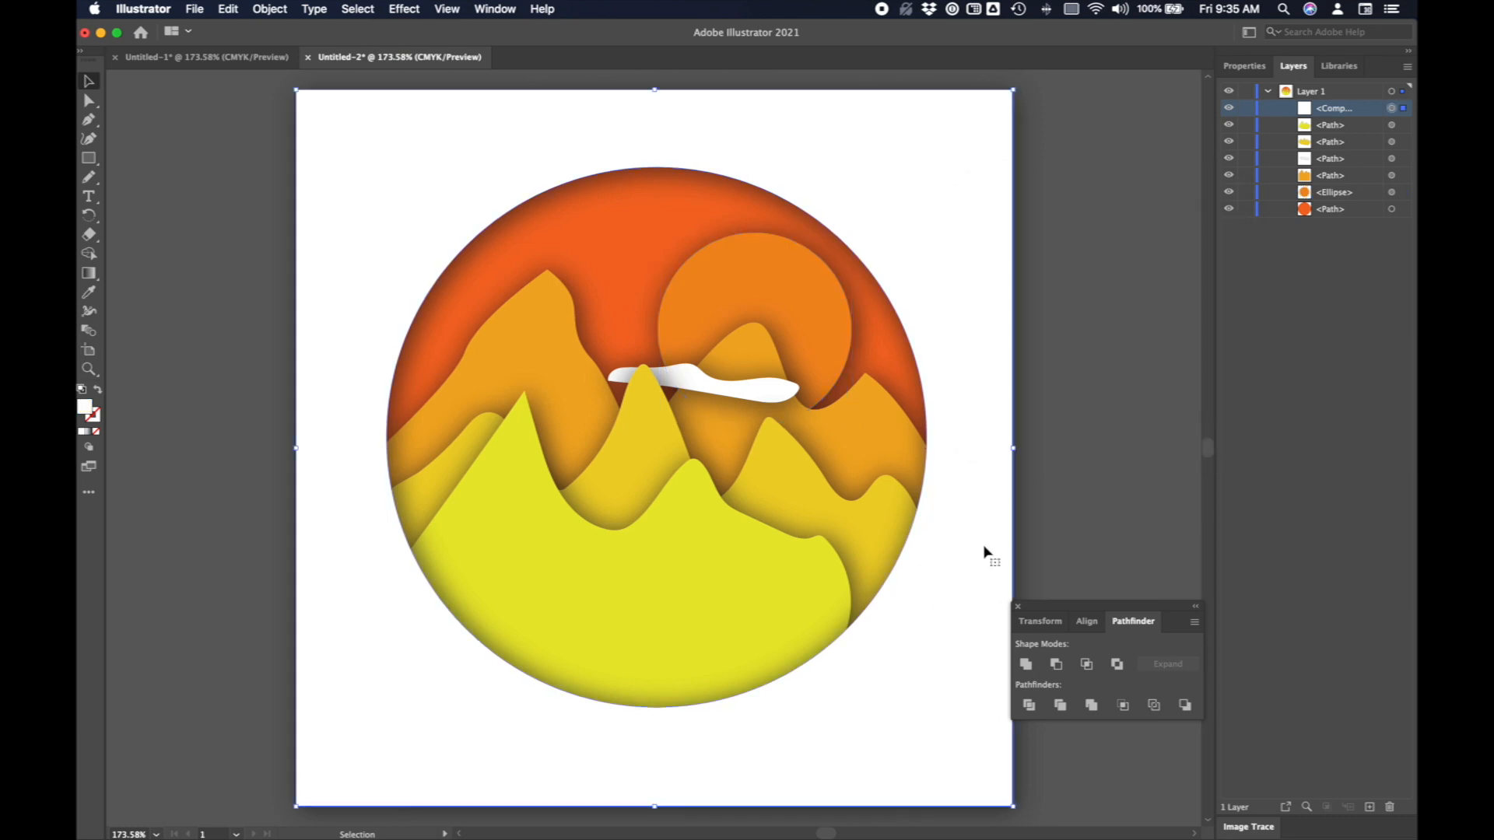
pyautogui.moveTo(707, 684)
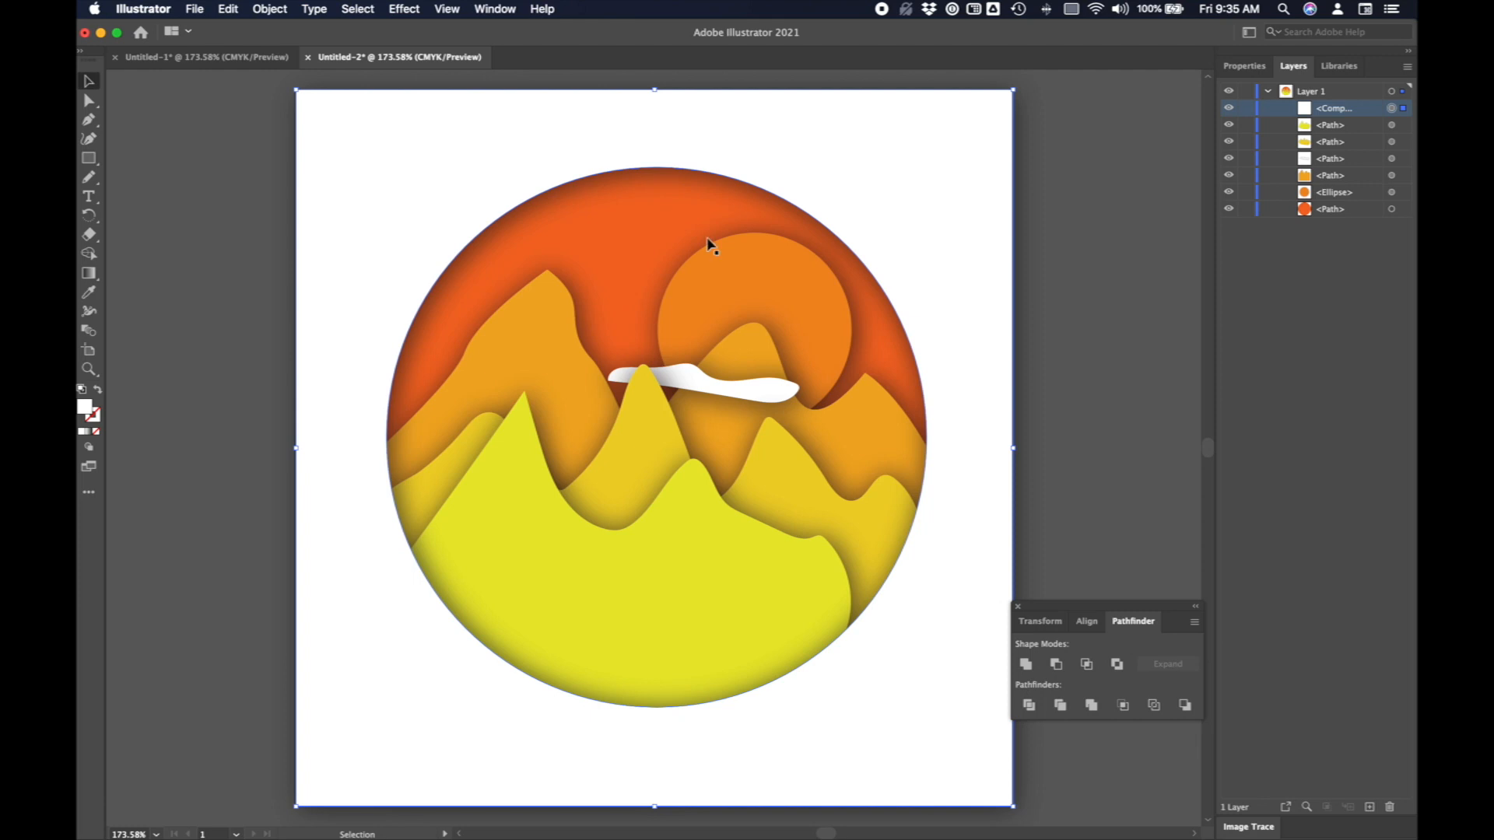
pyautogui.moveTo(755, 252)
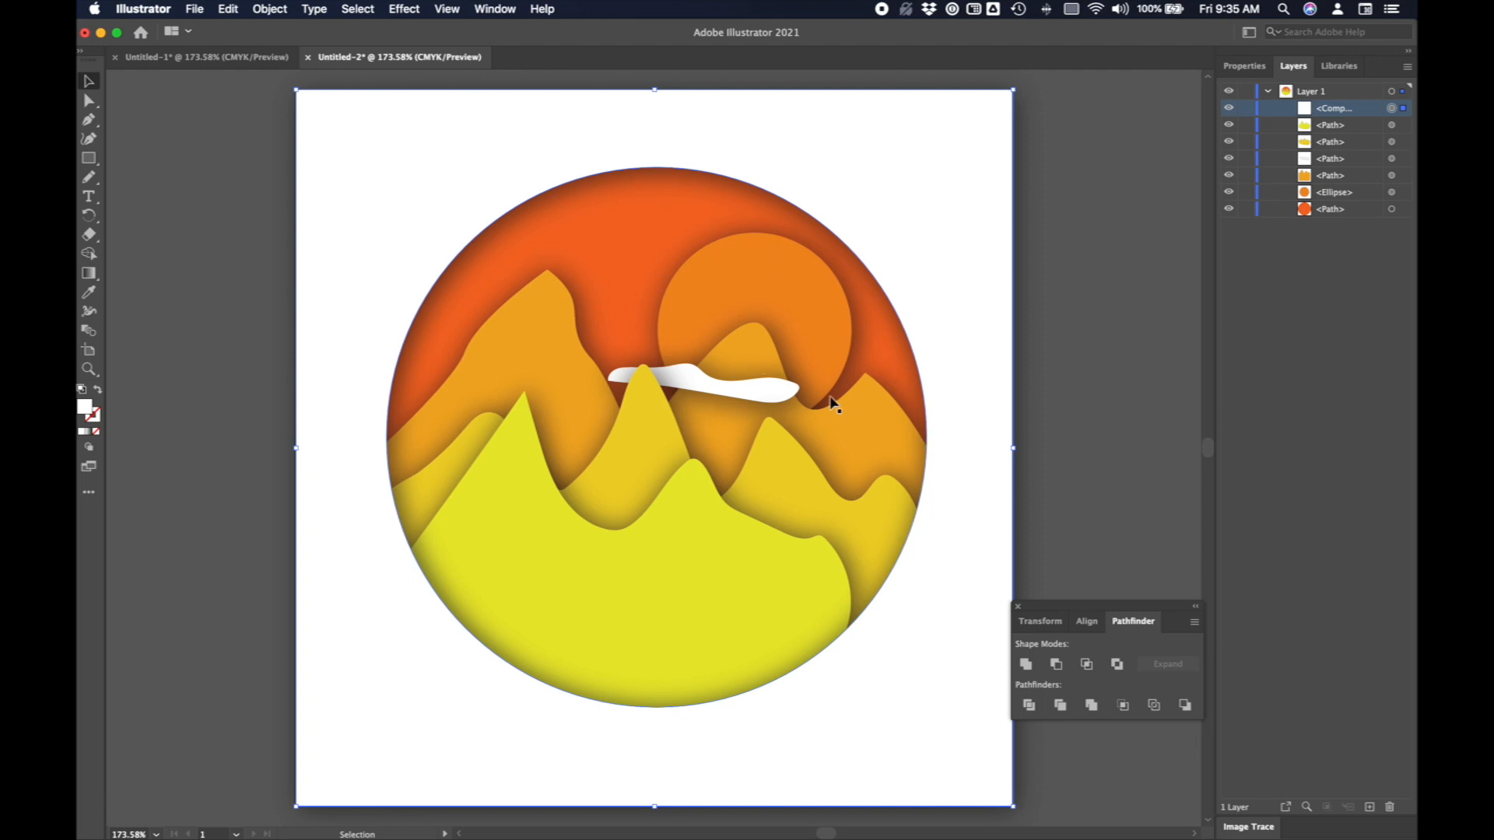
pyautogui.moveTo(956, 620)
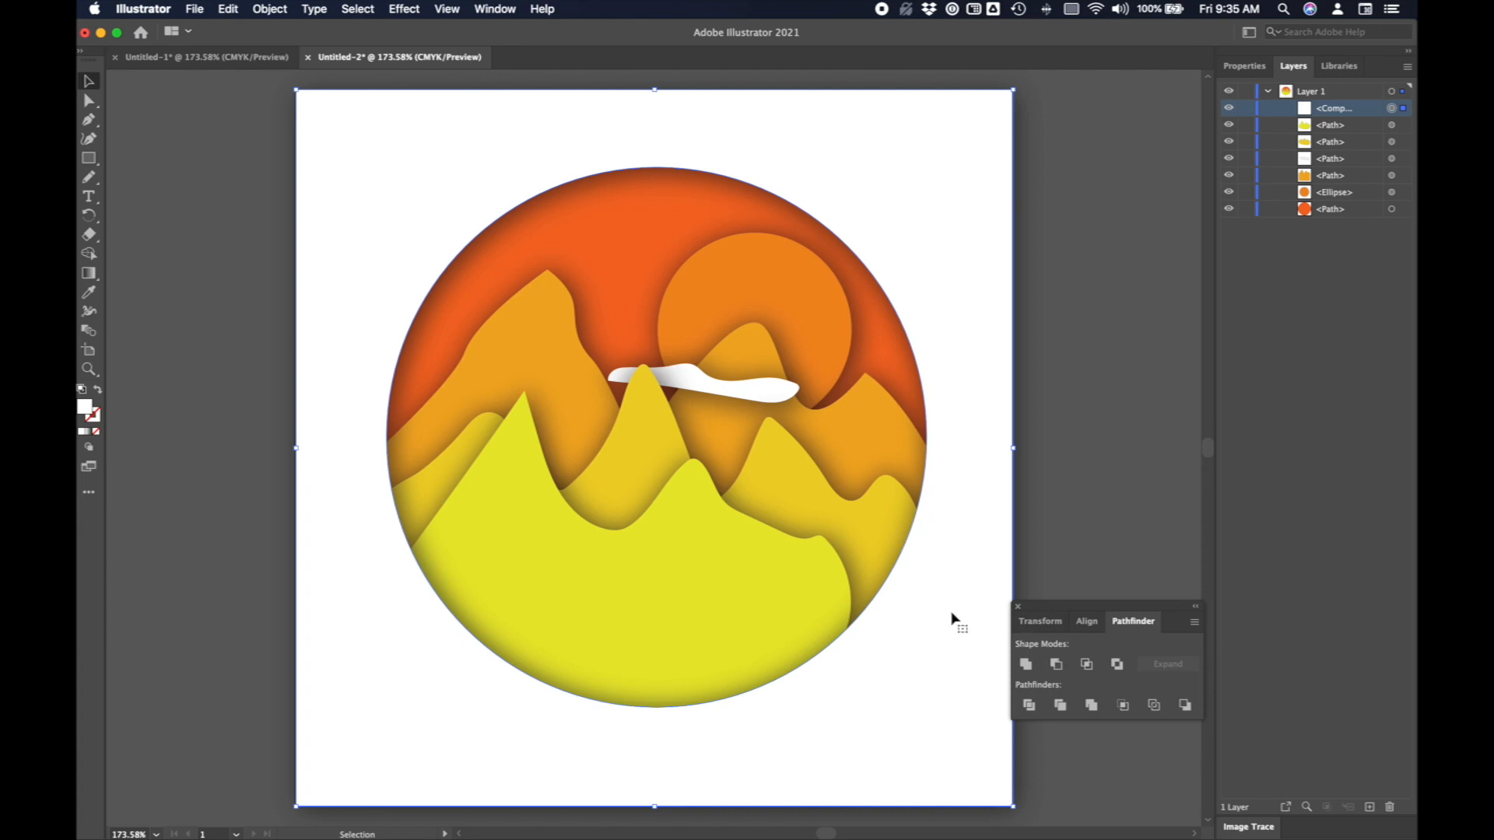